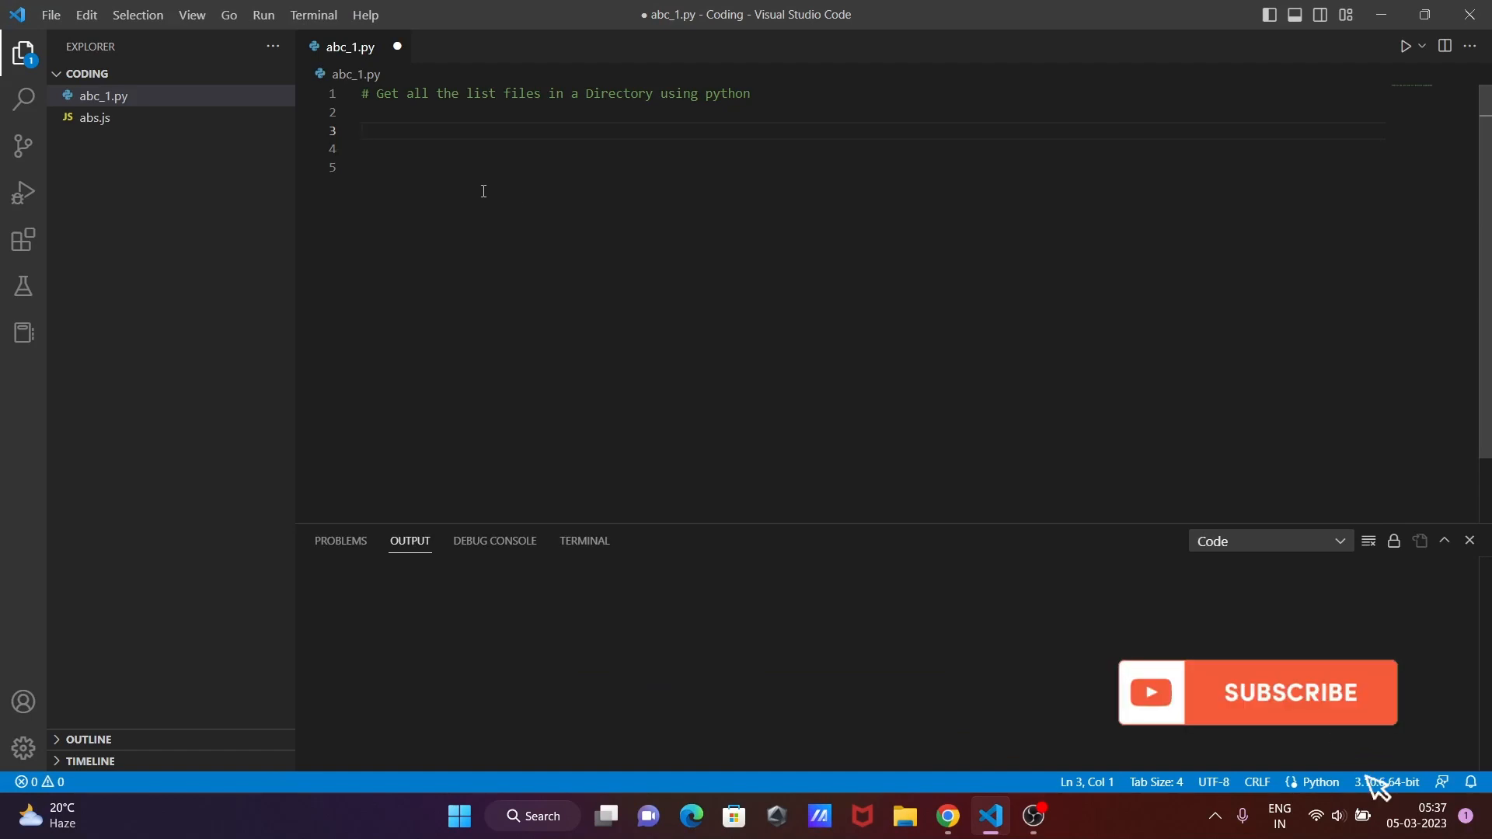
Add 'import os' on line 3 beneath the opening comment, accepting the os suggestion.
{"action": "left_click", "coordinate": [1257, 693]}
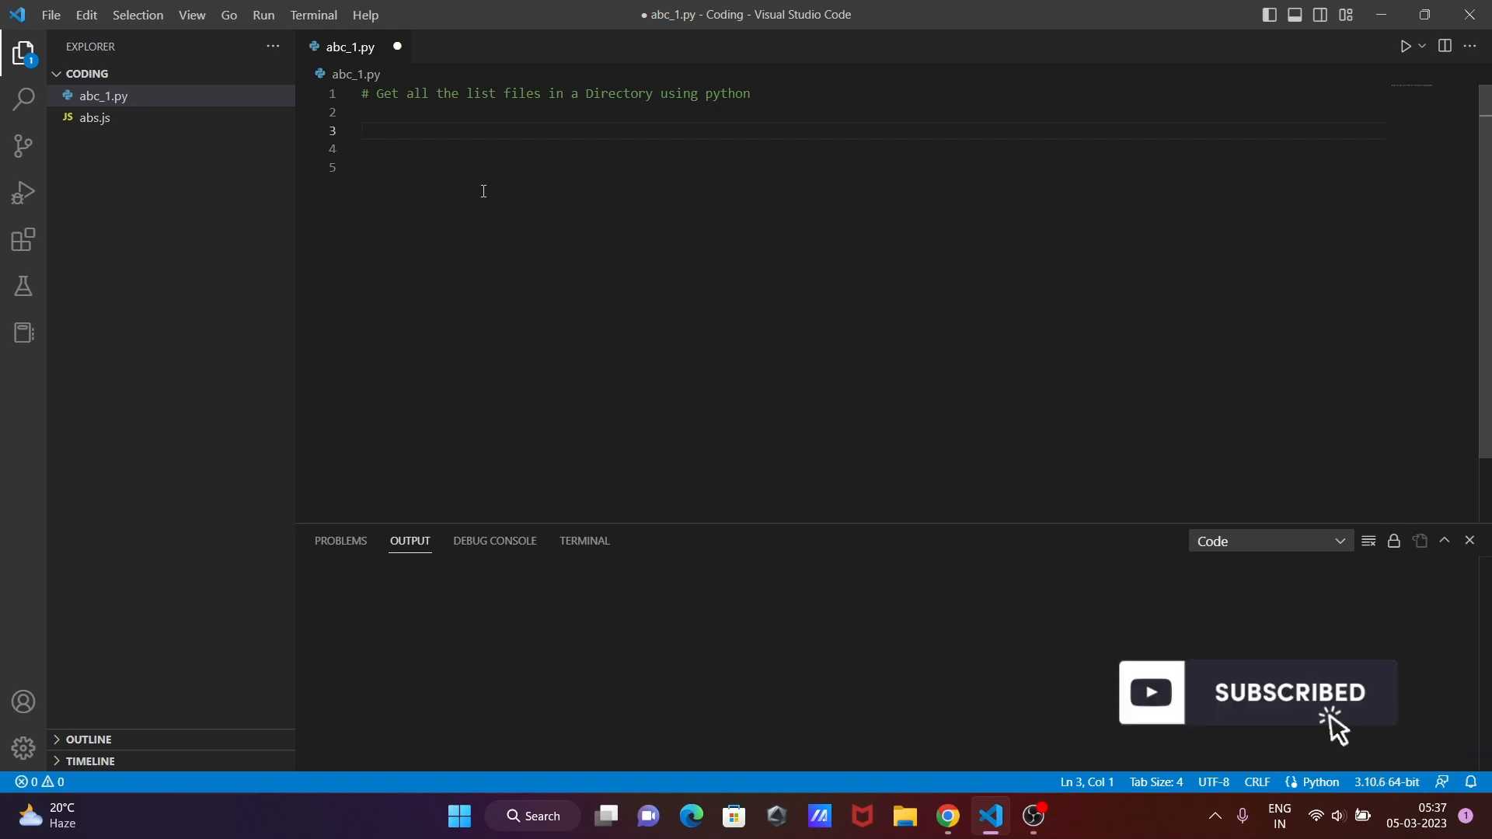
{"action": "type", "text": "import o"}
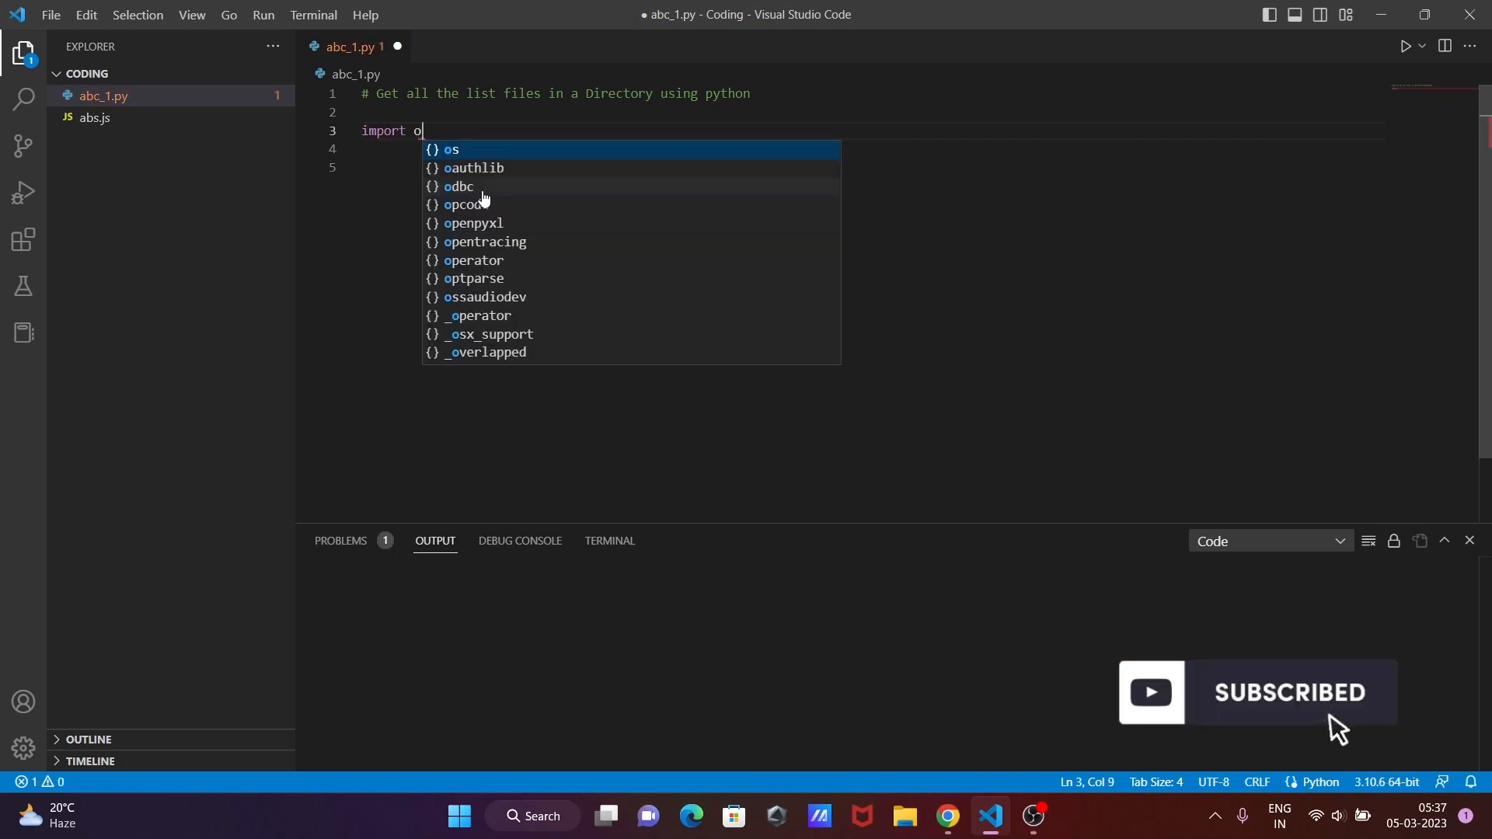
{"action": "key", "text": "Enter"}
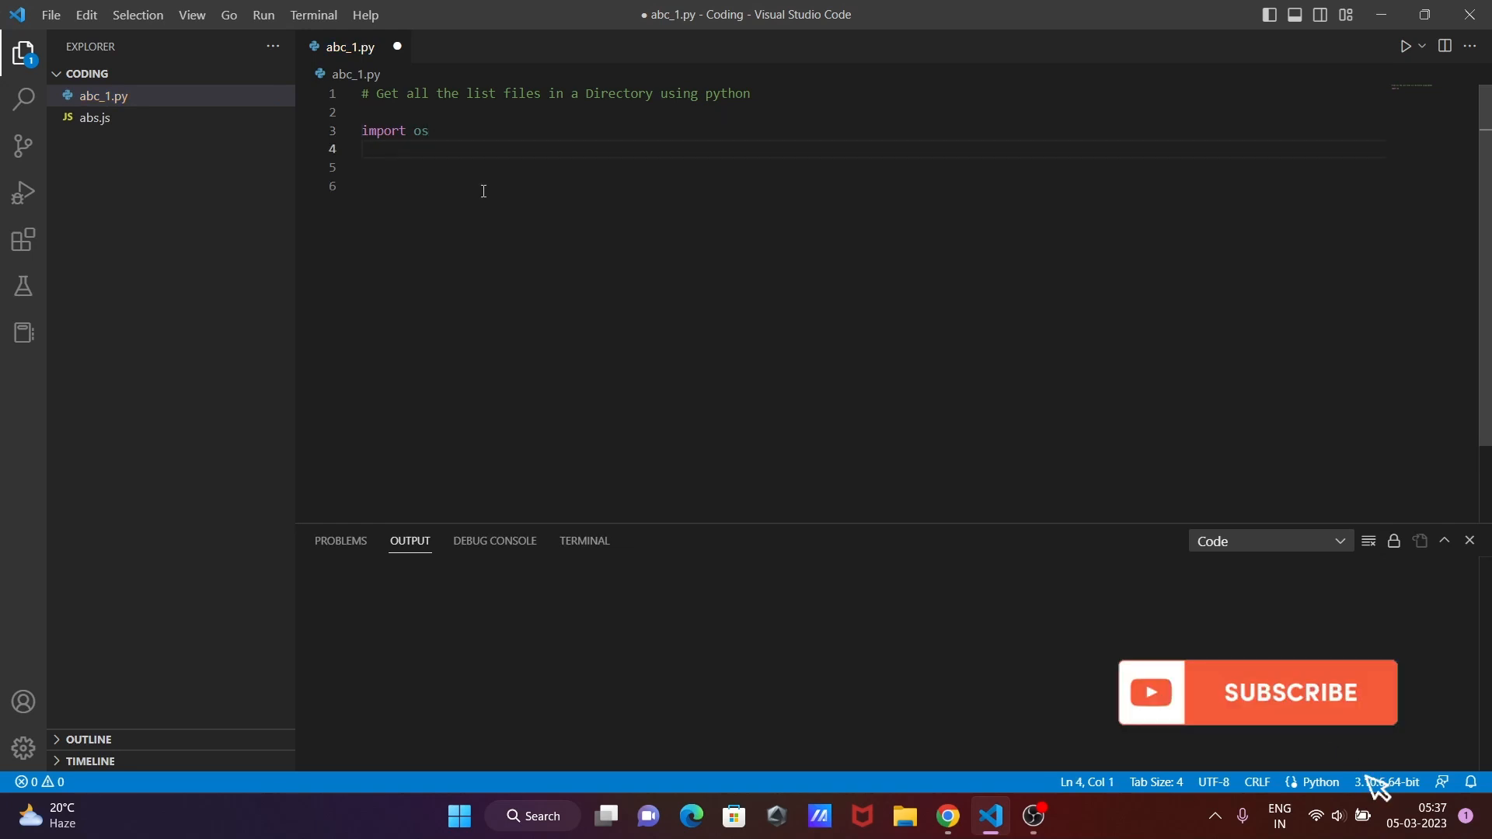
{"action": "left_click", "coordinate": [1257, 693]}
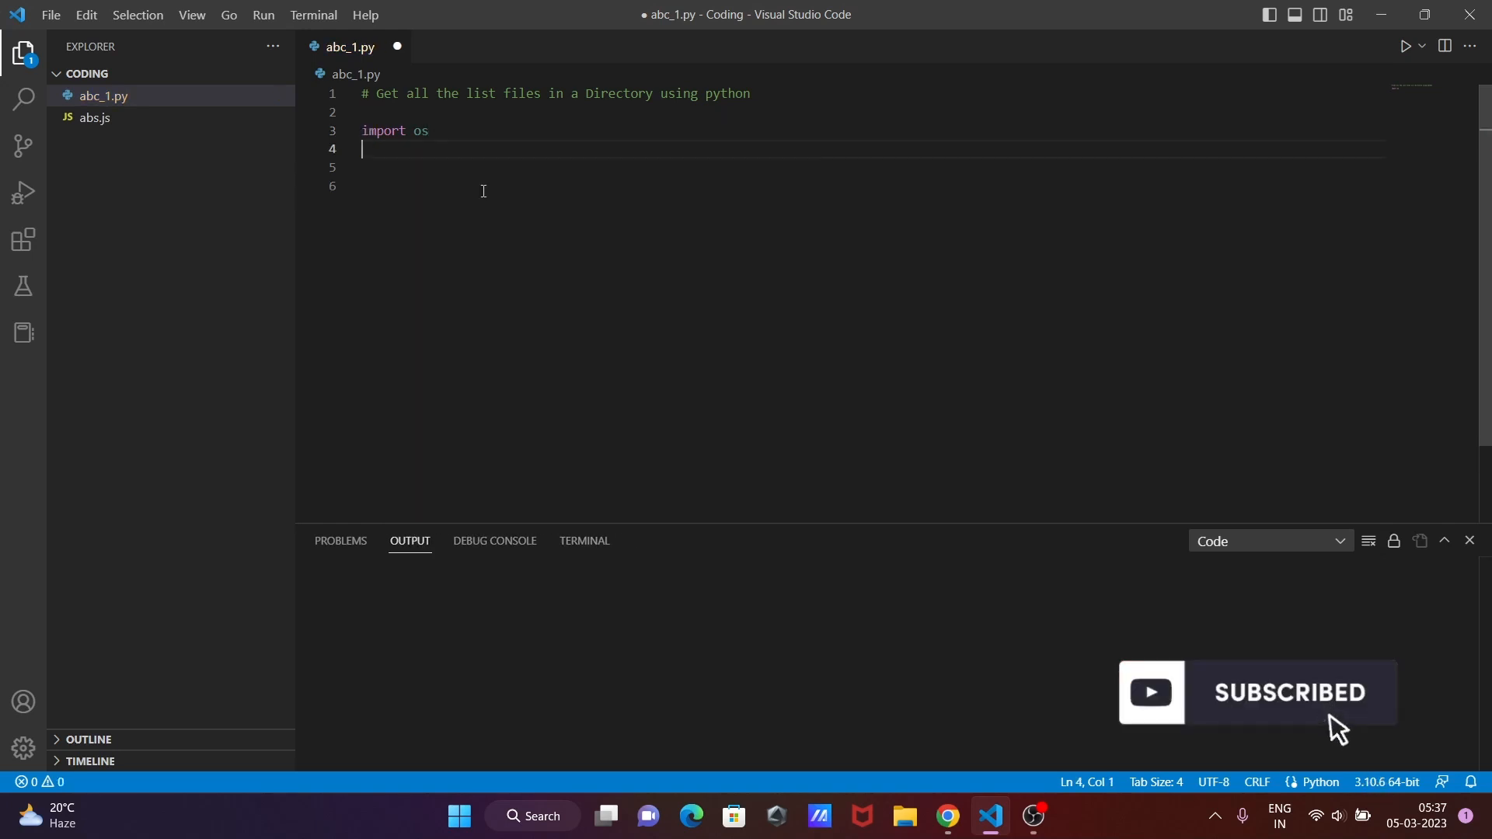
Define path = "C://Users//Adam//Desktop//File" with the trailing wildcard pattern removed.
{"action": "type", "text": "pth = \"C://Users//Adam//Desktop//File**\\\\*.txt\""}
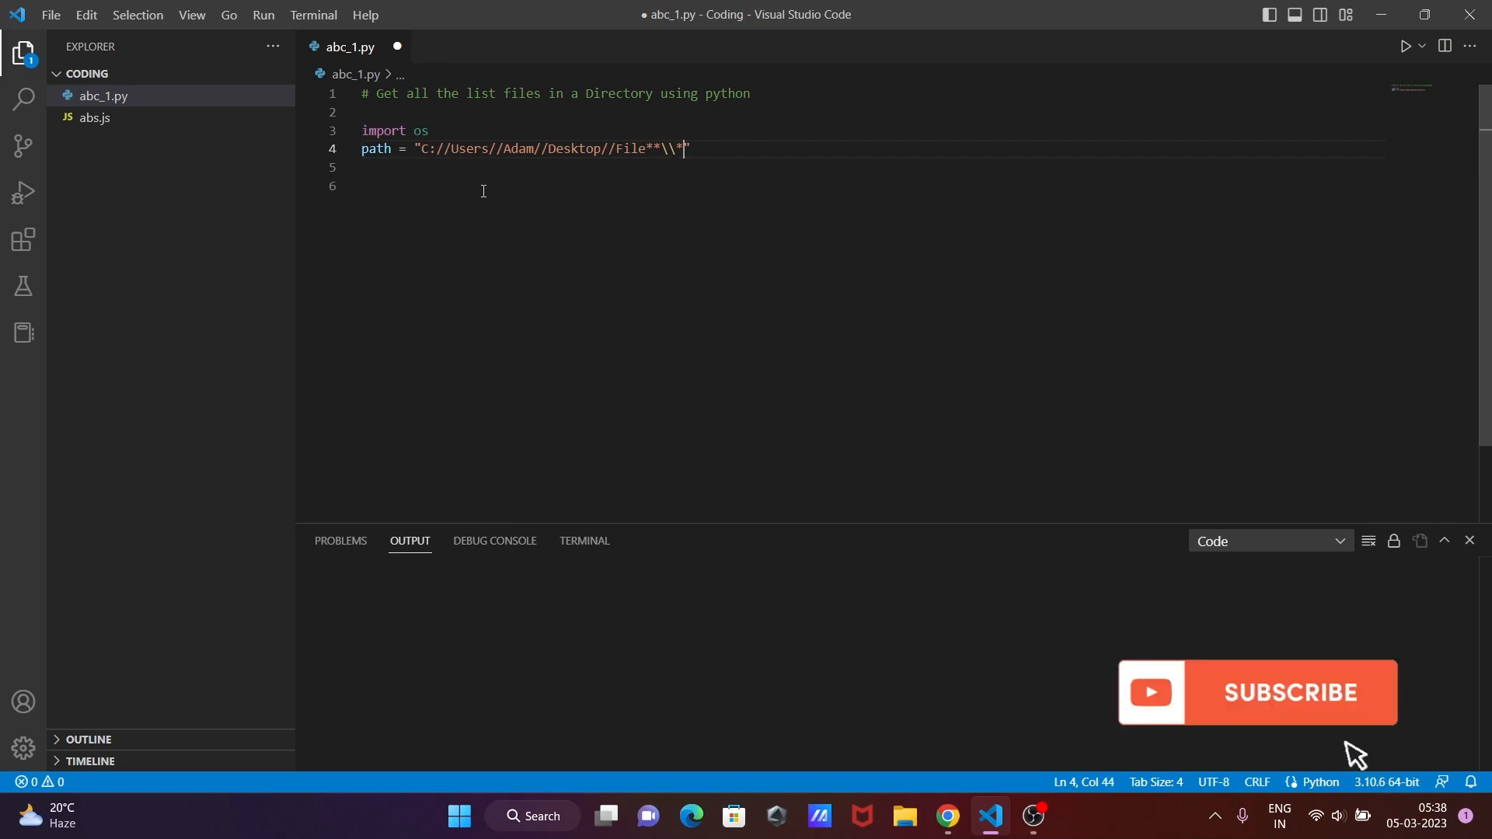
{"action": "key", "text": "Backspace"}
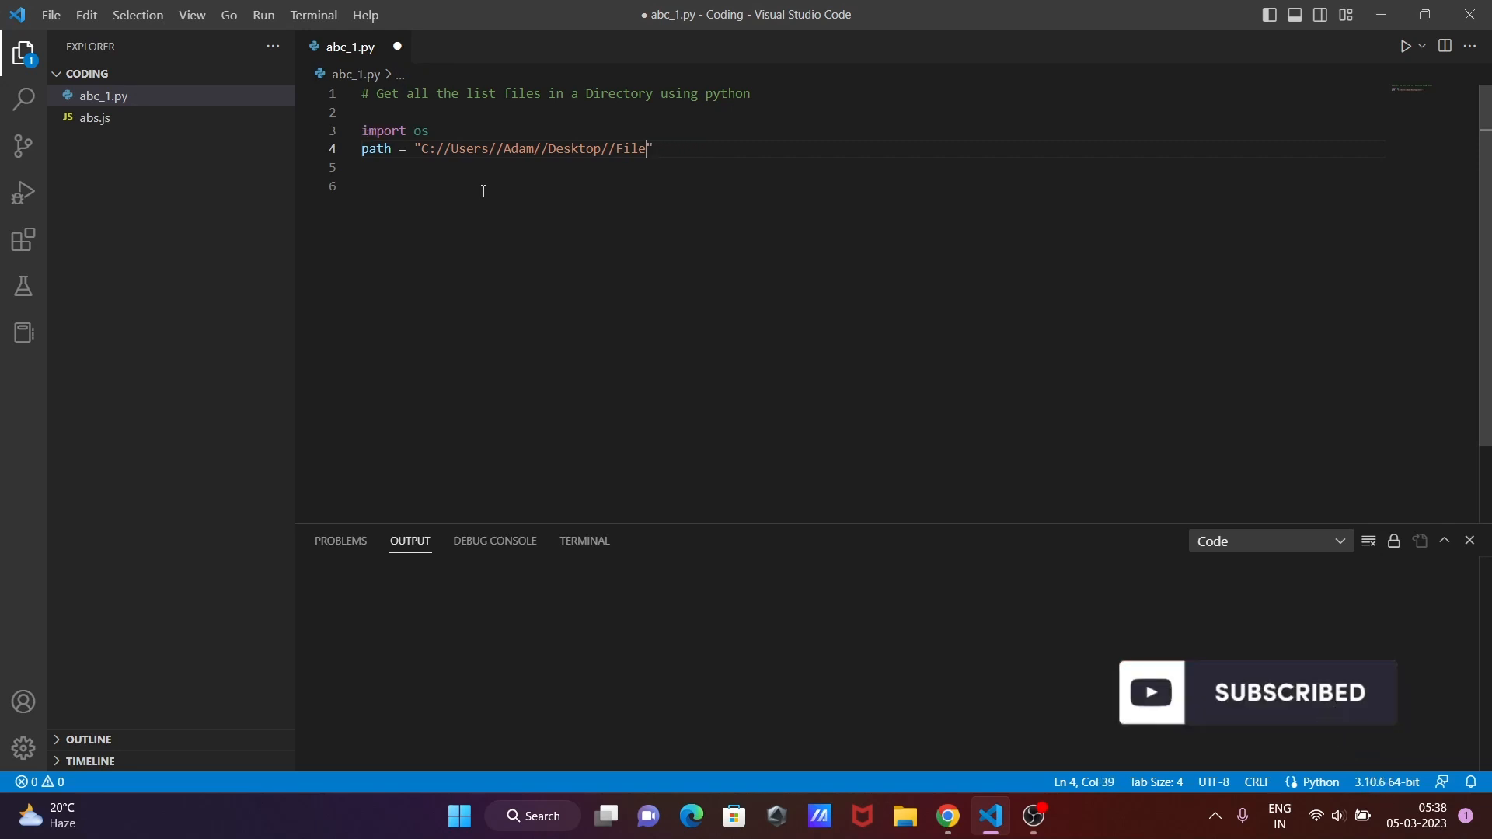
{"action": "type", "text": "\""}
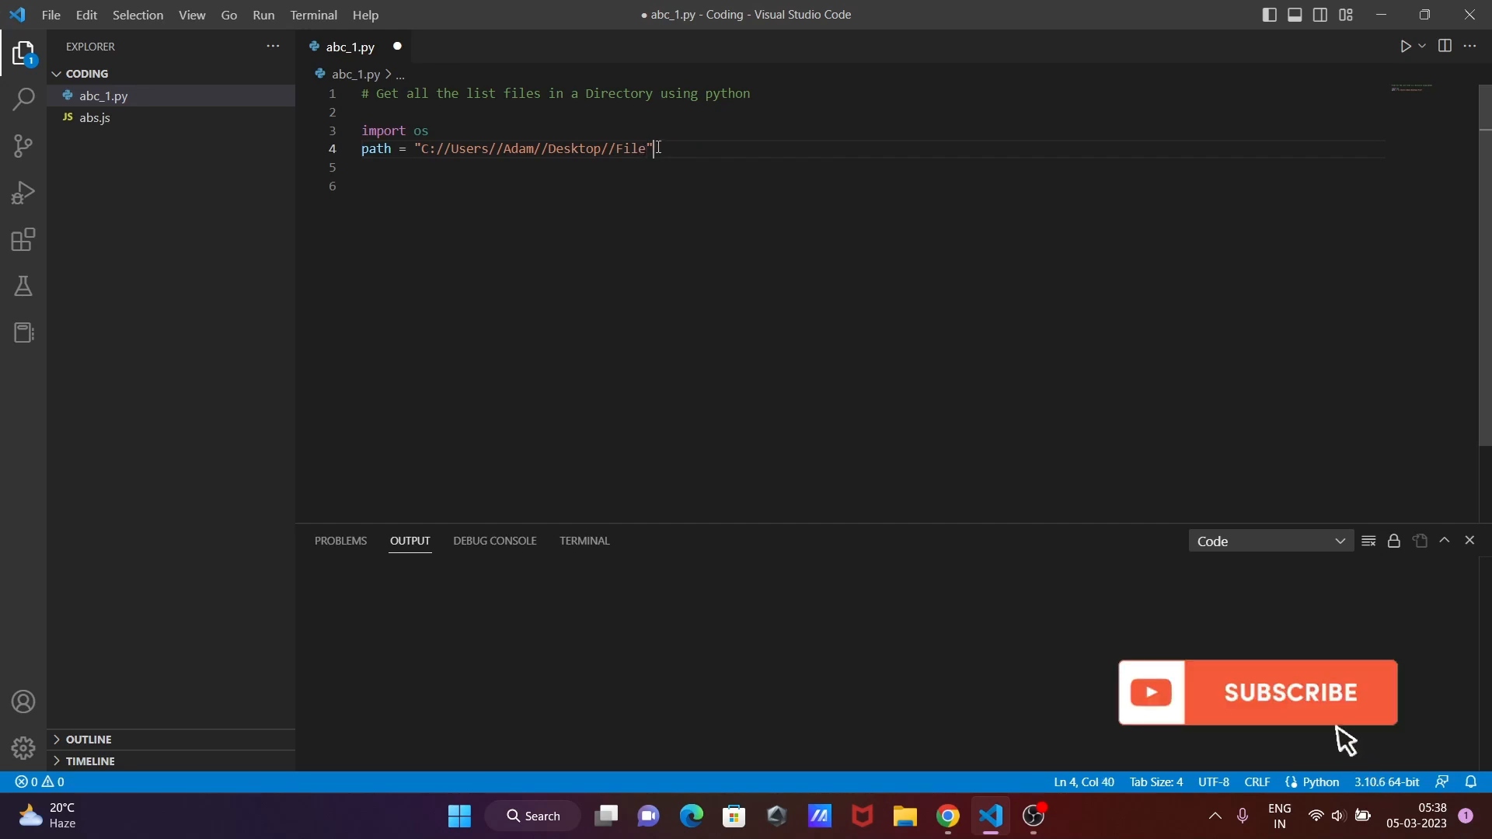
Write dirList = os.listdir(path) on line 5 using the listdir suggestion.
{"action": "type", "text": "d"}
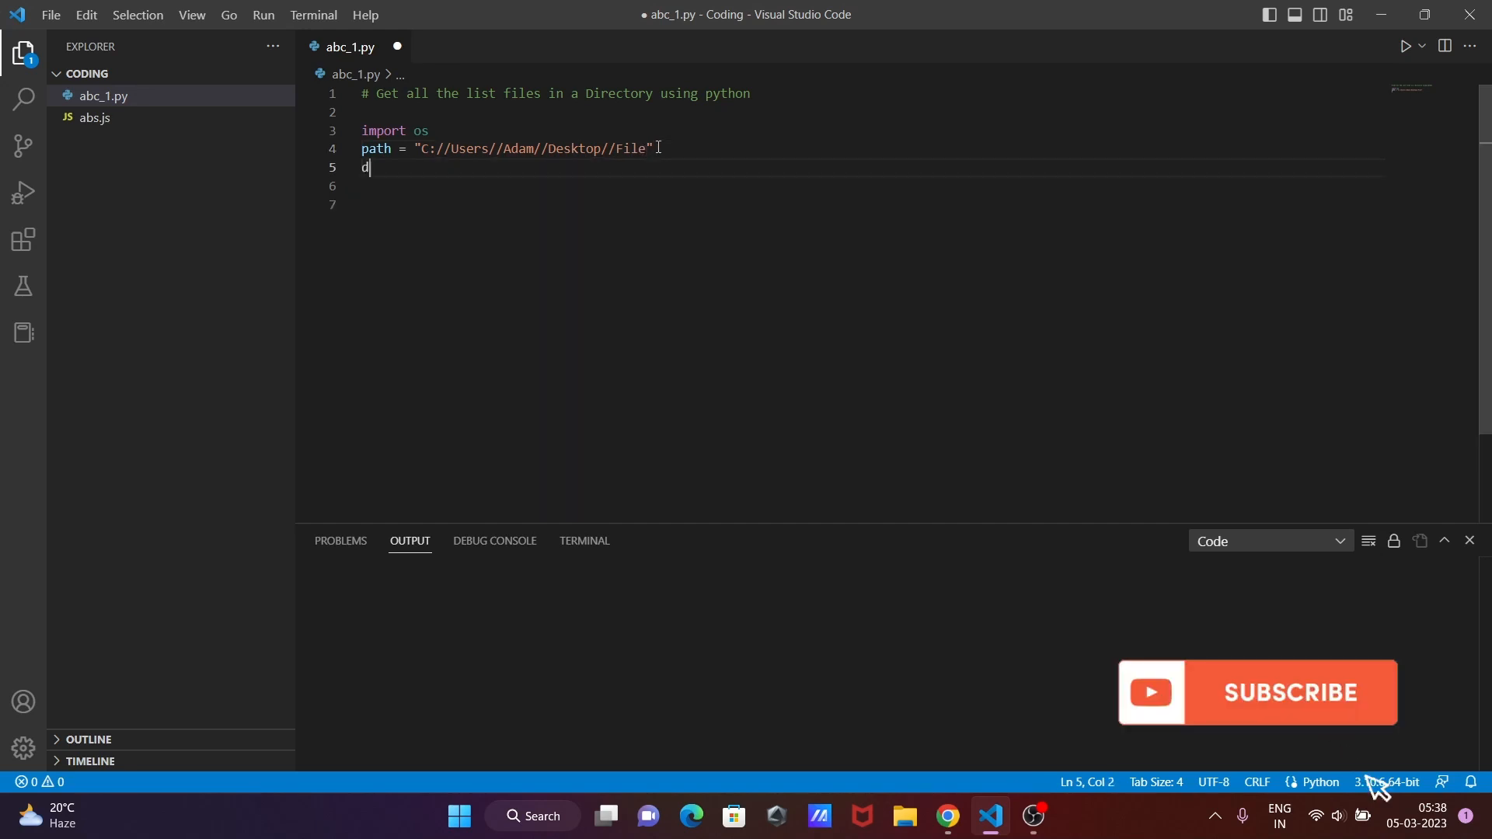
{"action": "type", "text": "ir"}
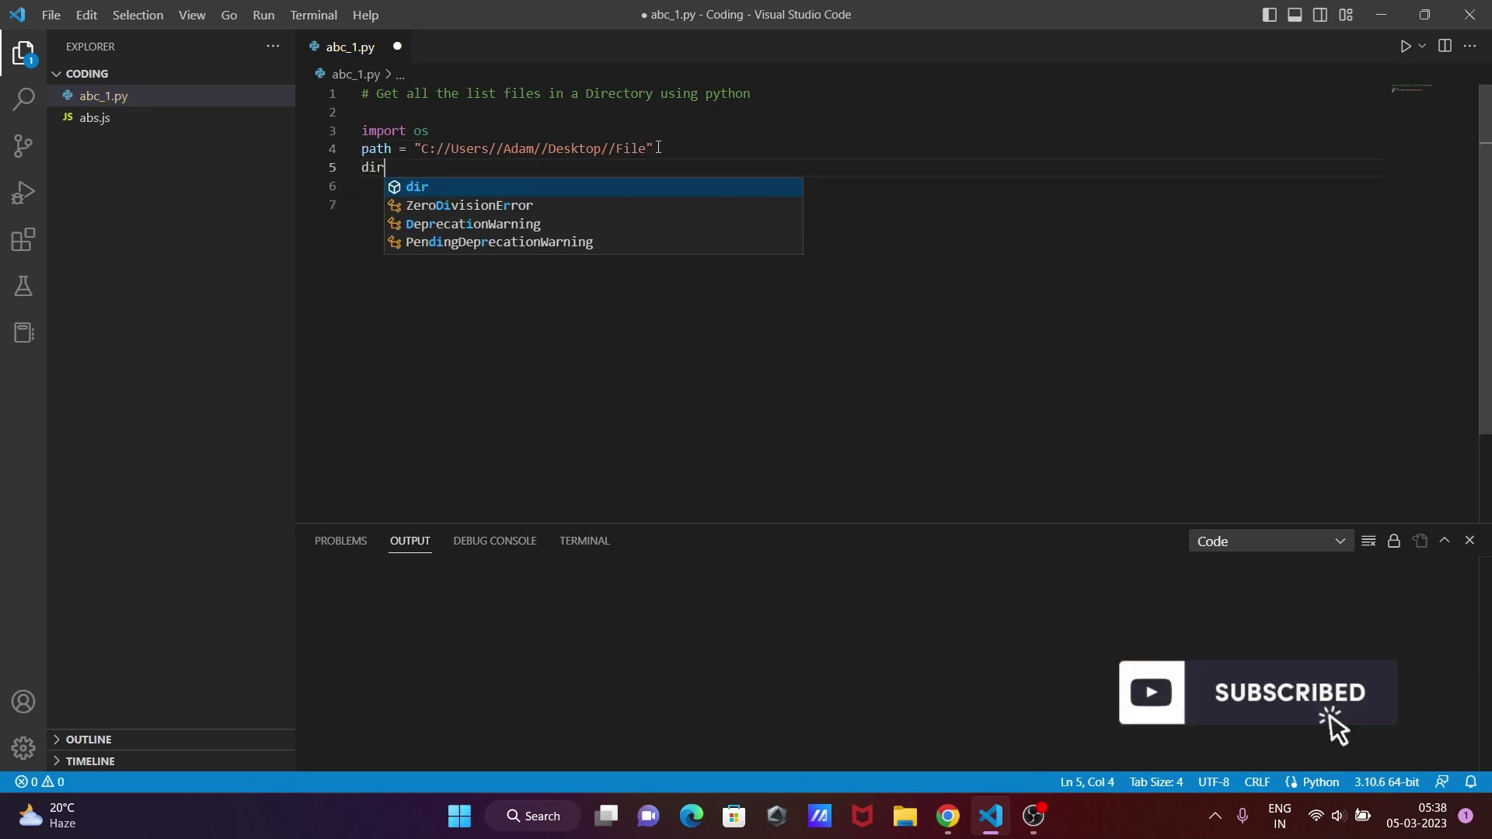
{"action": "type", "text": "List ="}
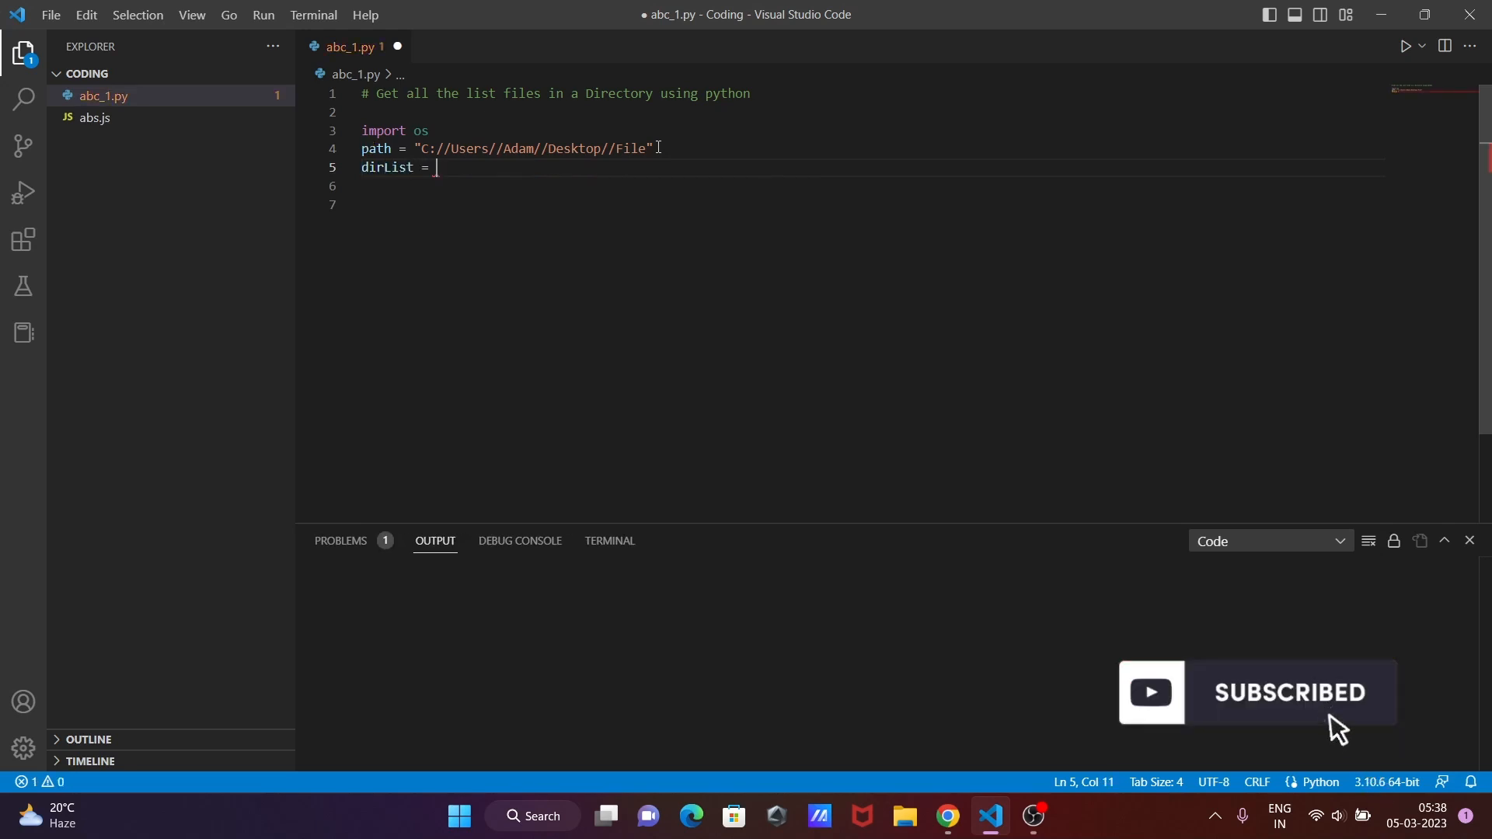
{"action": "type", "text": "os."}
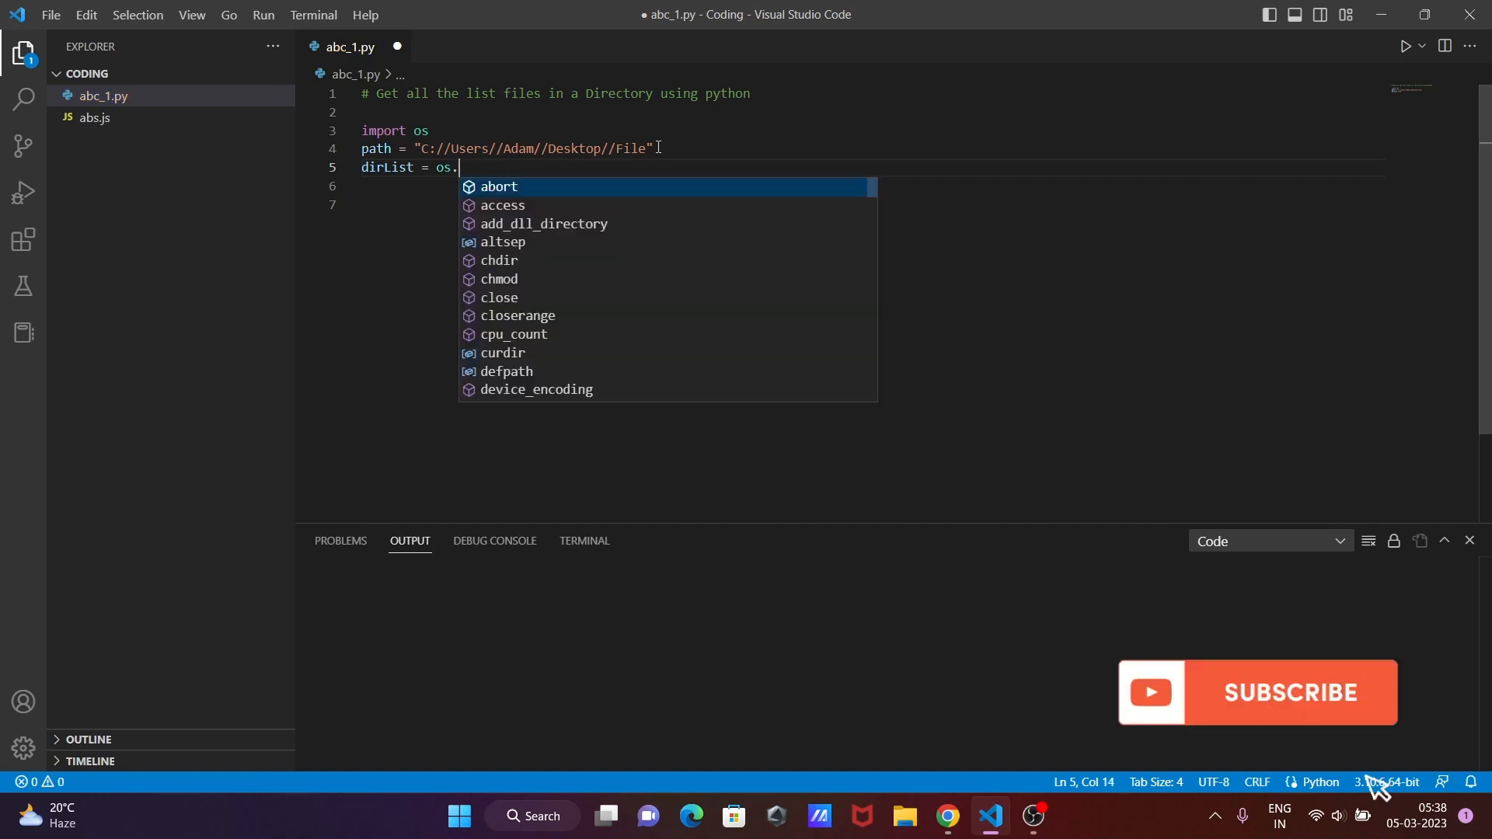
{"action": "left_click", "coordinate": [1289, 693]}
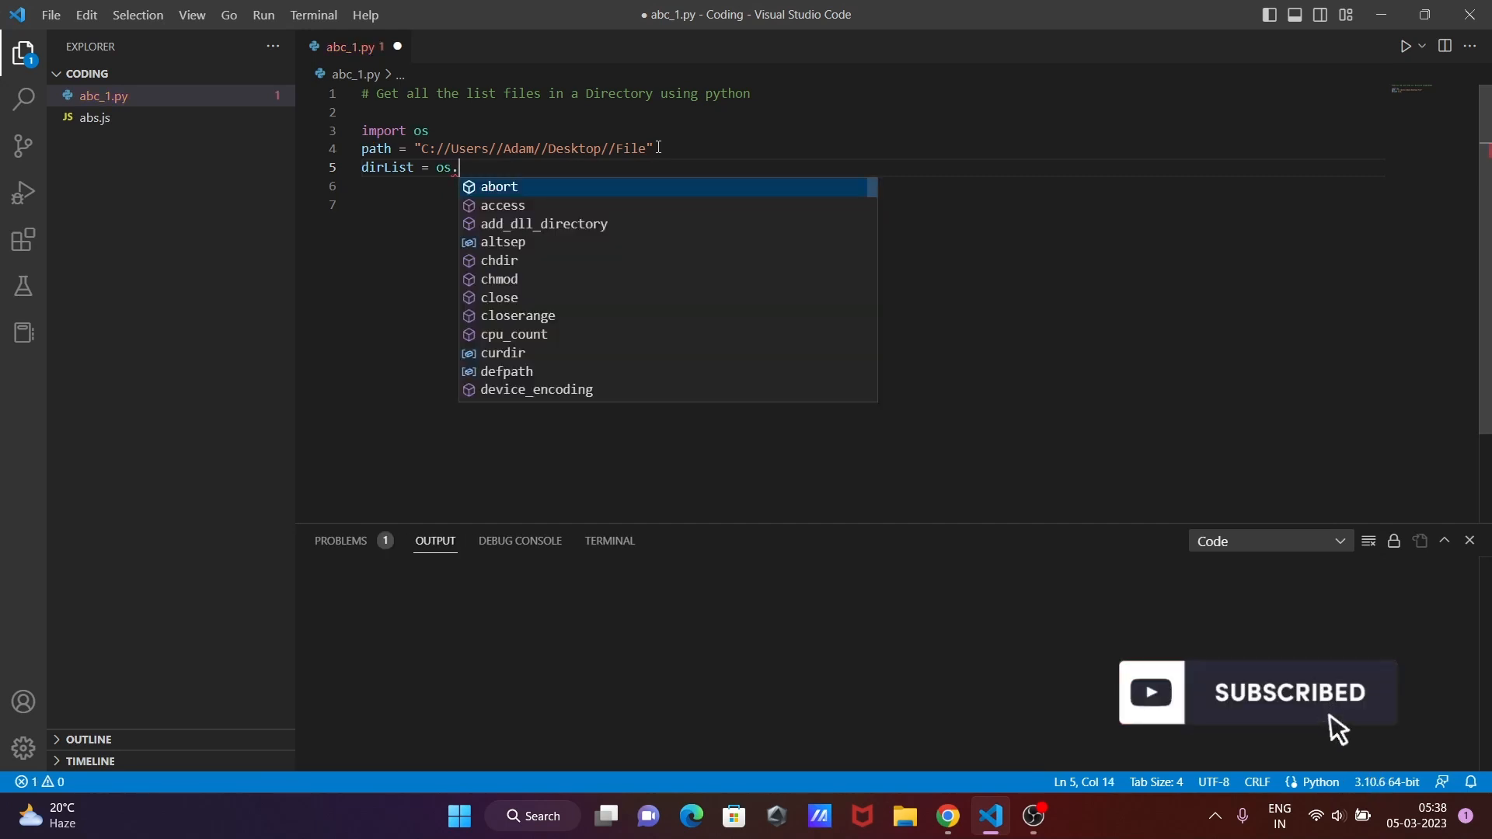
{"action": "type", "text": "listdir"}
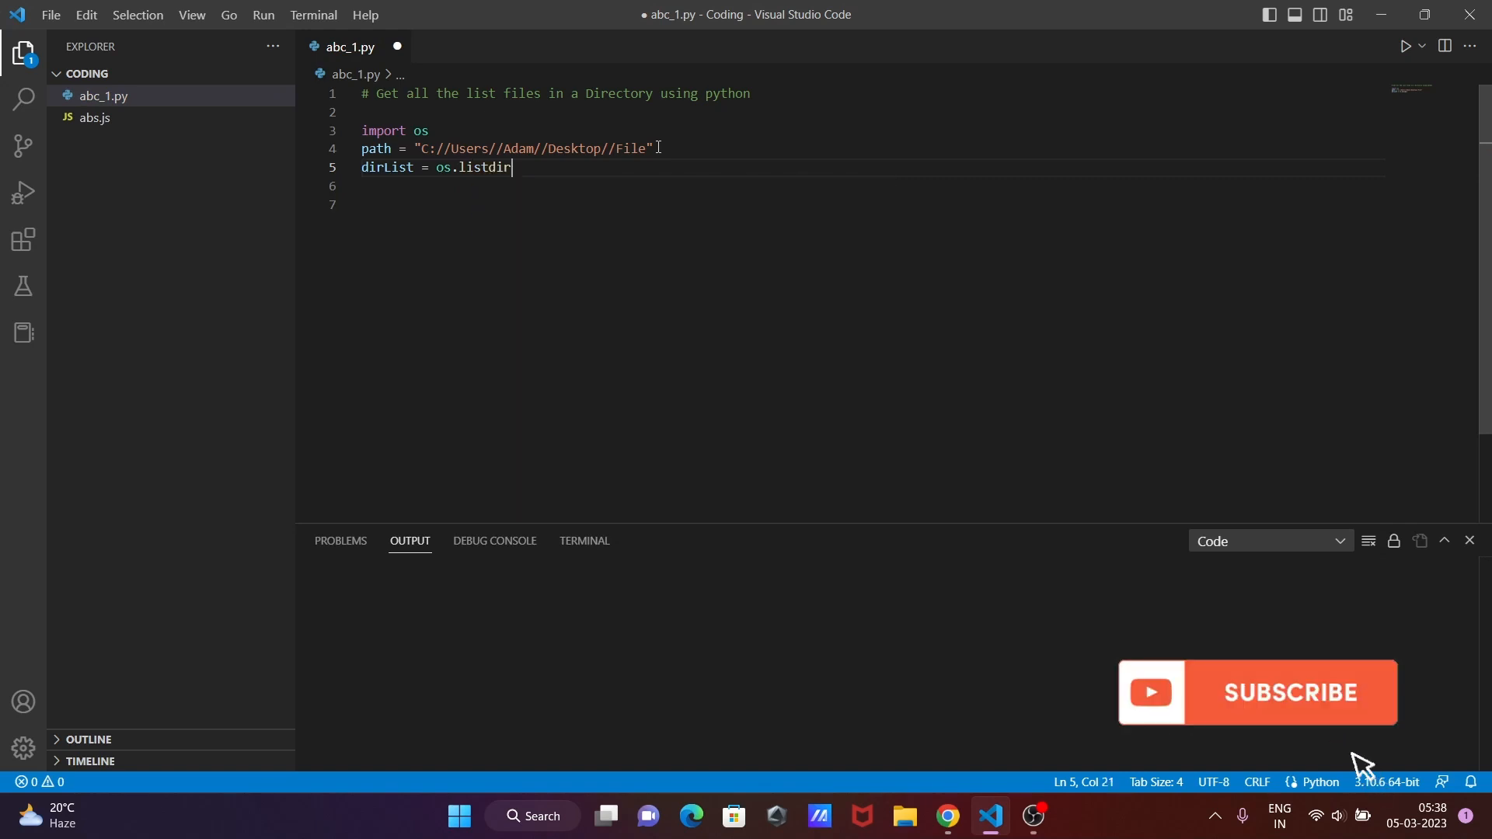
{"action": "type", "text": "()"}
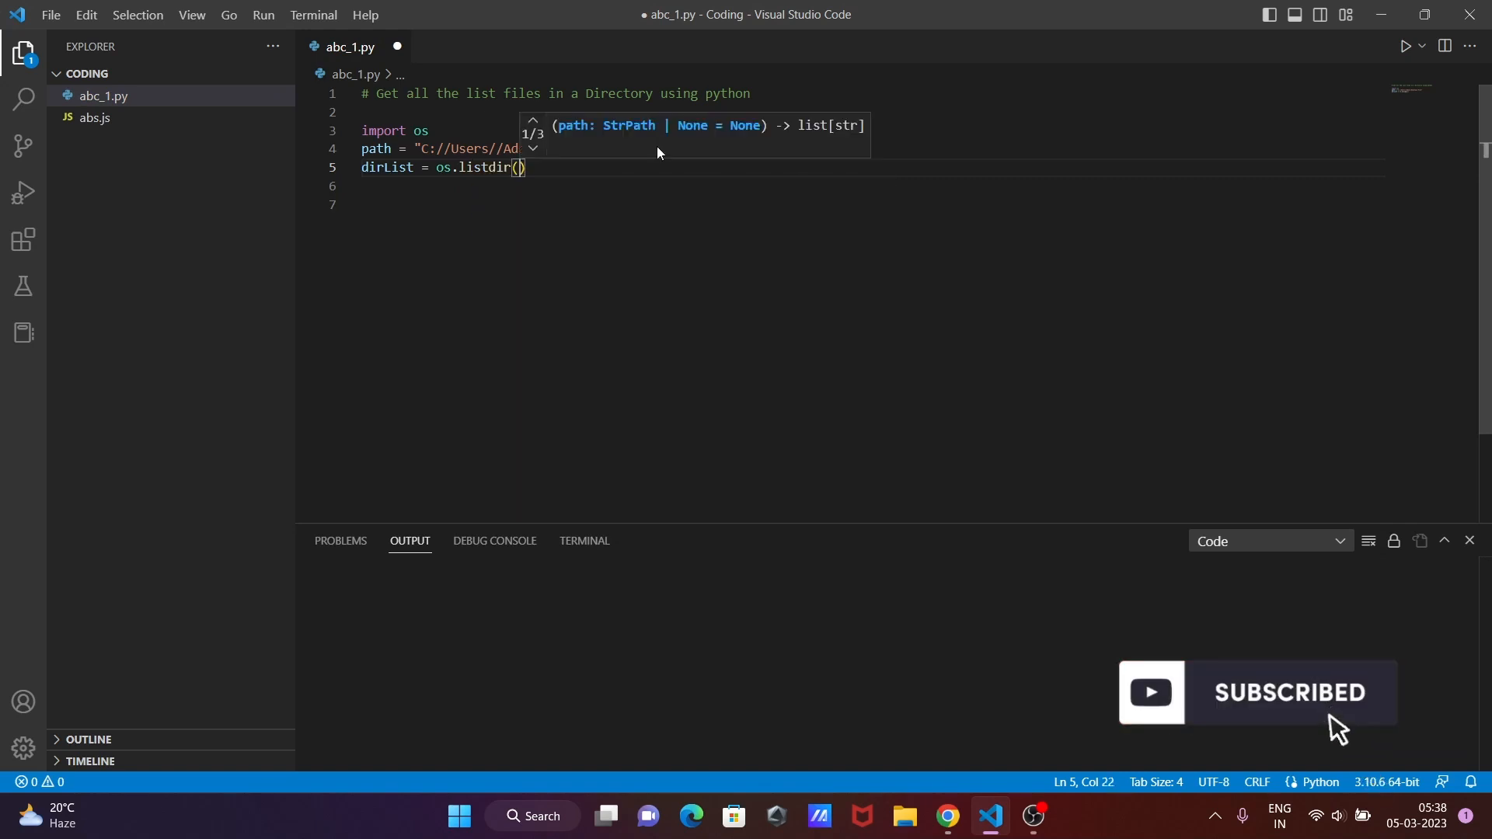
{"action": "type", "text": "path"}
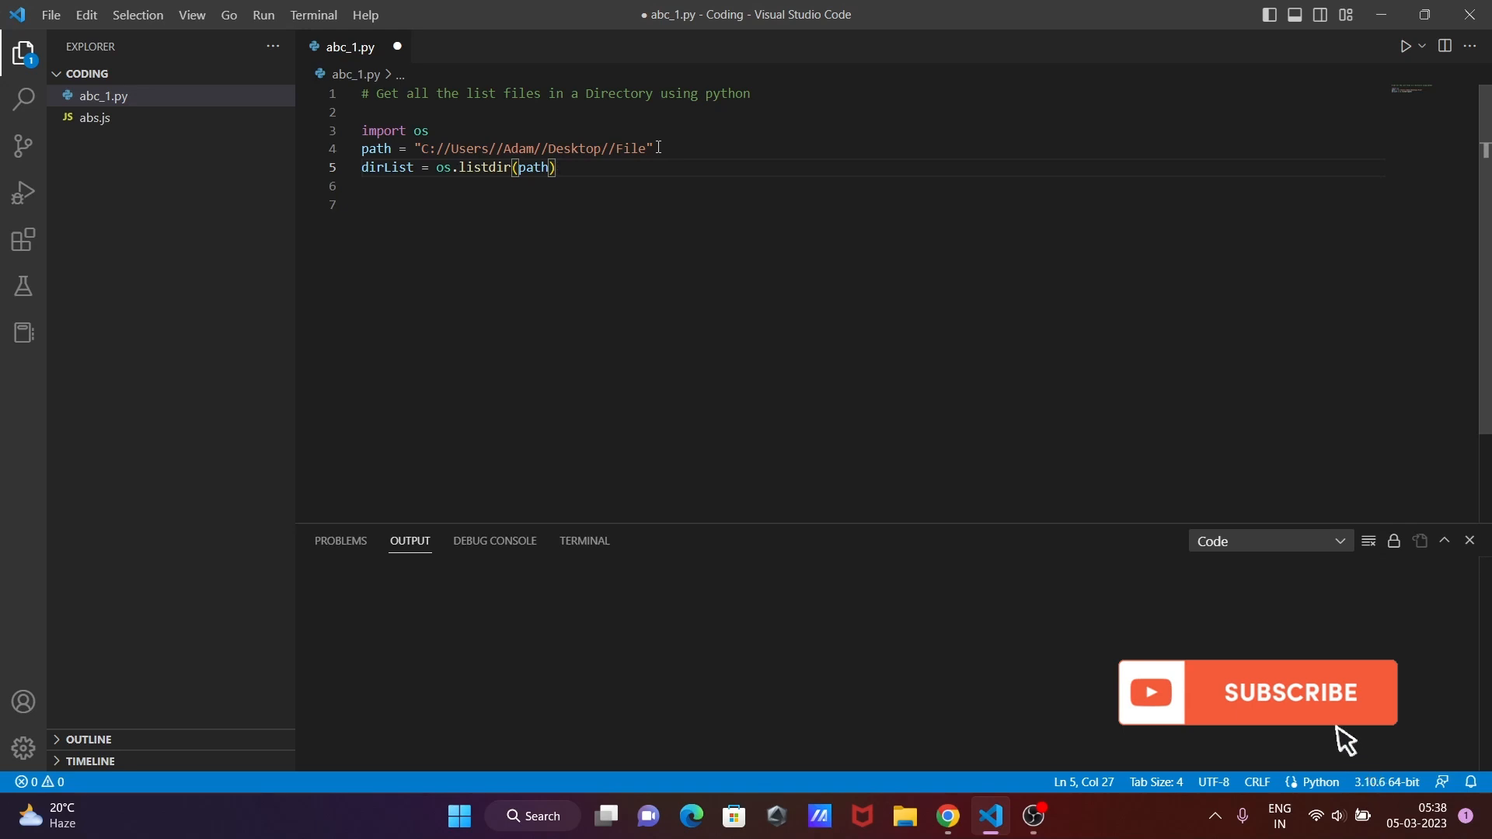
Begin print("File and Directories in '", path on line 6 as the heading.
{"action": "type", "text": "pr"}
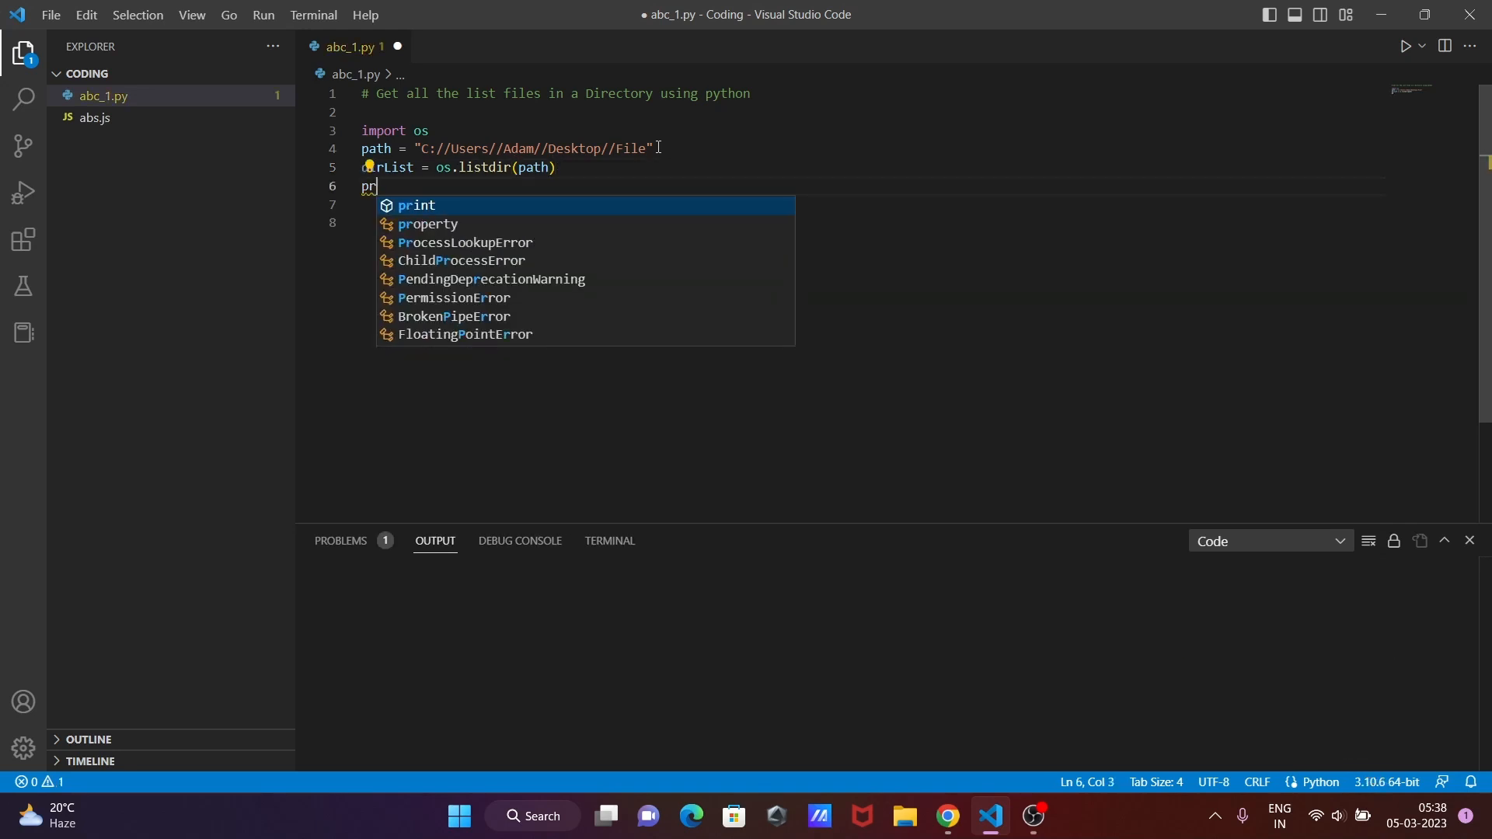
{"action": "type", "text": "int"}
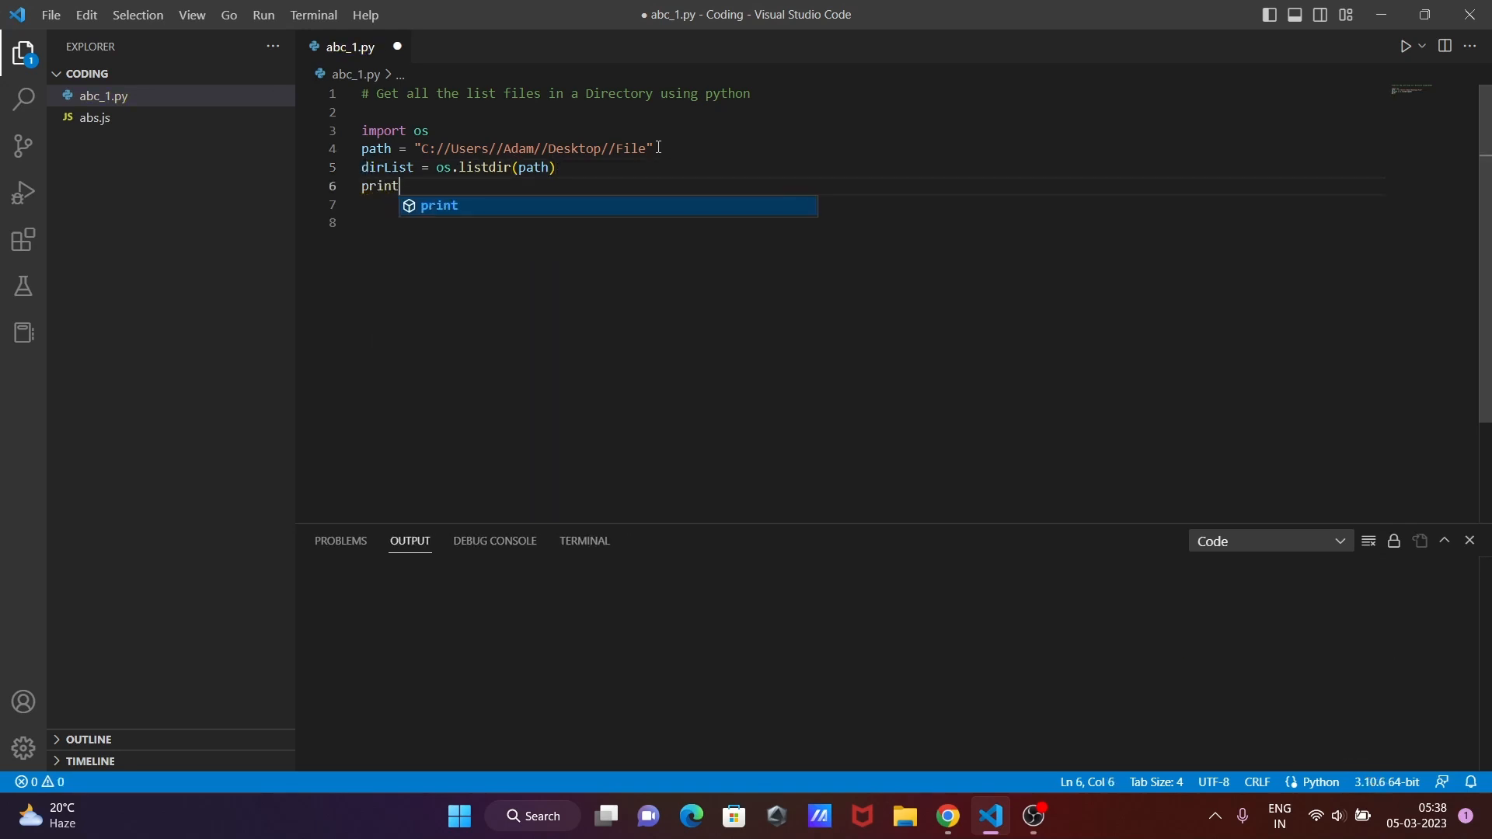
{"action": "type", "text": "("}
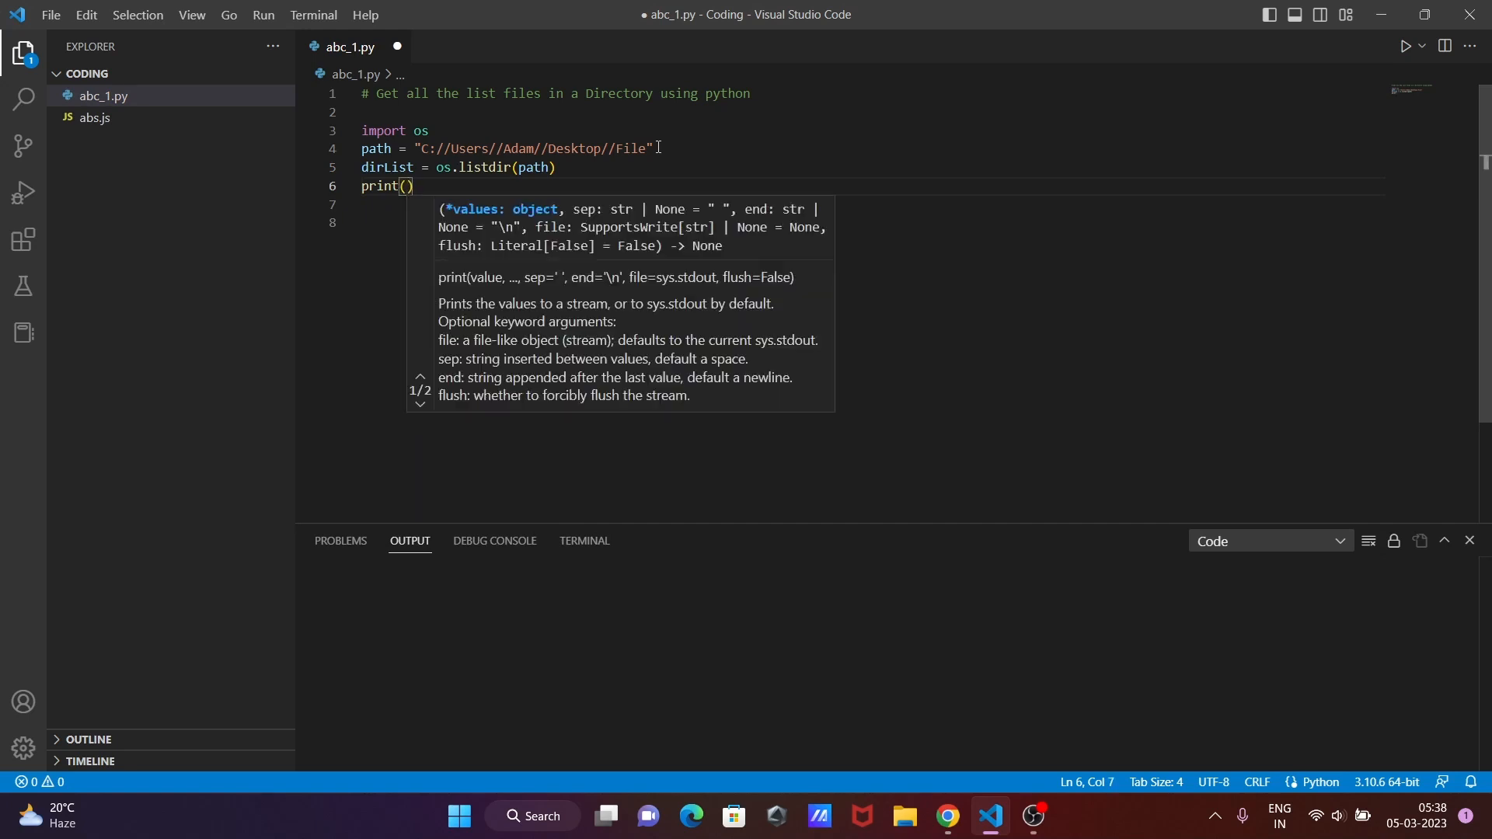
{"action": "type", "text": "\""}
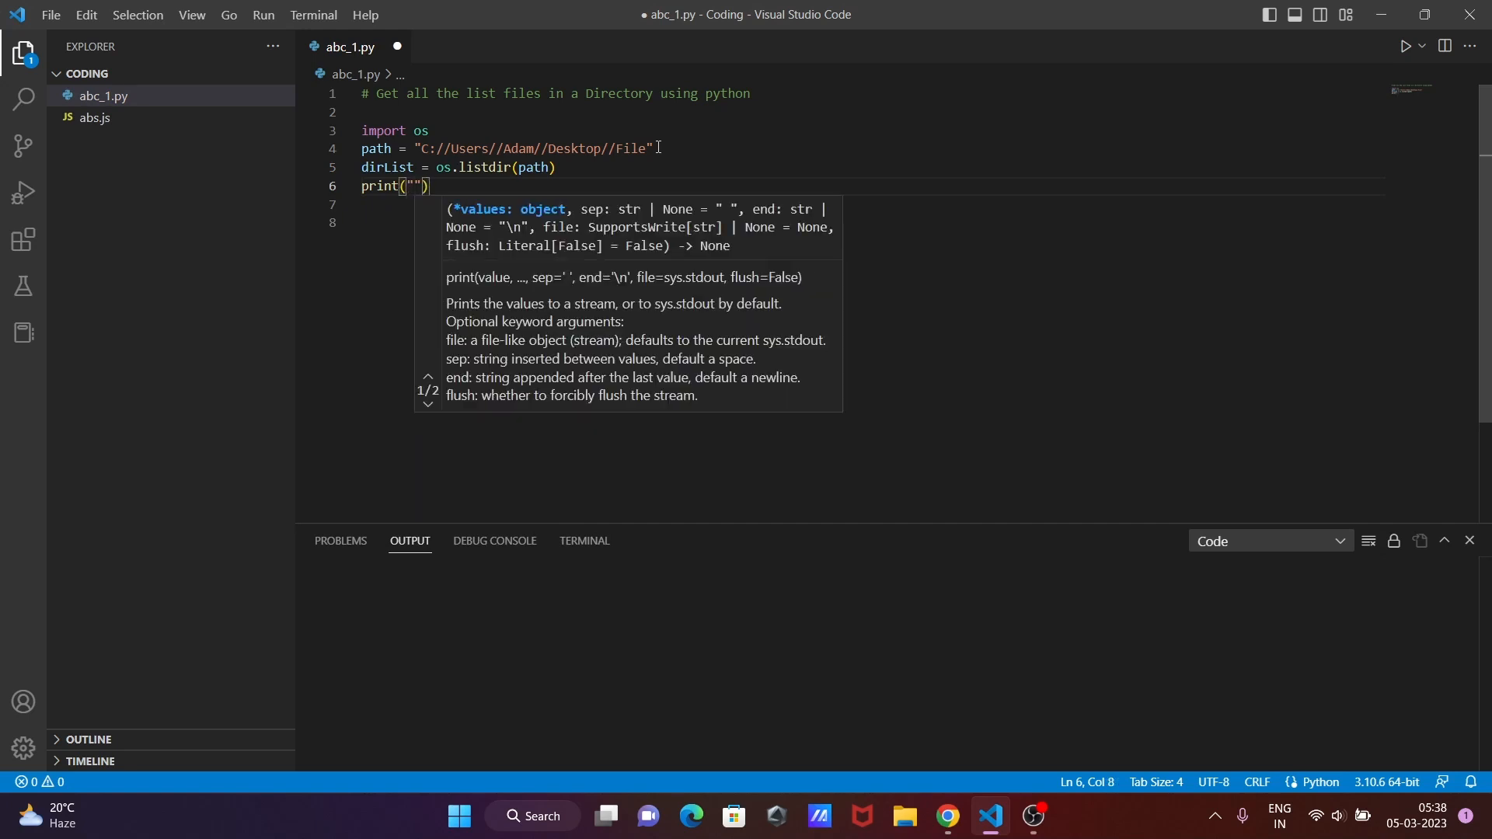
{"action": "type", "text": "File and Directories i"}
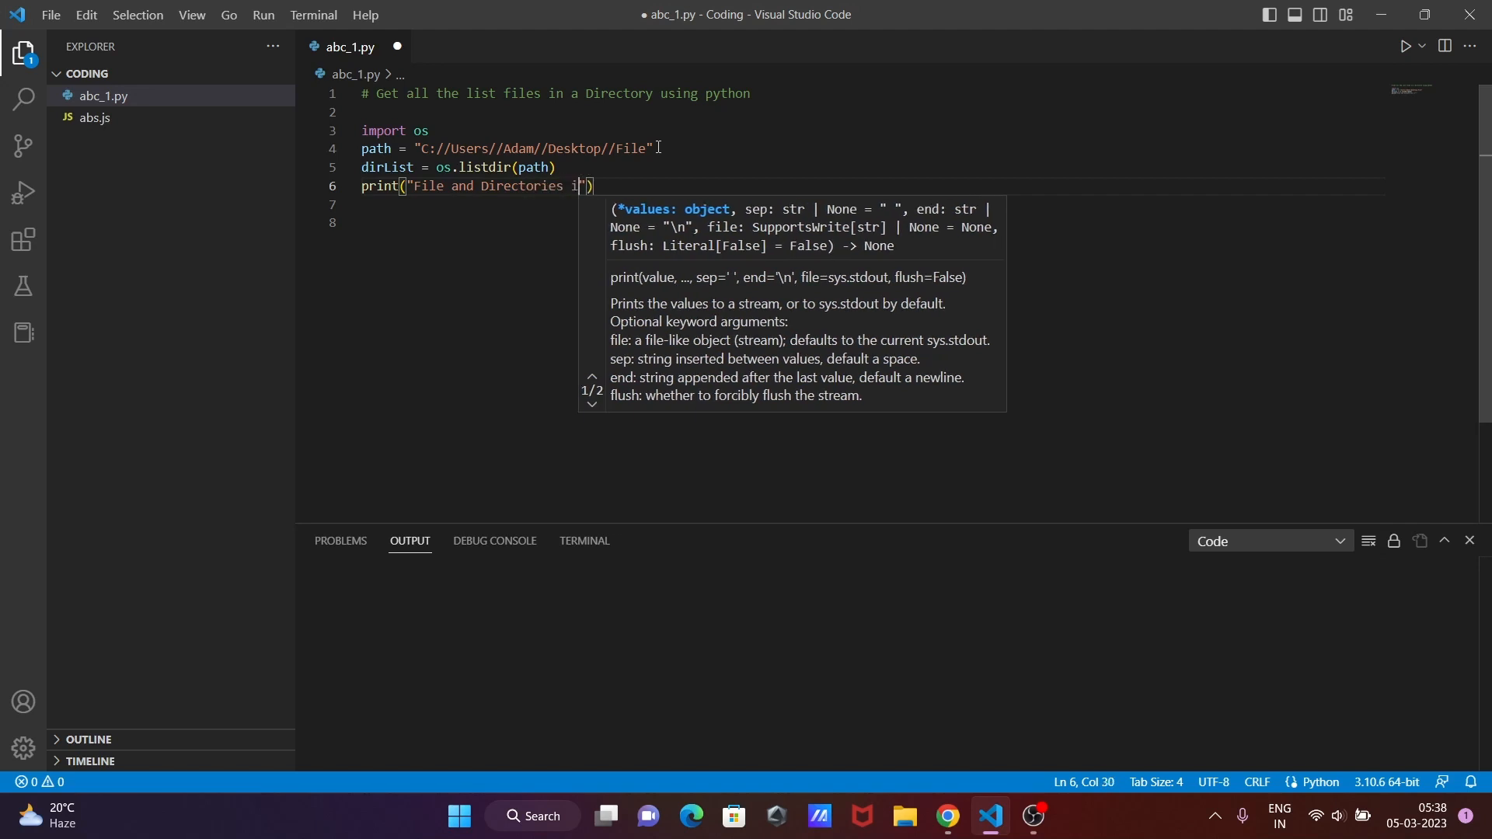
{"action": "type", "text": "n"}
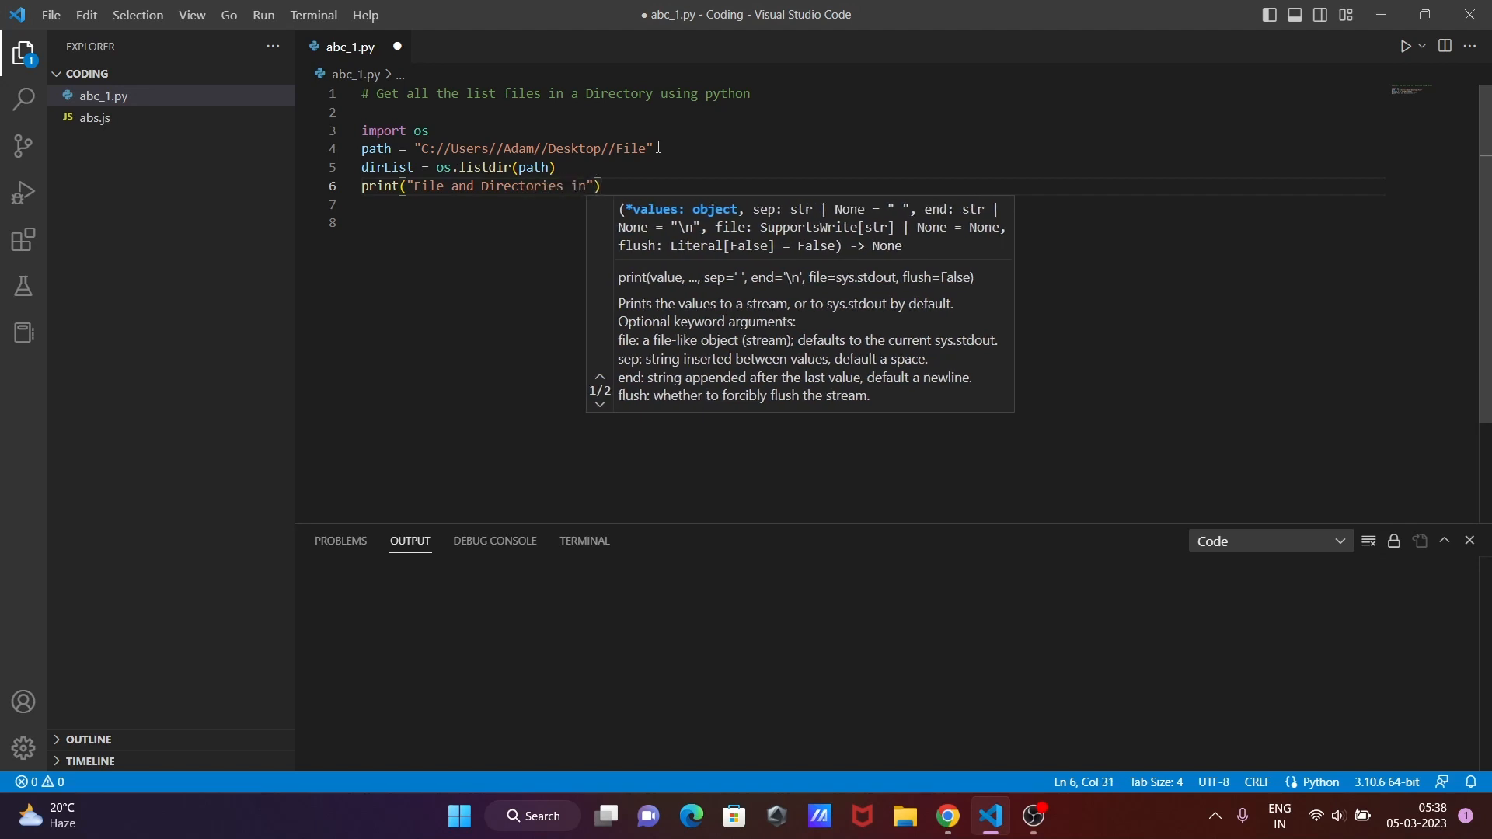
{"action": "type", "text": "\" \""}
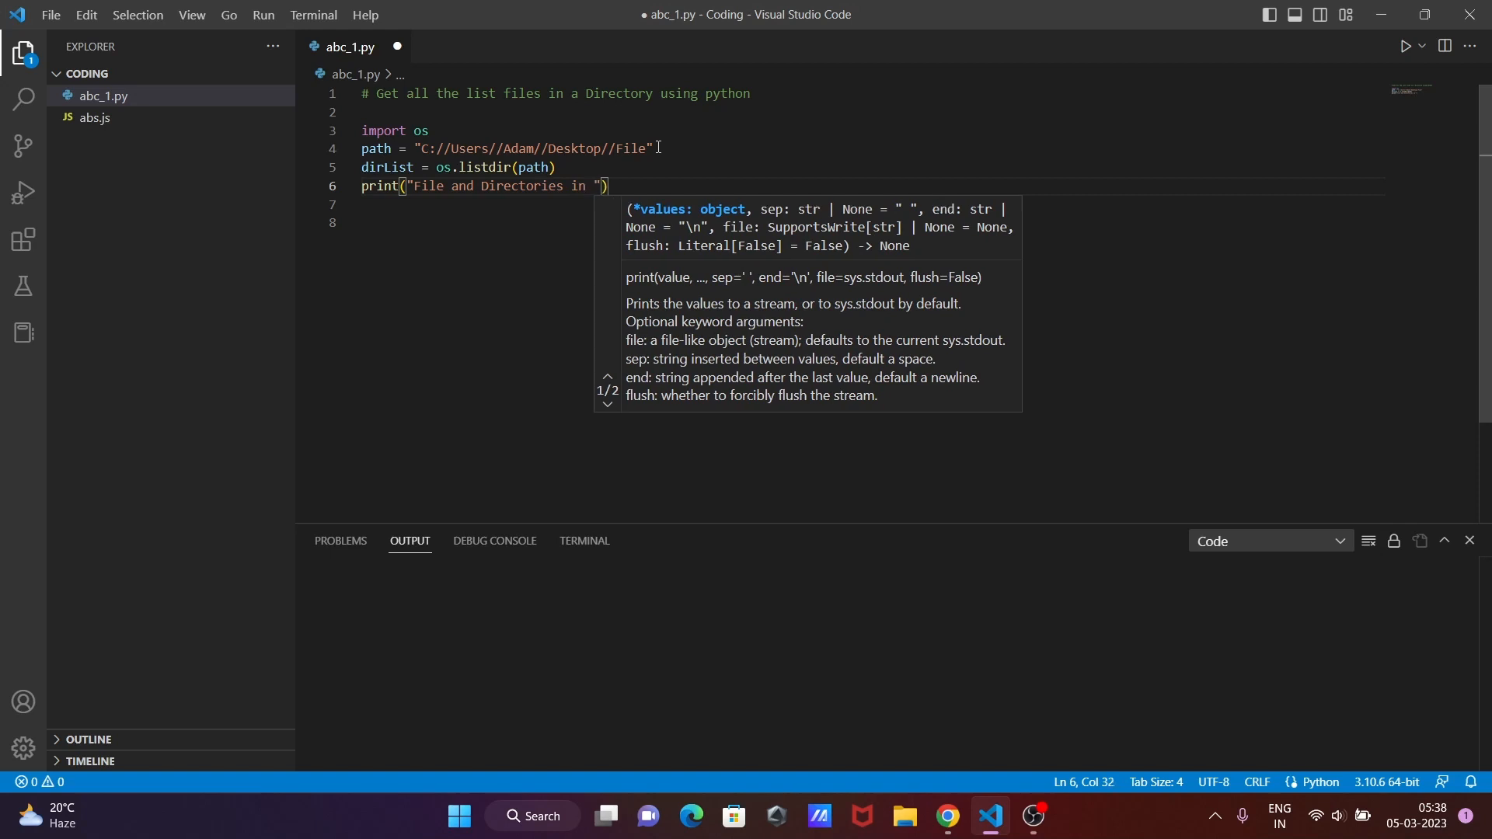
{"action": "type", "text": "'"}
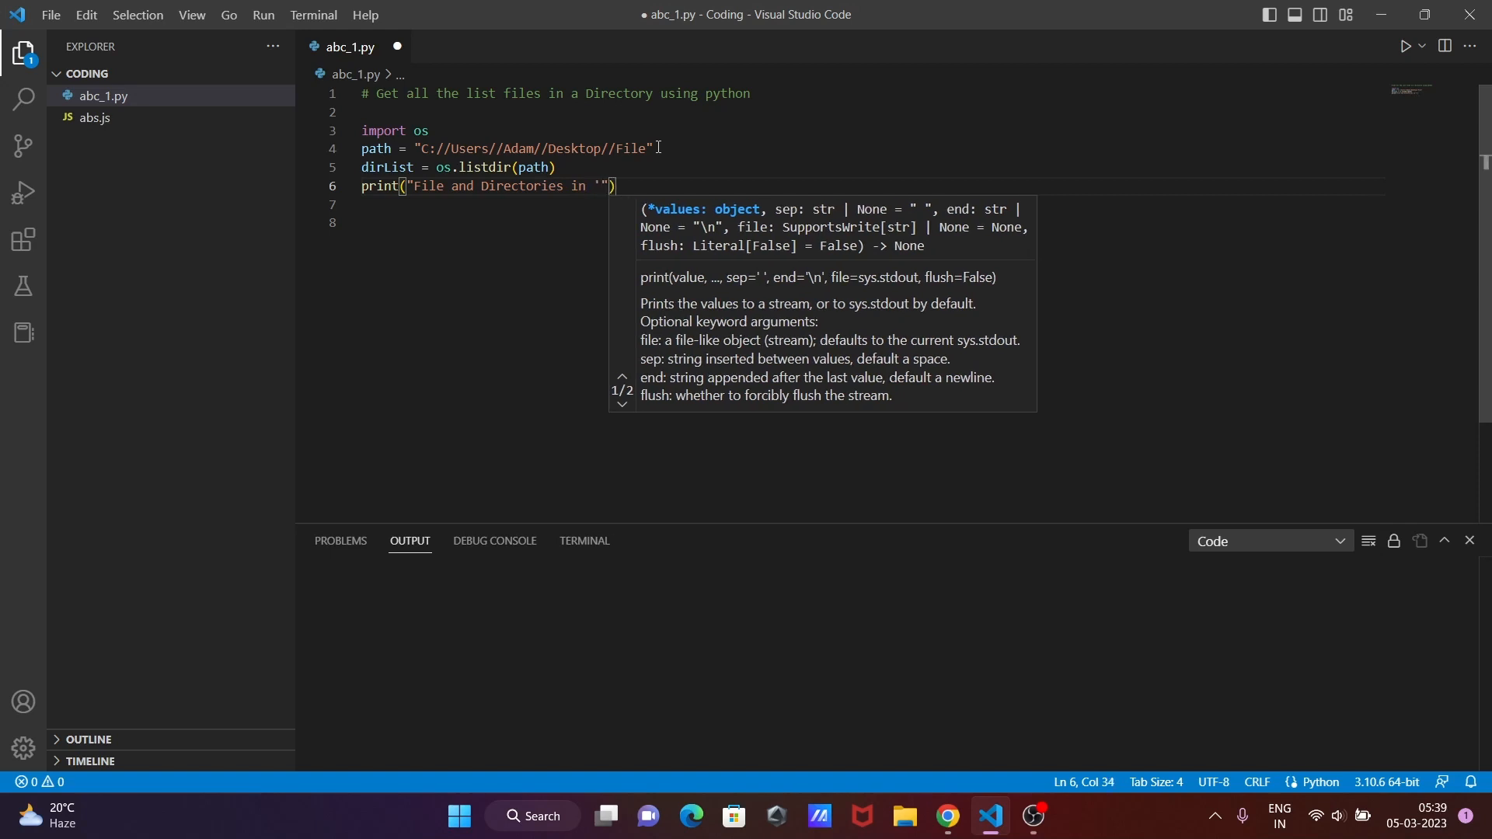
{"action": "type", "text": ","}
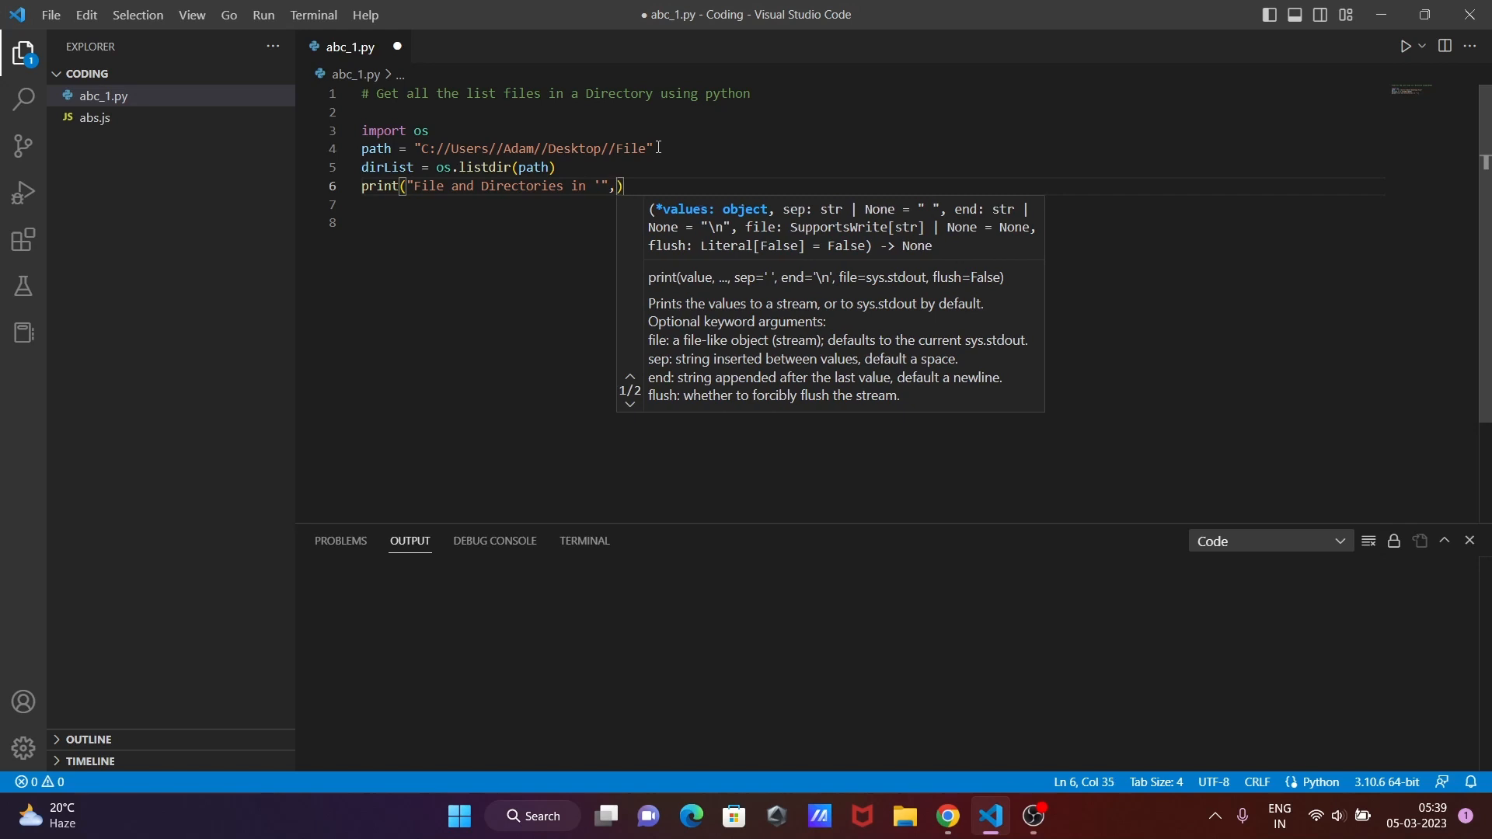
{"action": "type", "text": "path"}
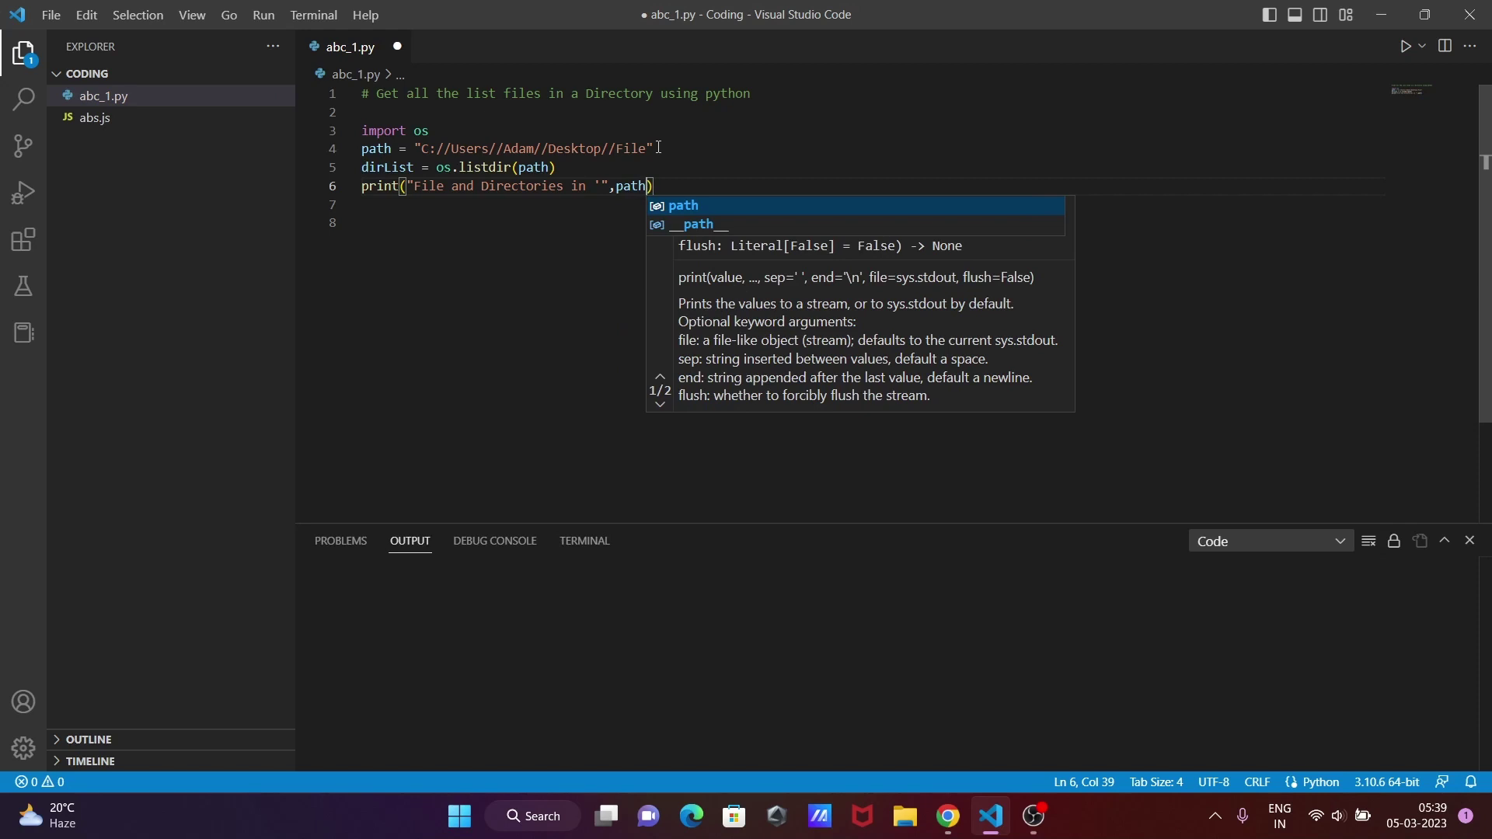
Finish the heading with ,"' :"), remove the stray semicolon and start a new line.
{"action": "type", "text": ",\"\""}
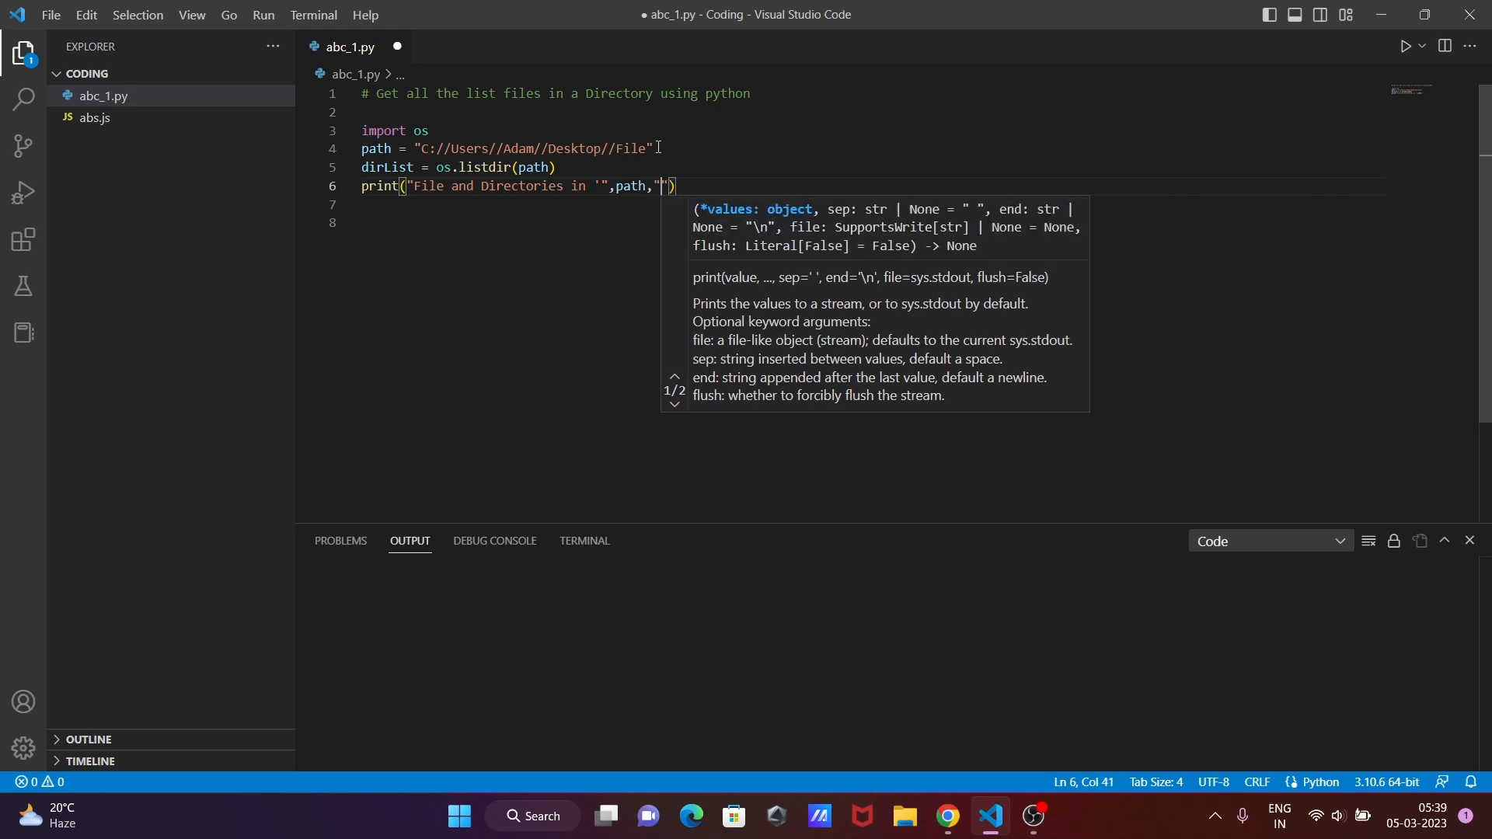
{"action": "type", "text": "\" \""}
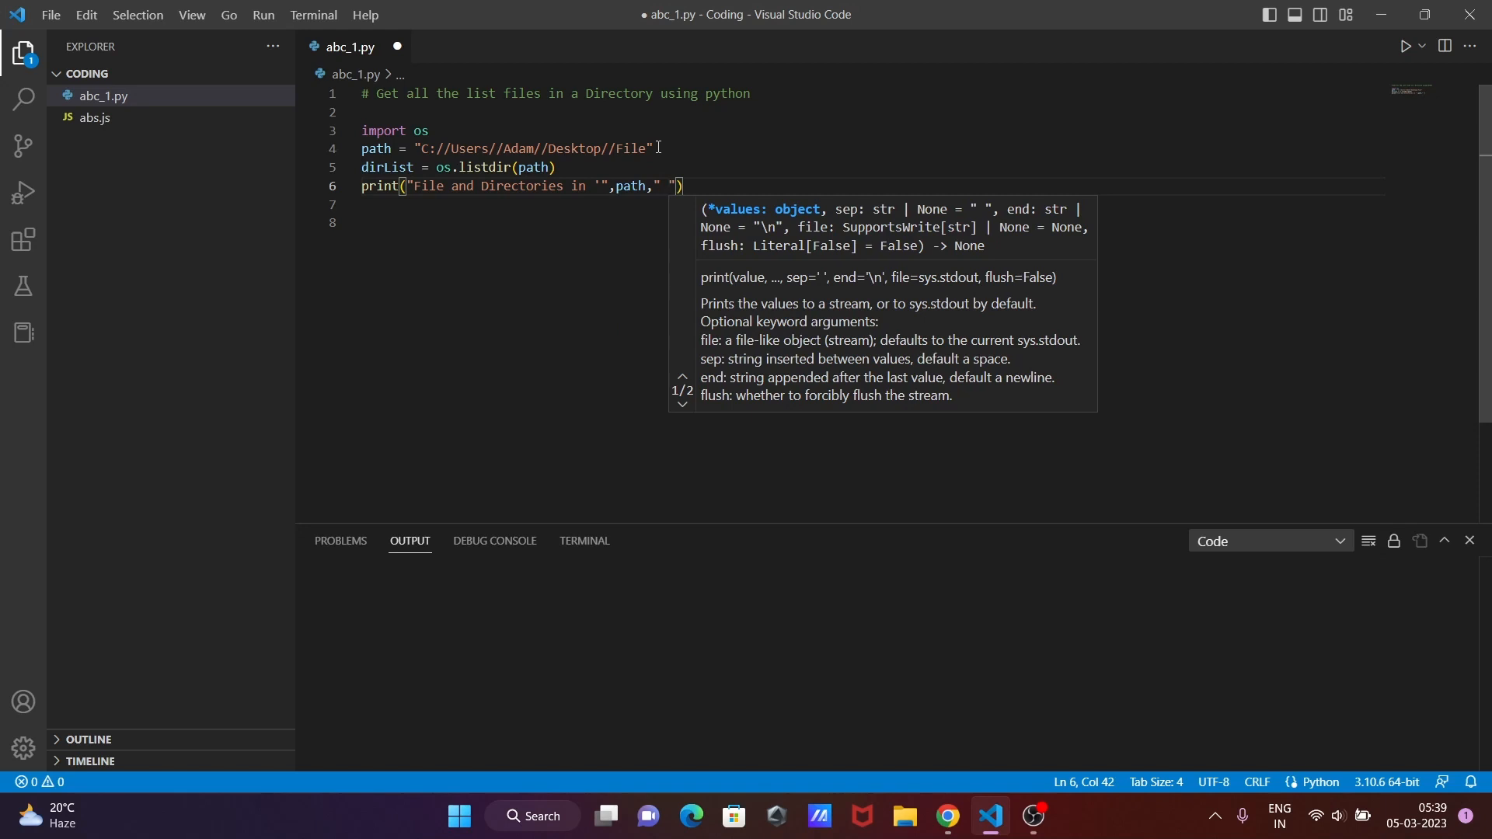
{"action": "type", "text": "' :"}
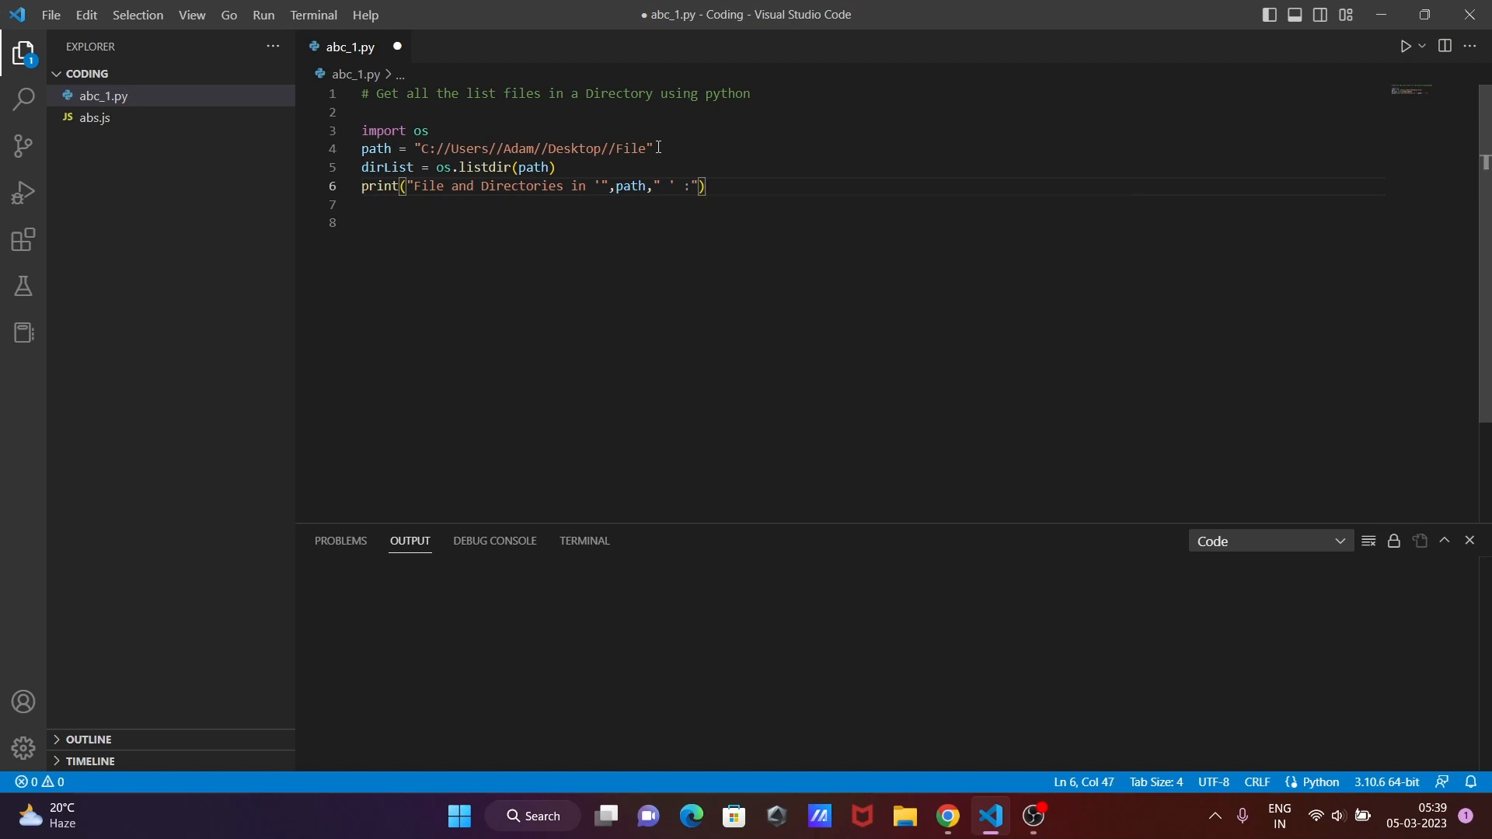
{"action": "type", "text": ";"}
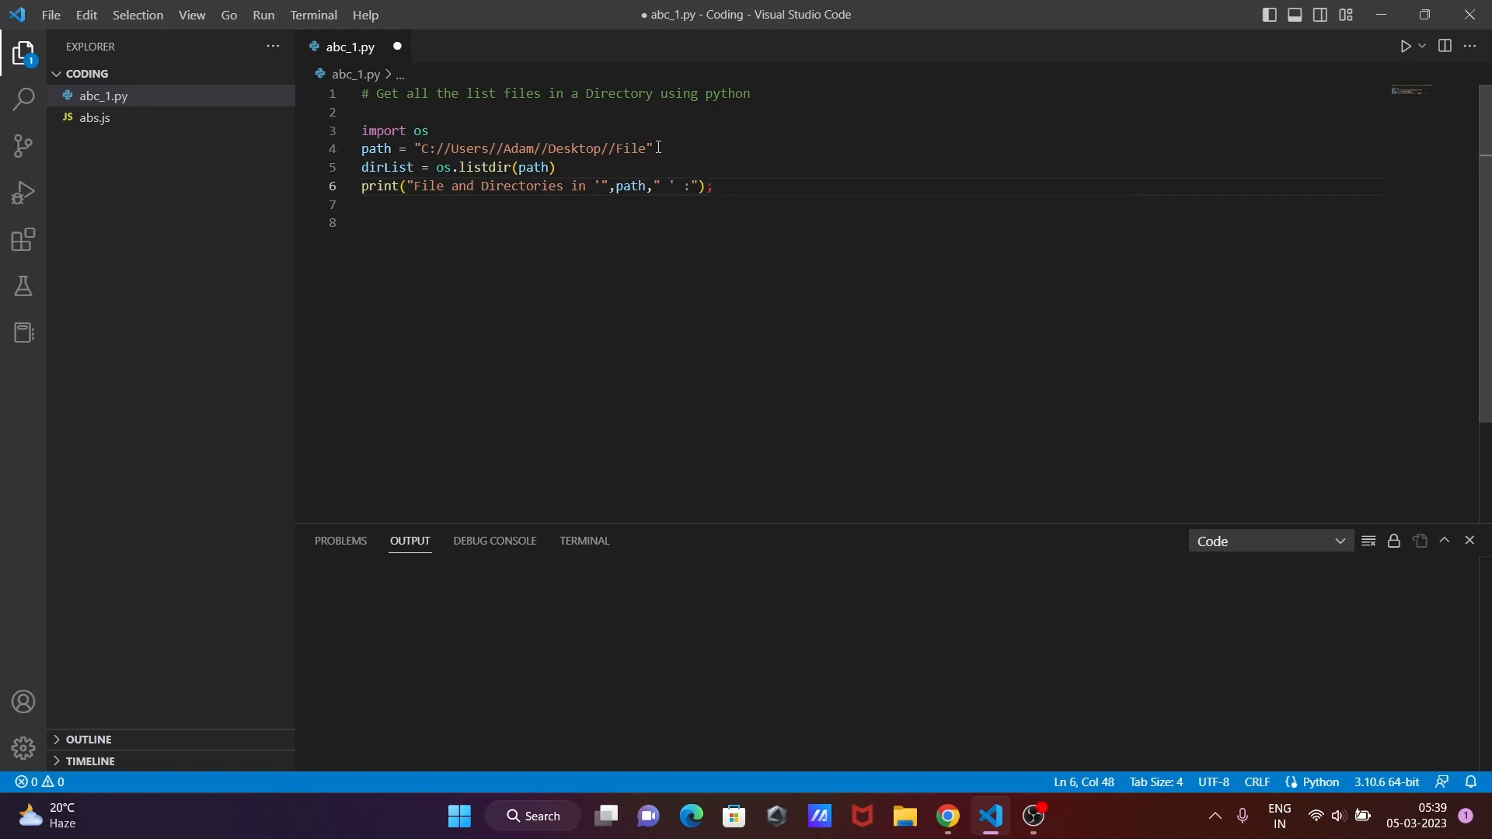
{"action": "key", "text": "Backspace"}
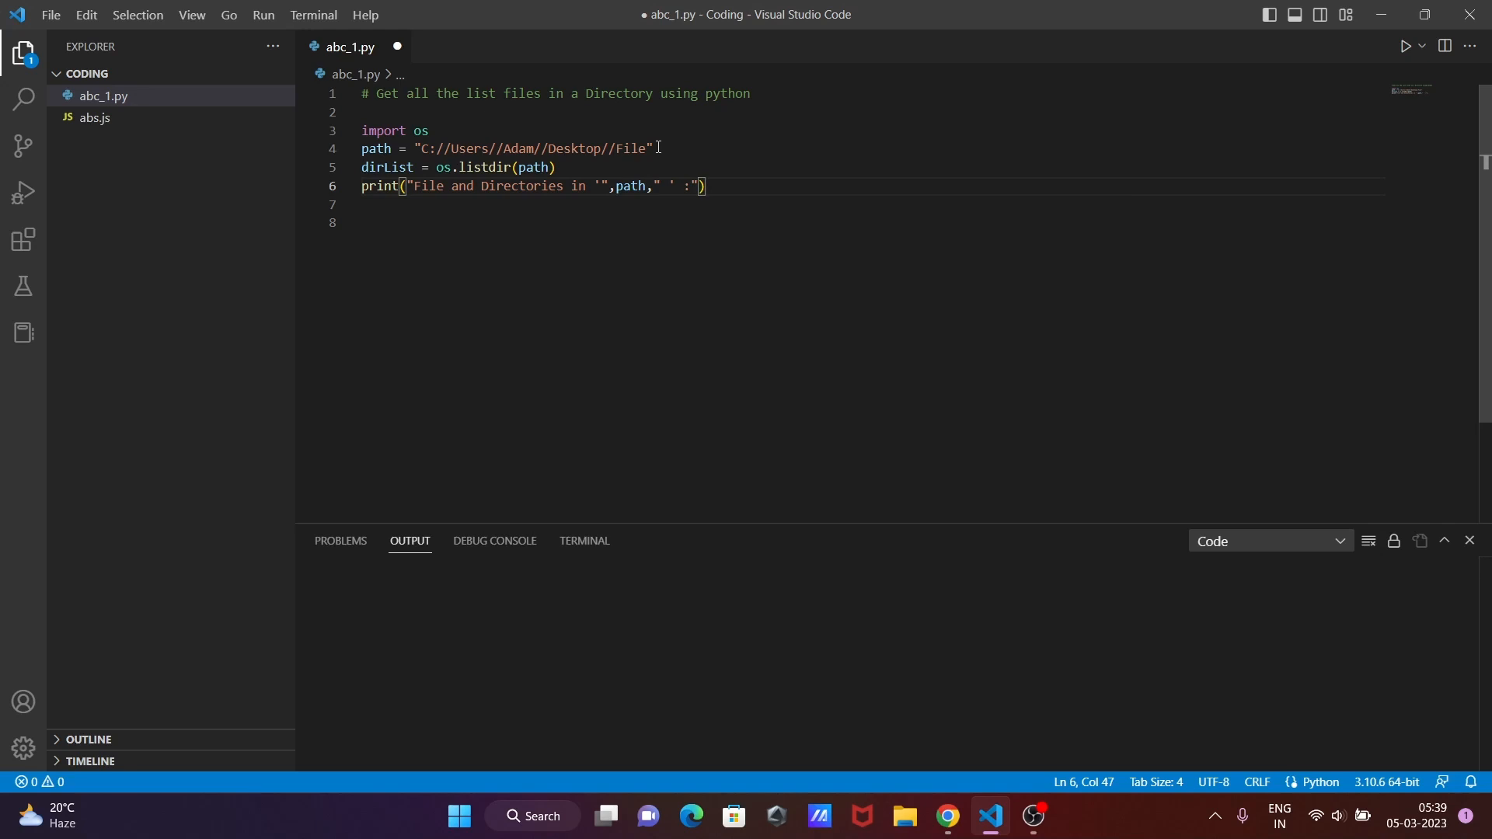
{"action": "key", "text": "Enter"}
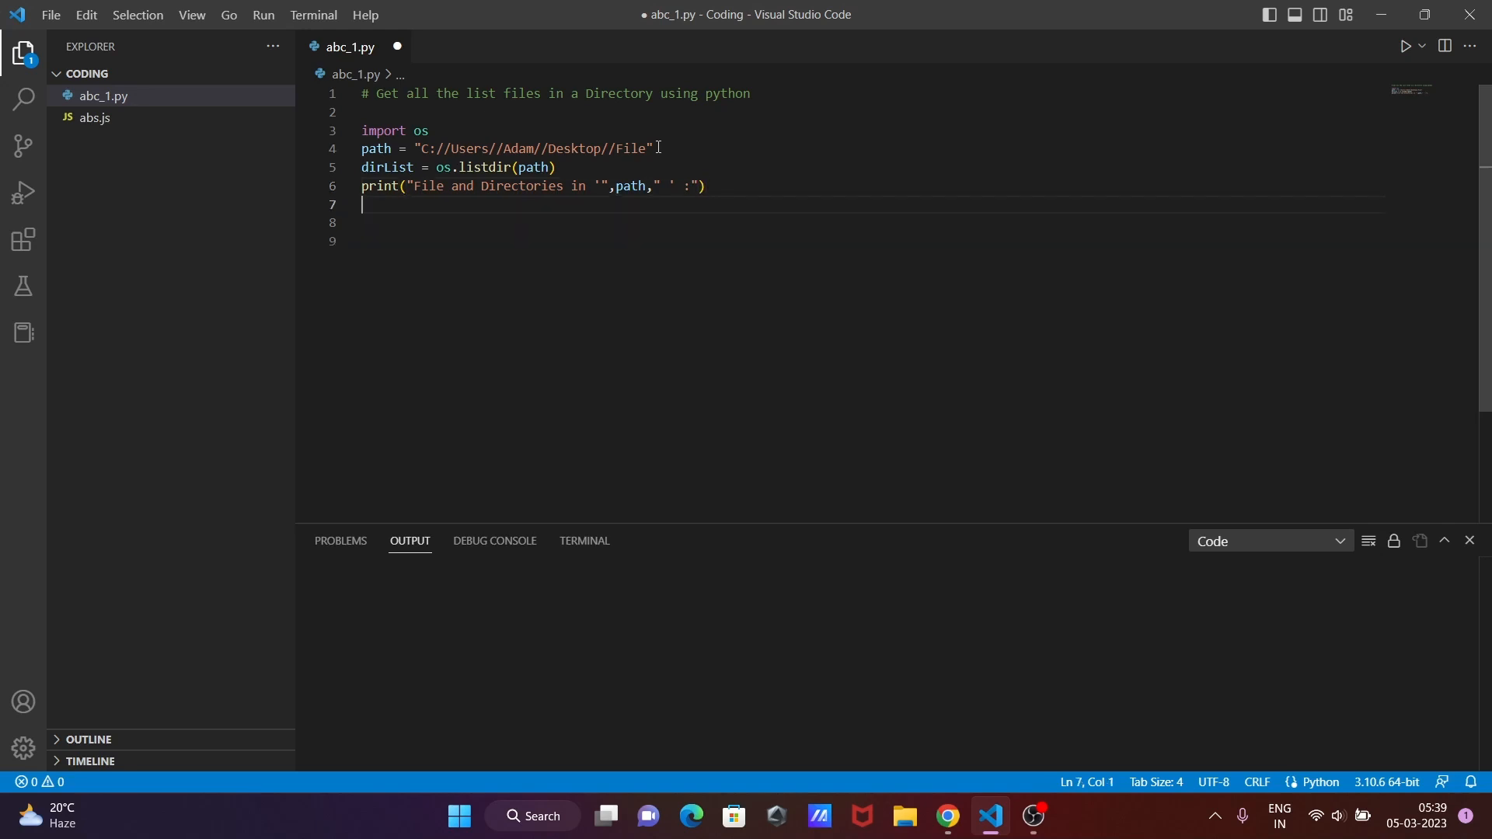
Write print(dirList) on line 7 and save abc_1.py.
{"action": "type", "text": "print"}
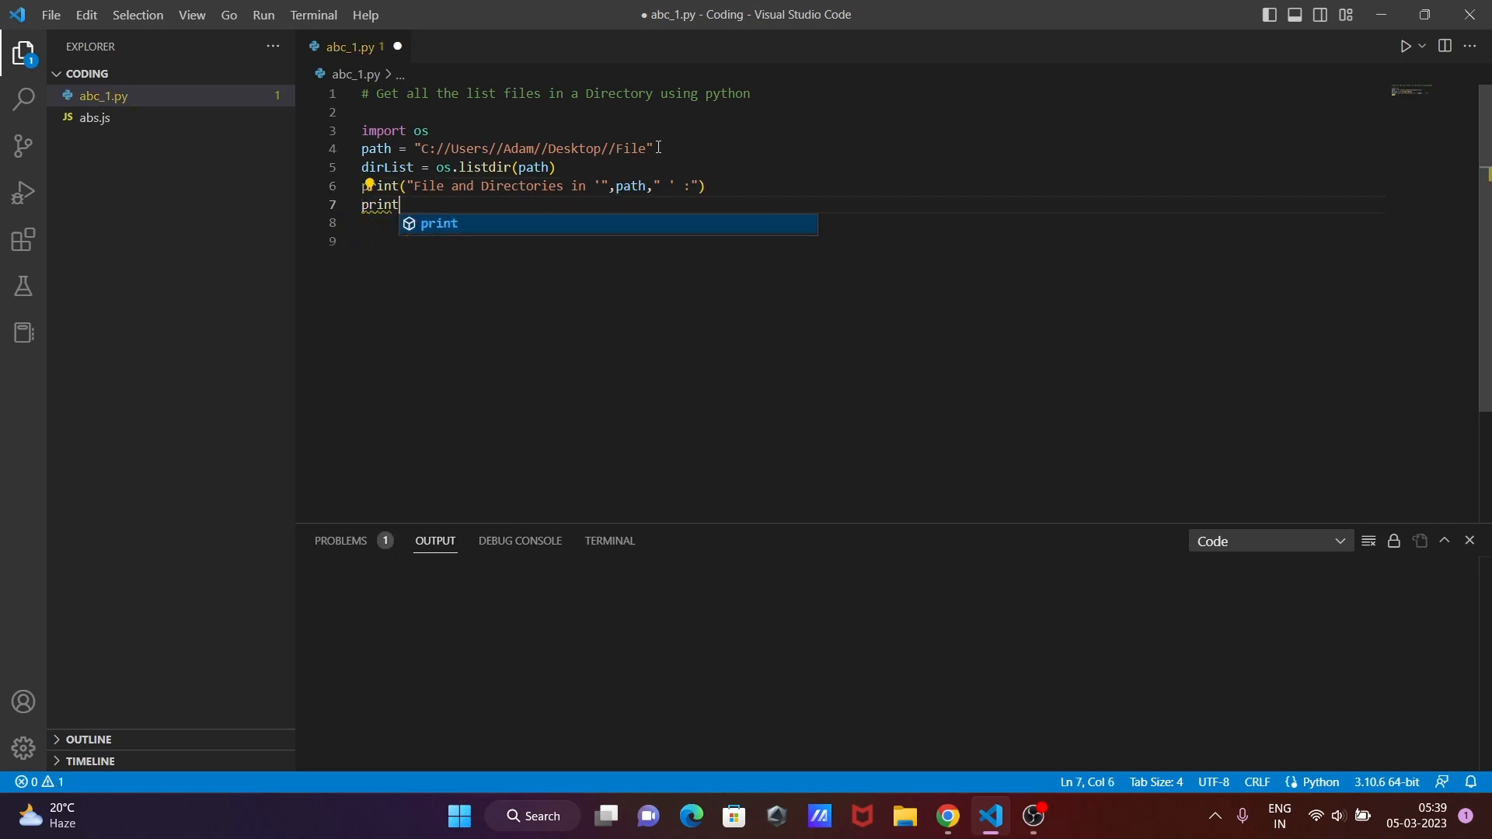
{"action": "type", "text": "("}
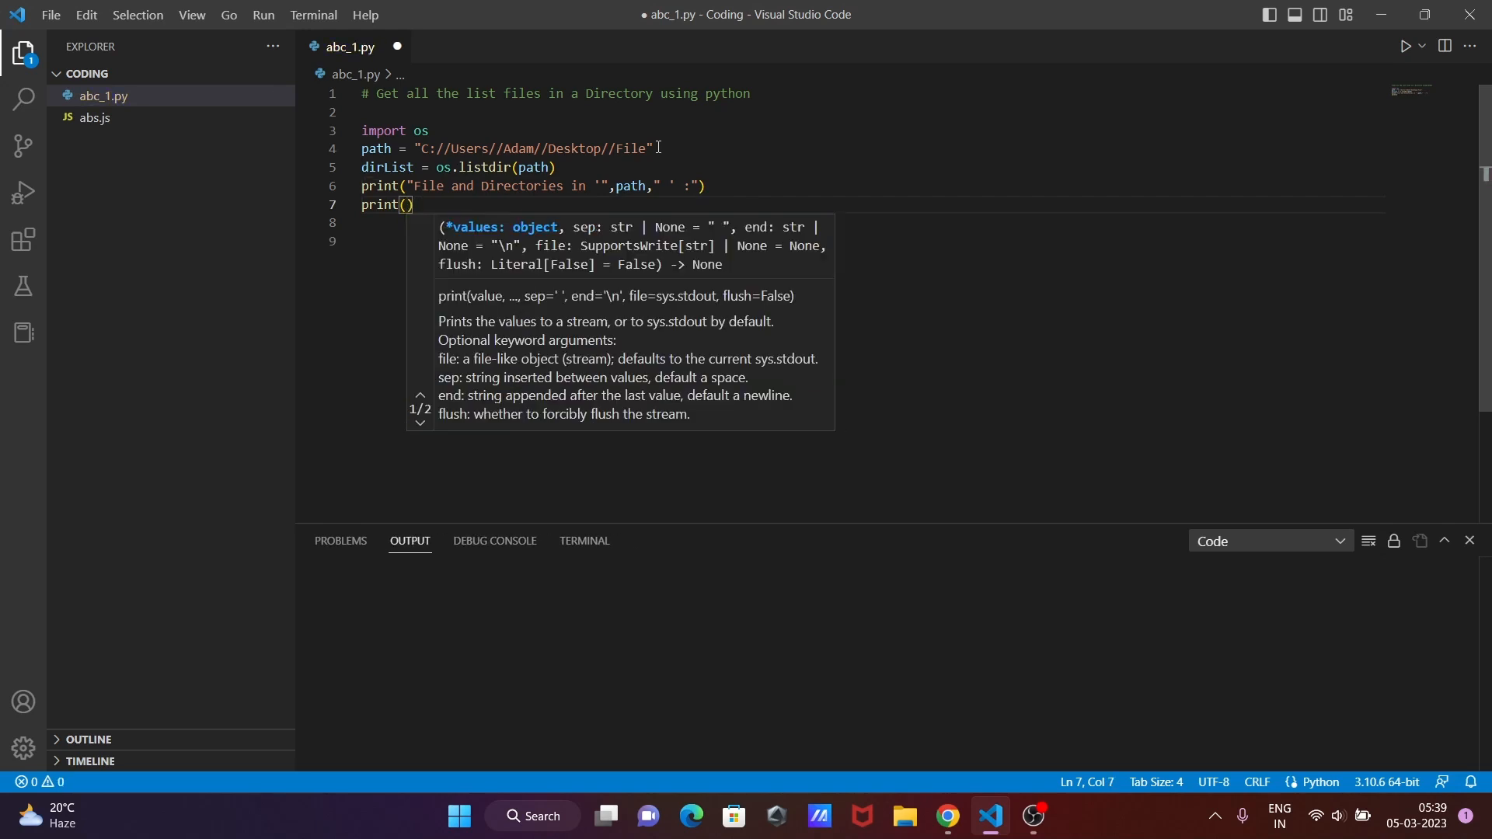
{"action": "type", "text": "dirList"}
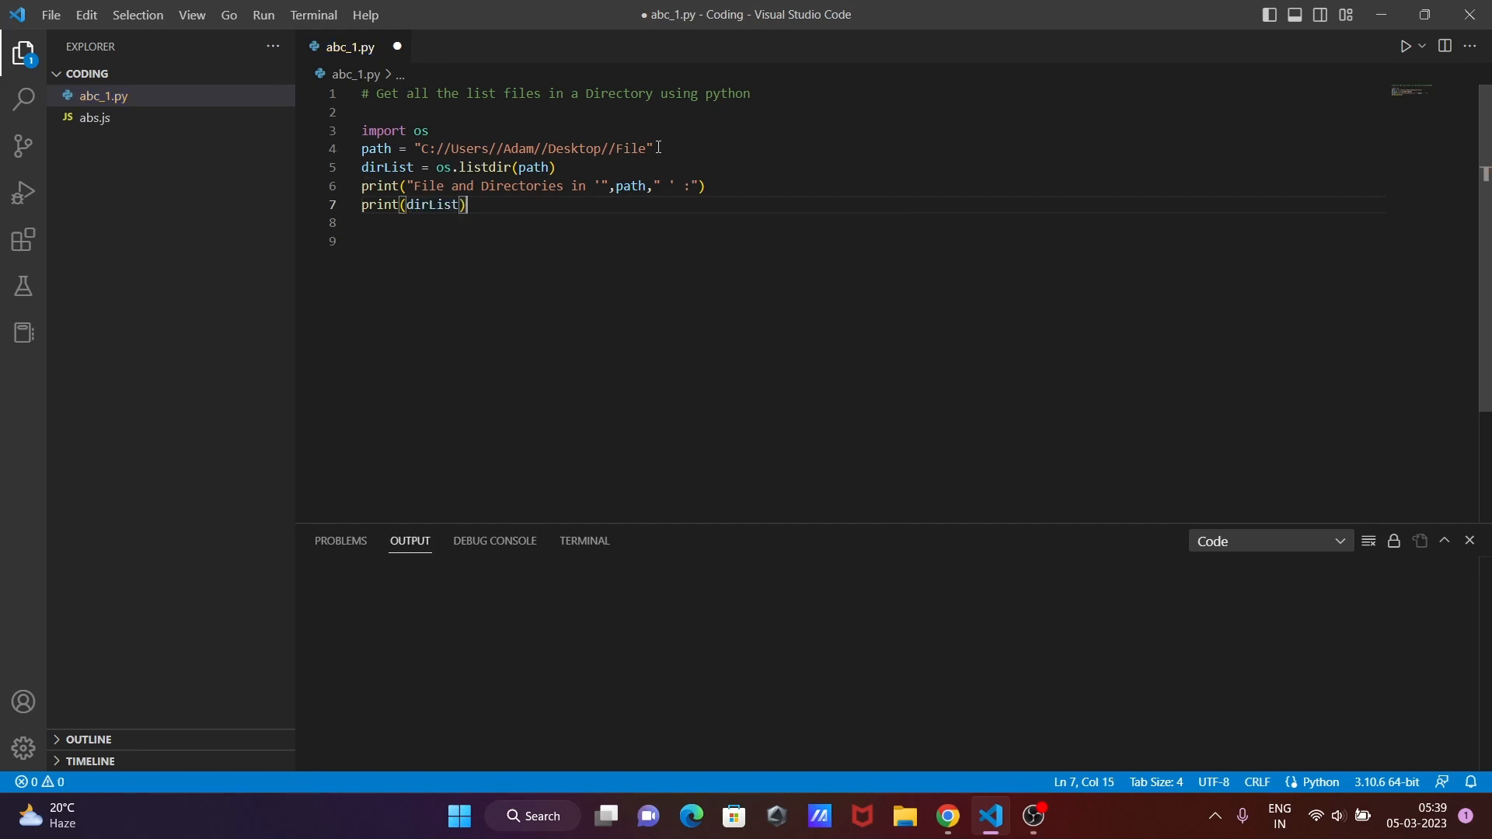
{"action": "key", "text": "Ctrl+s"}
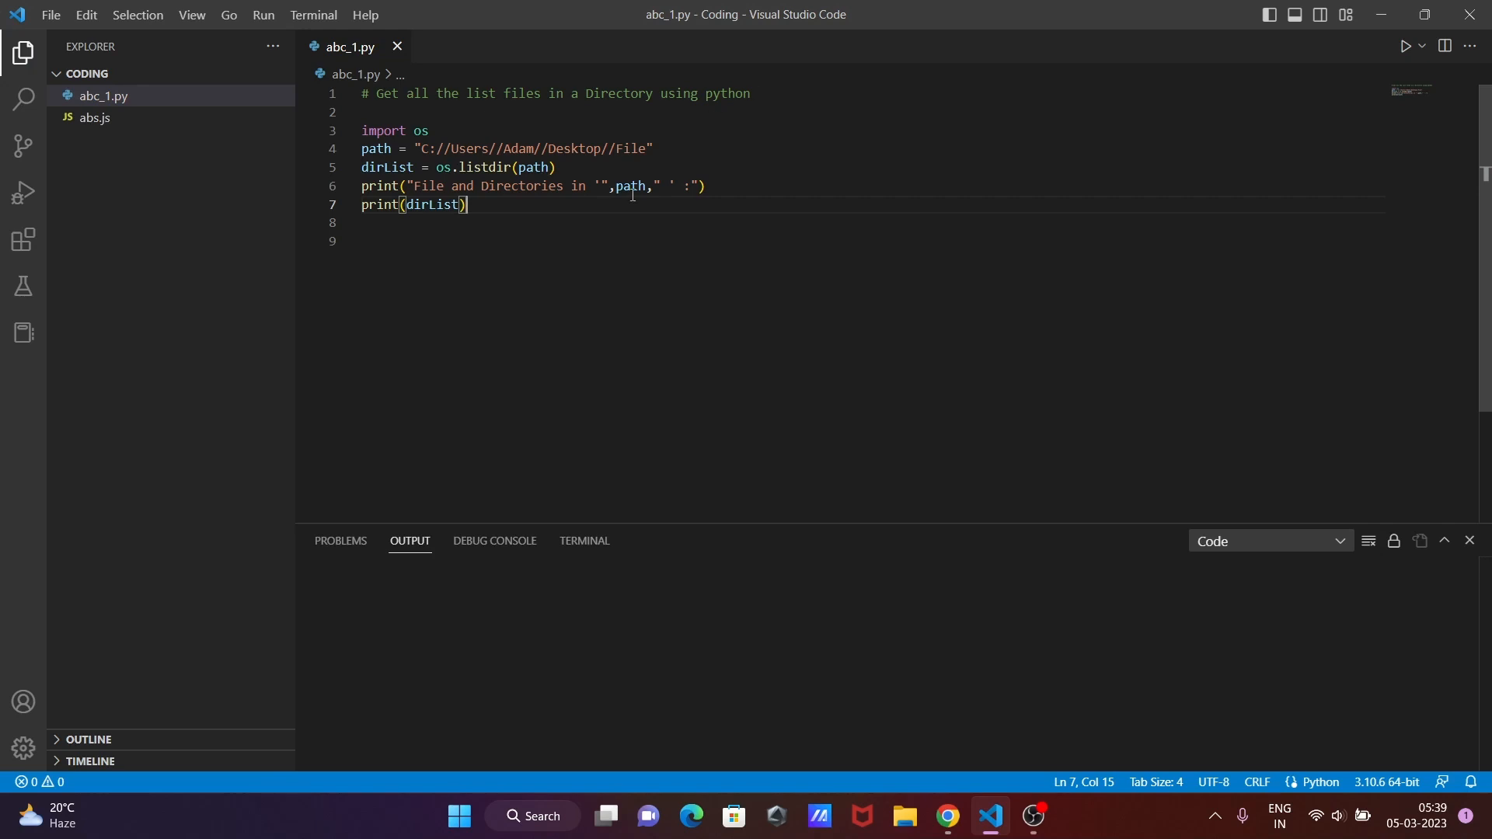
Run the script via Run Code, then check the desktop File folder's contents and close it.
{"action": "right_click", "coordinate": [631, 187]}
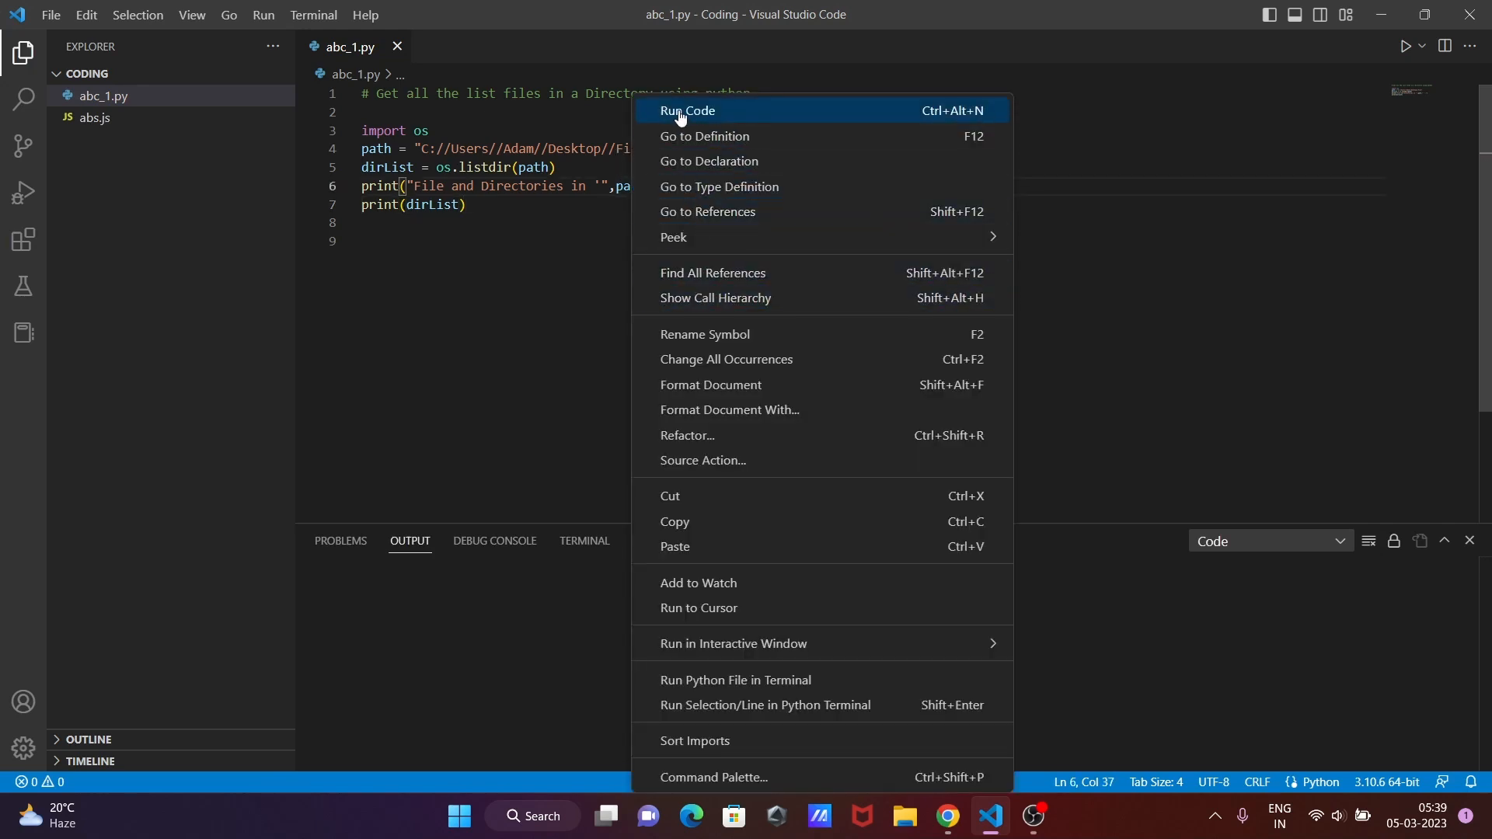
{"action": "left_click", "coordinate": [687, 110]}
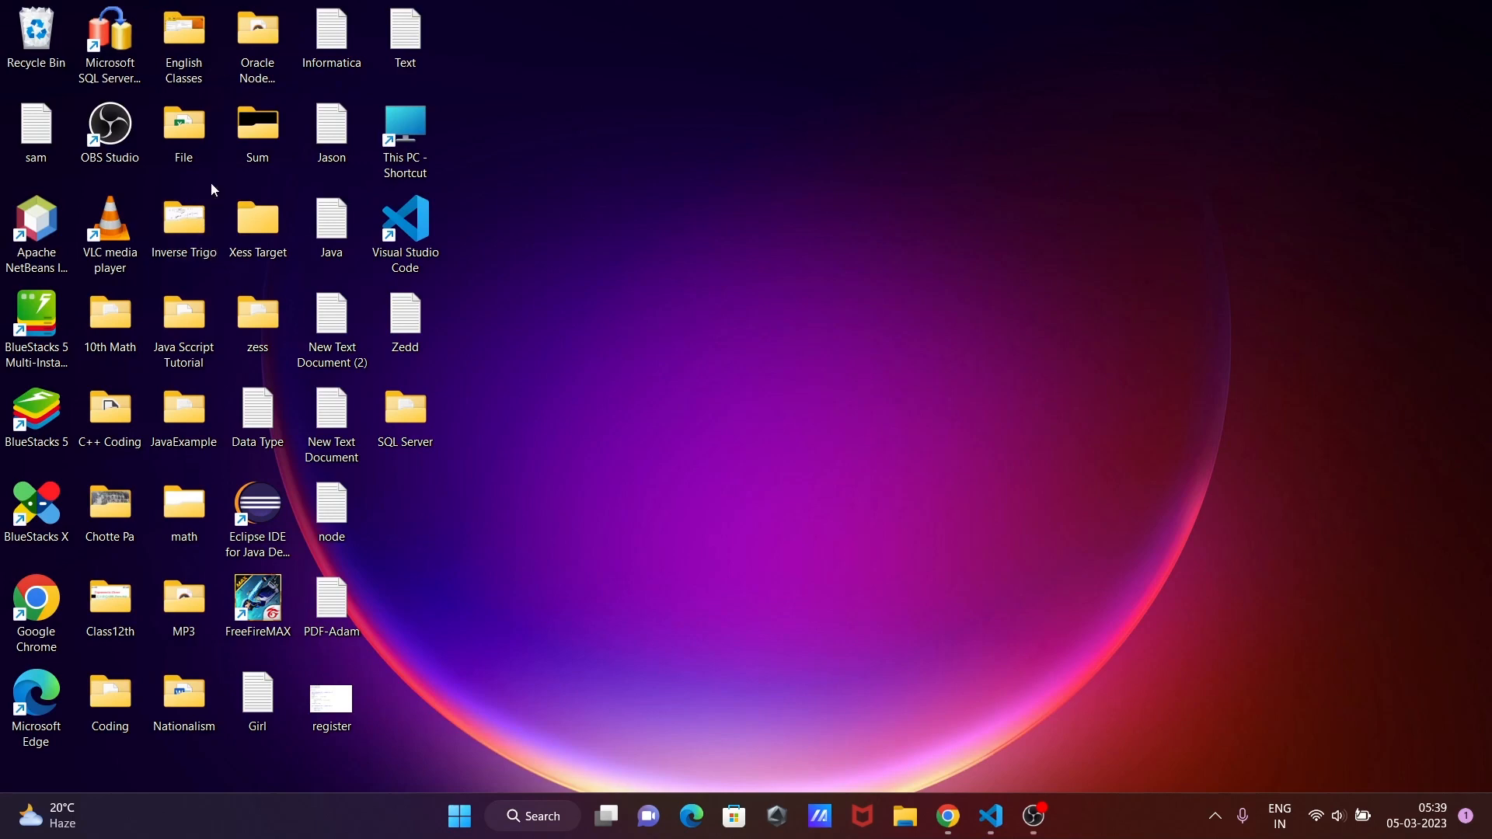
{"action": "double_click", "coordinate": [183, 124]}
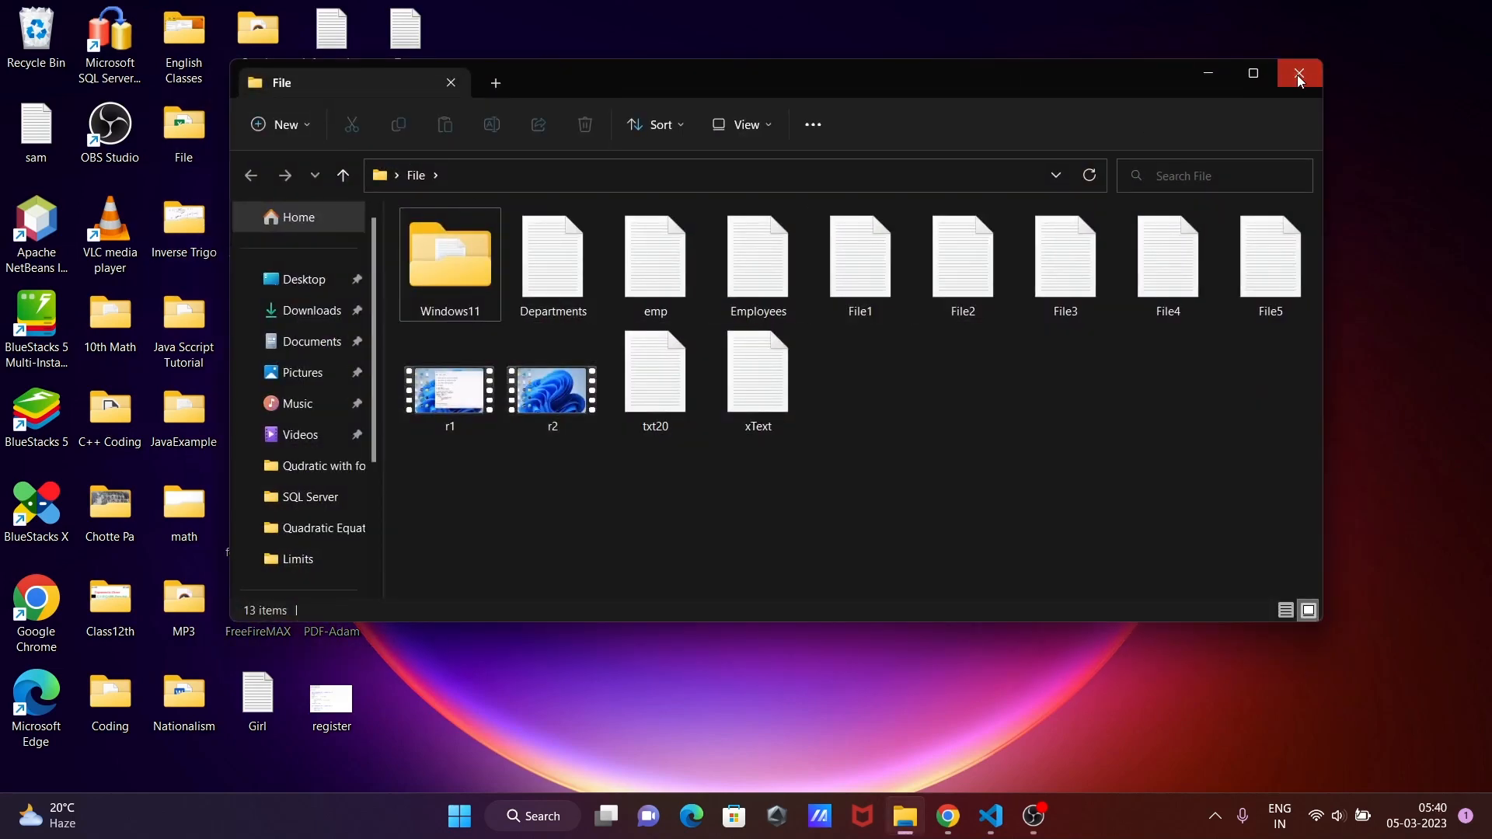
{"action": "left_click", "coordinate": [1297, 71]}
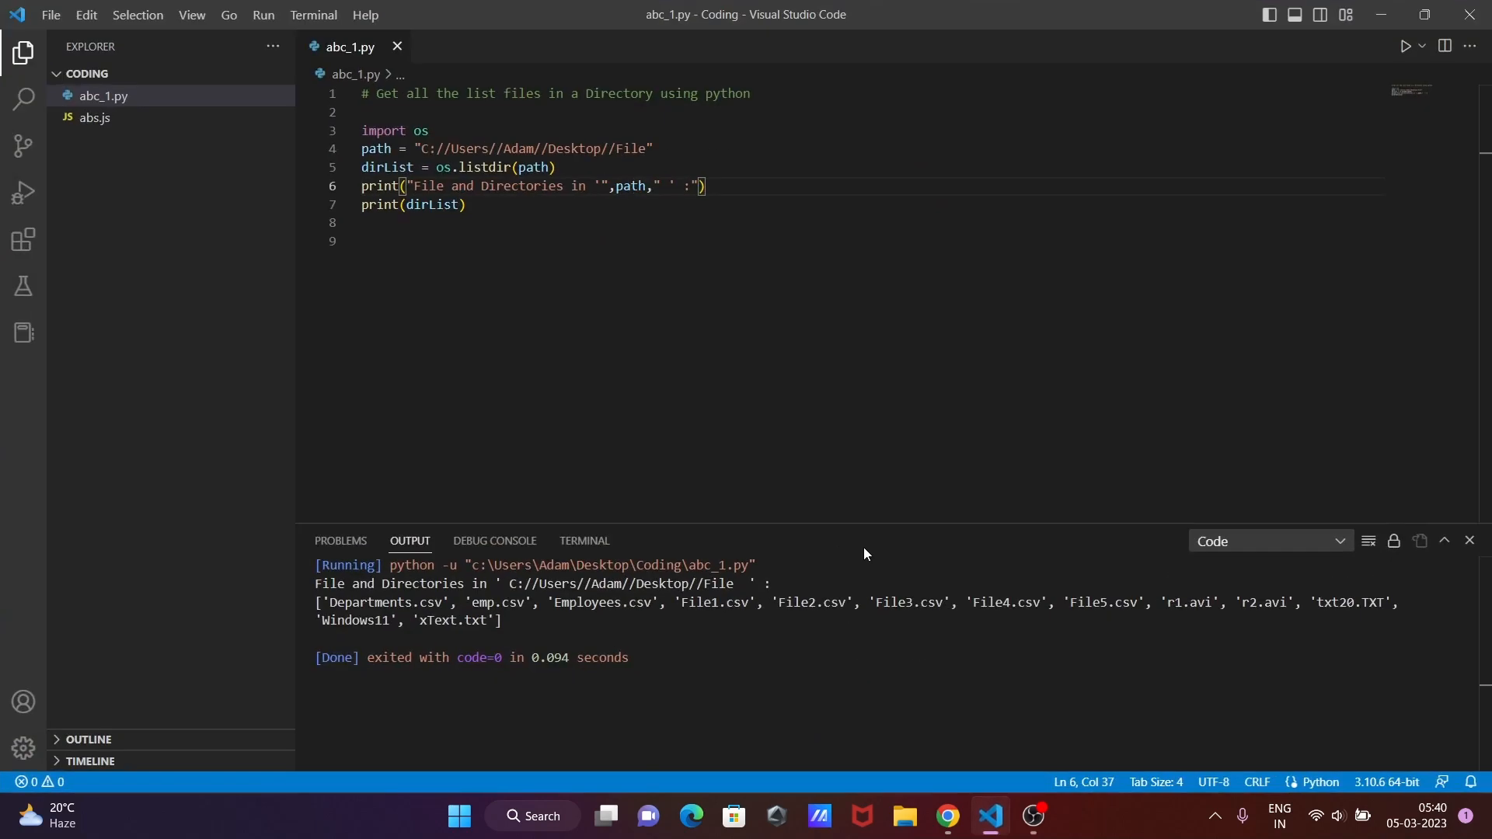
{"action": "mouse_move", "coordinate": [797, 598]}
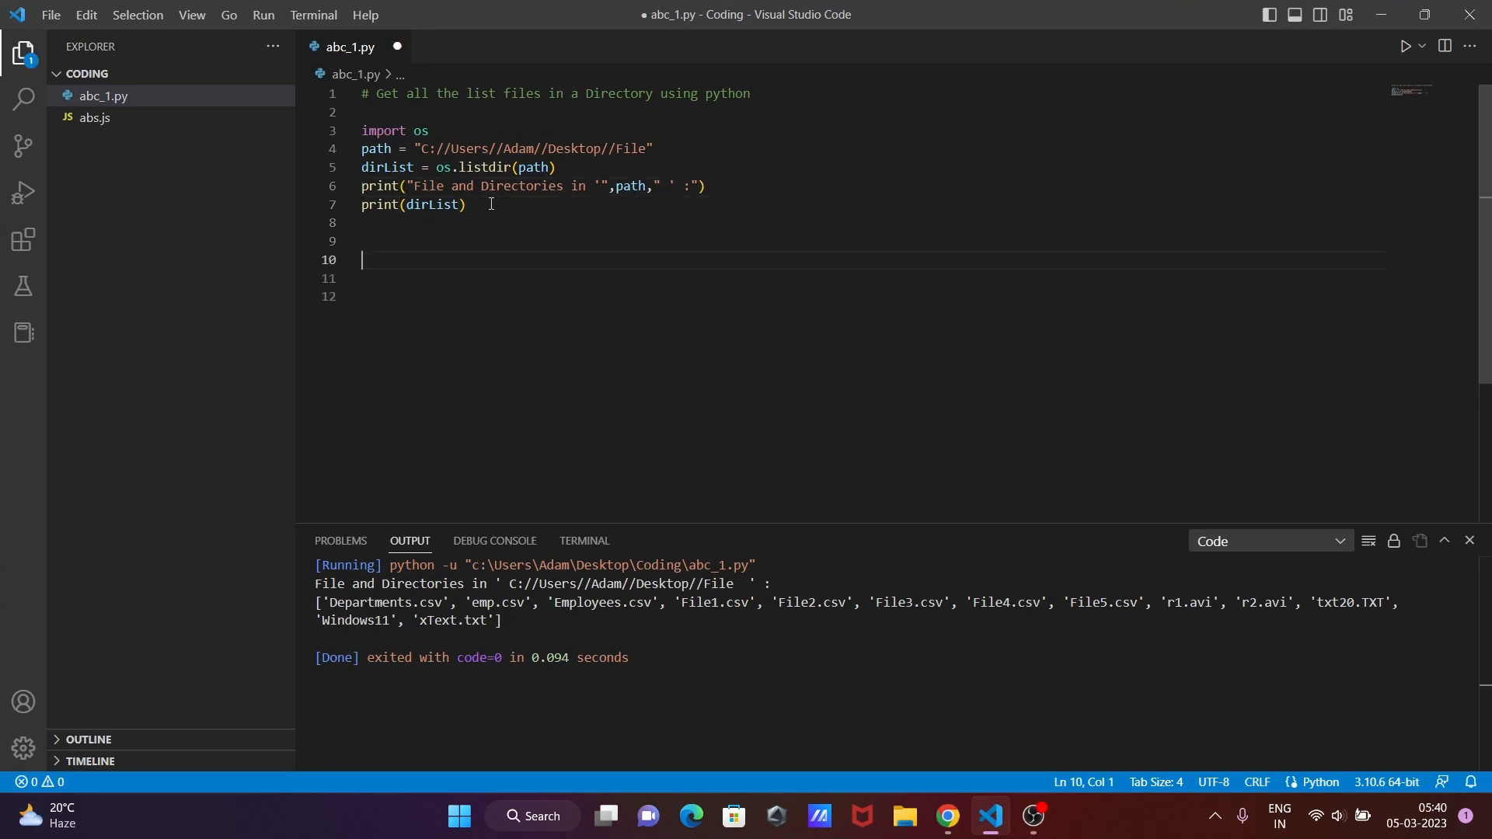
Add import glob and pth = "C://Users//Adam//Desktop//File**\\*.txt" on lines 10–11.
{"action": "type", "text": "import"}
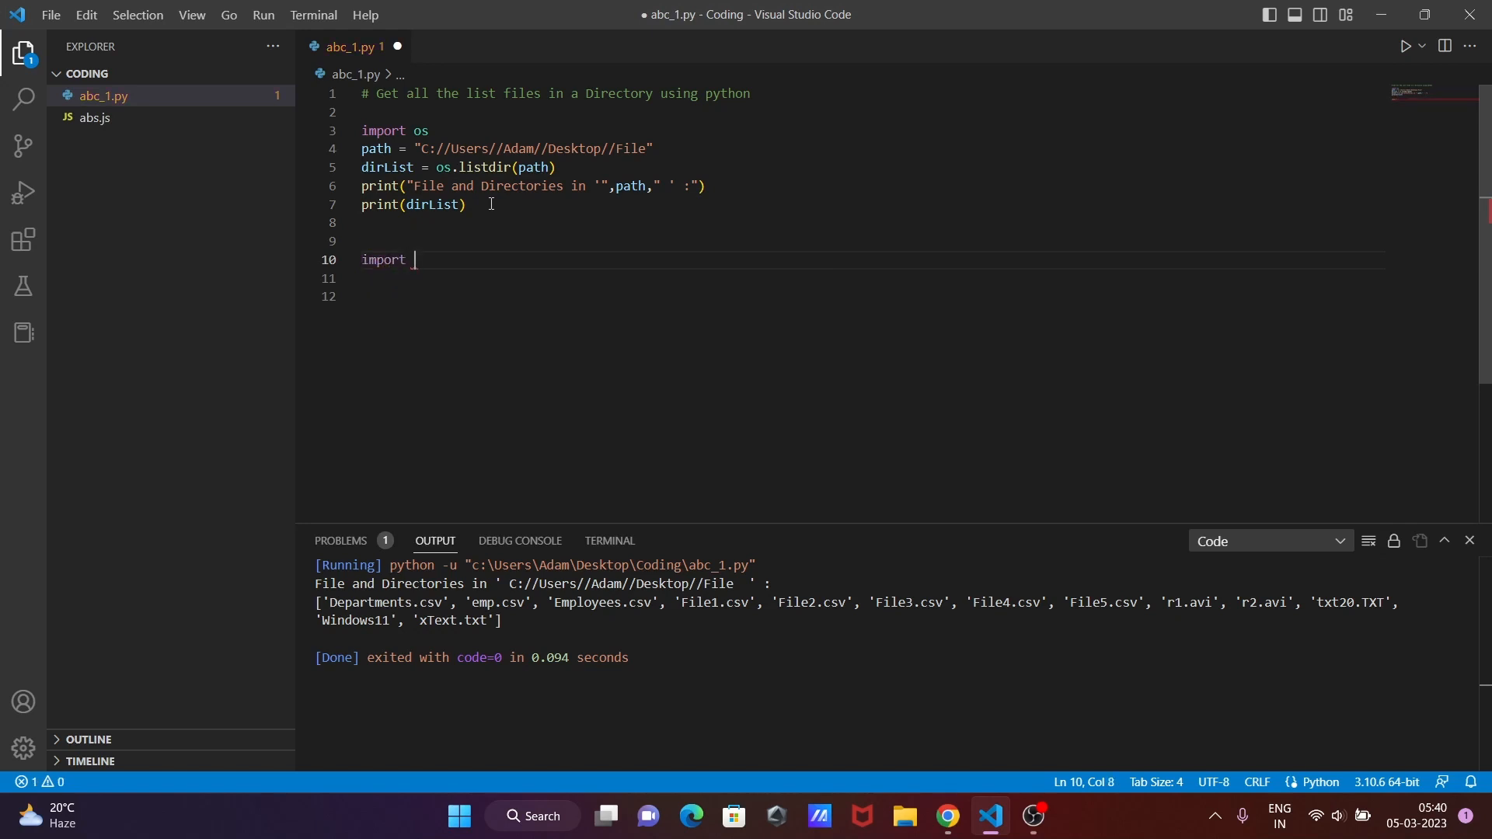
{"action": "type", "text": "glob"}
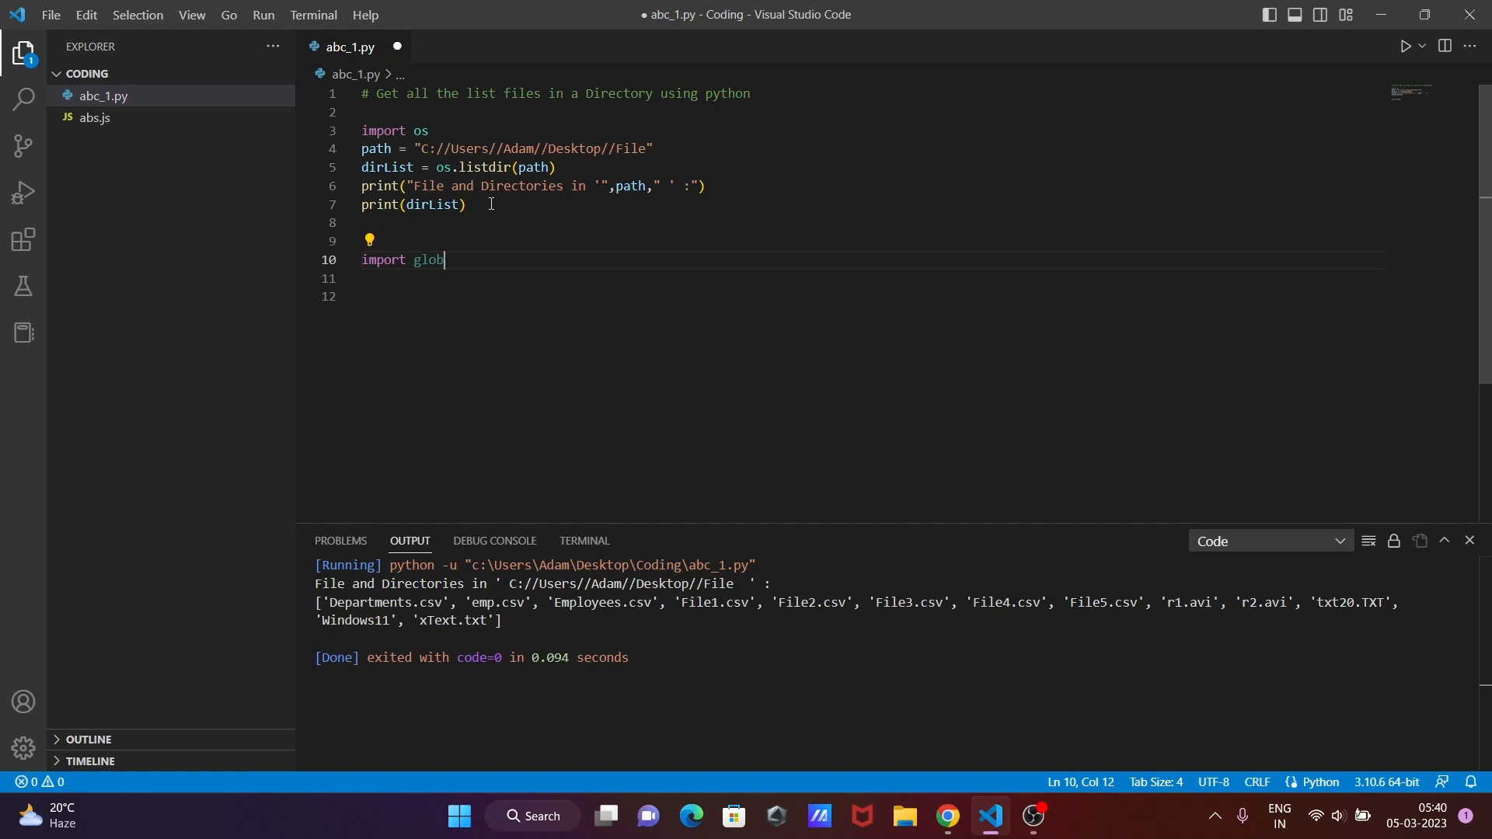
{"action": "type", "text": "pth = \"C://Users//Adam//Desktop//File**\\\\*.txt\""}
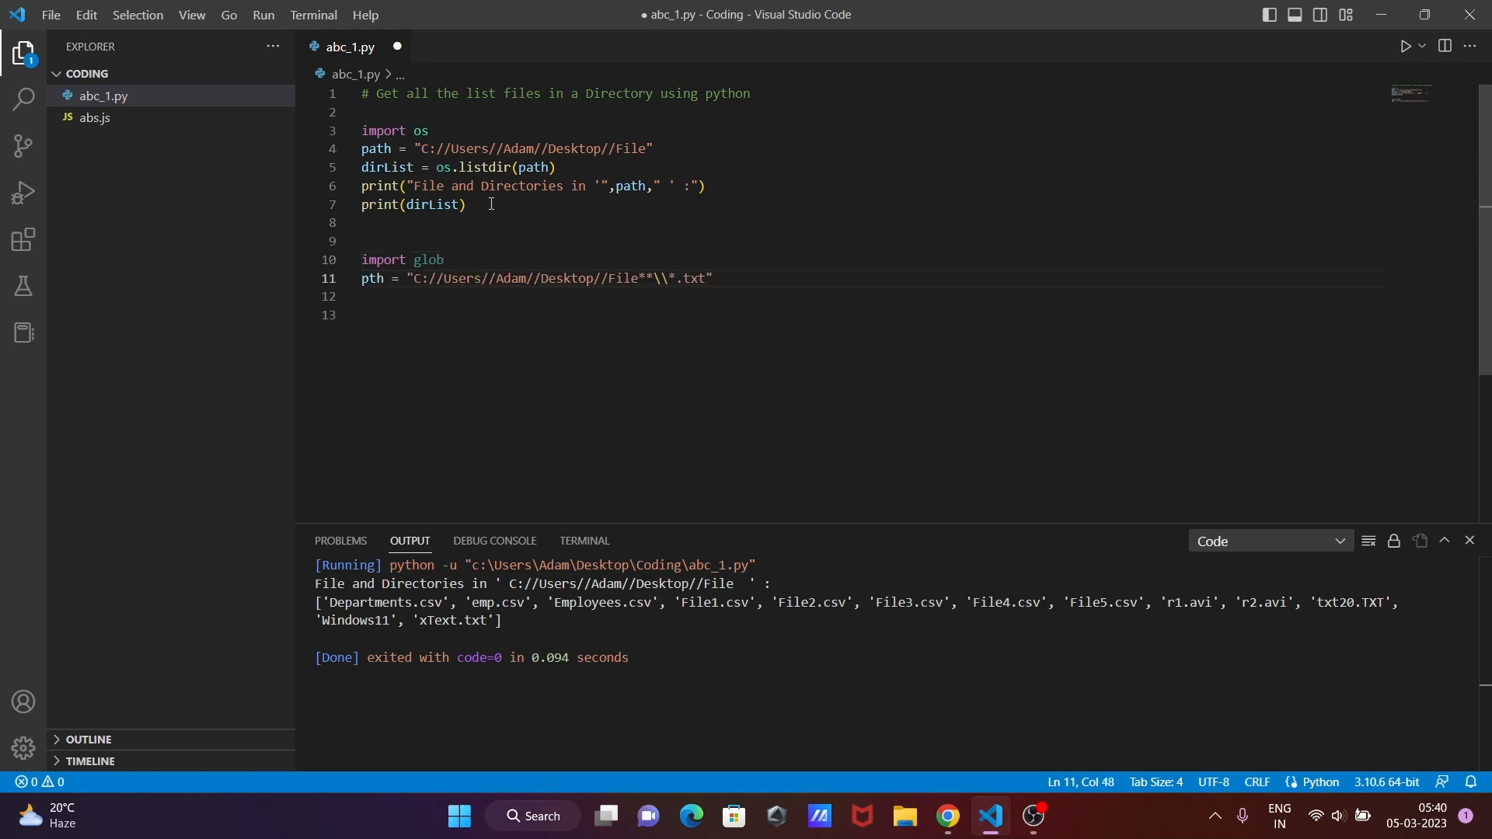
{"action": "mouse_move", "coordinate": [660, 224]}
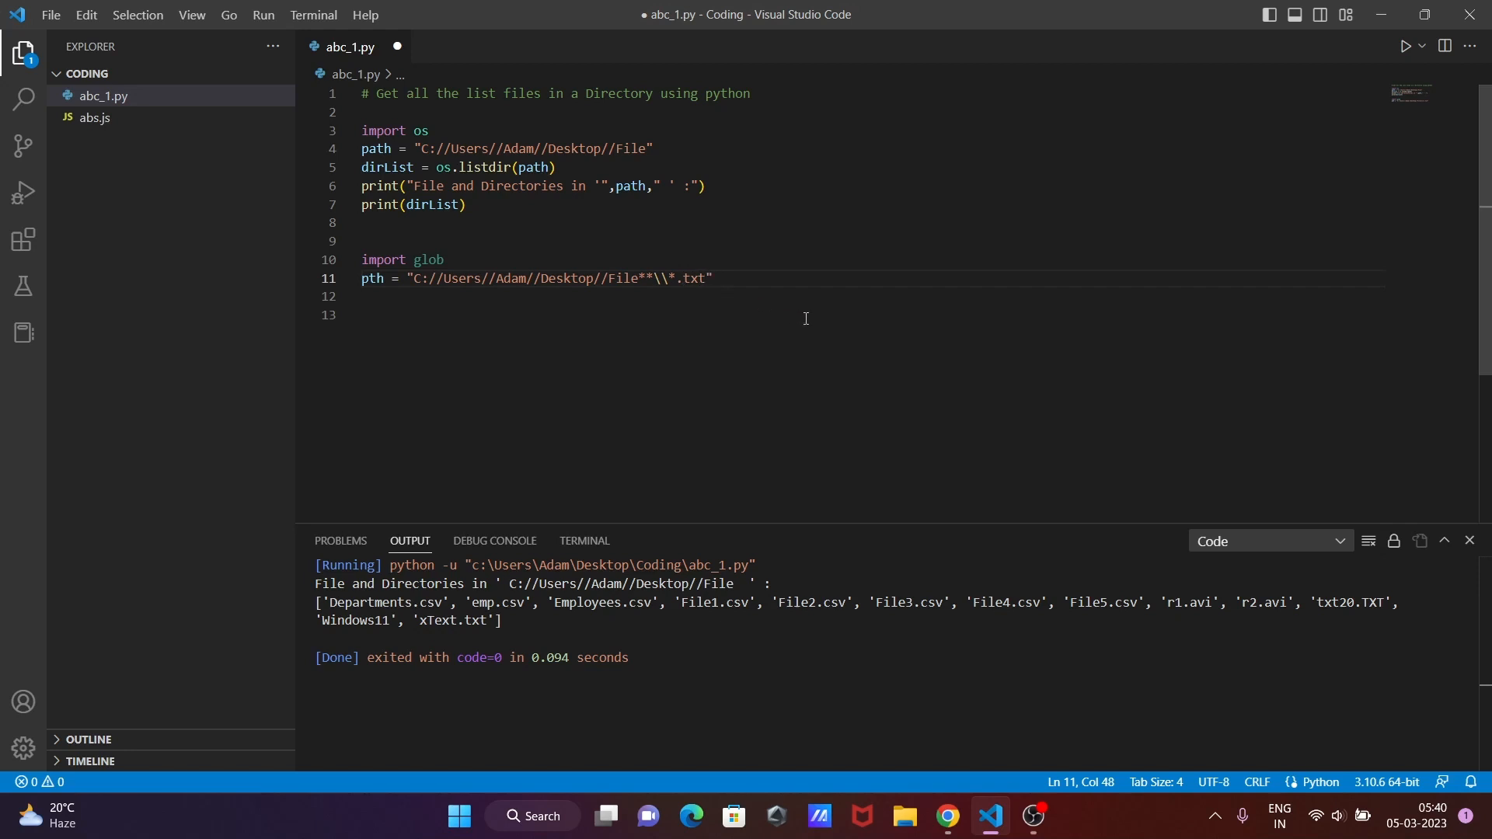
Write for File in glob.iglob(pth,recursive=True, accepting the iglob suggestion.
{"action": "key", "text": "Enter"}
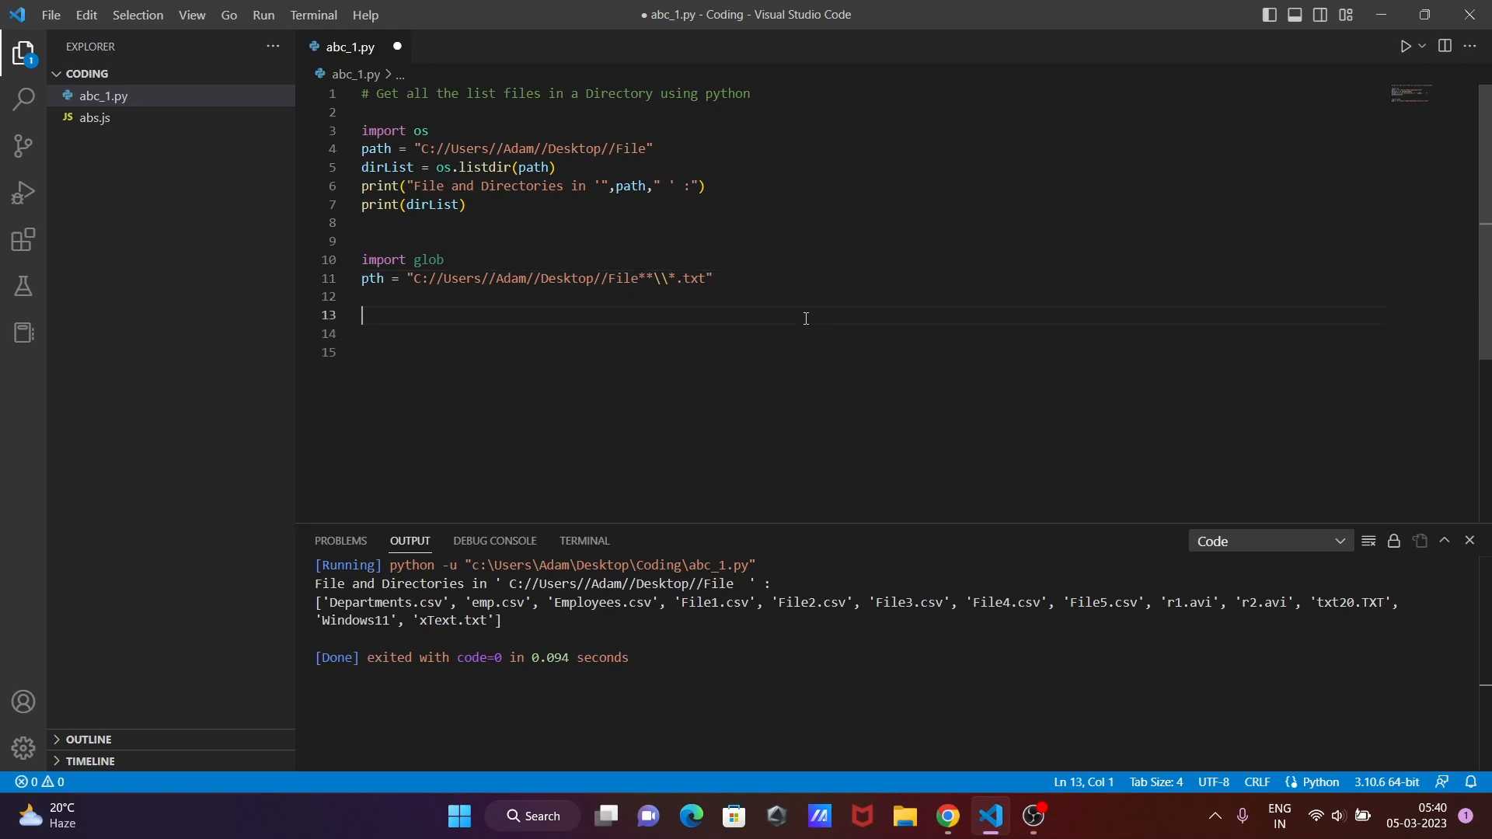
{"action": "type", "text": "for"}
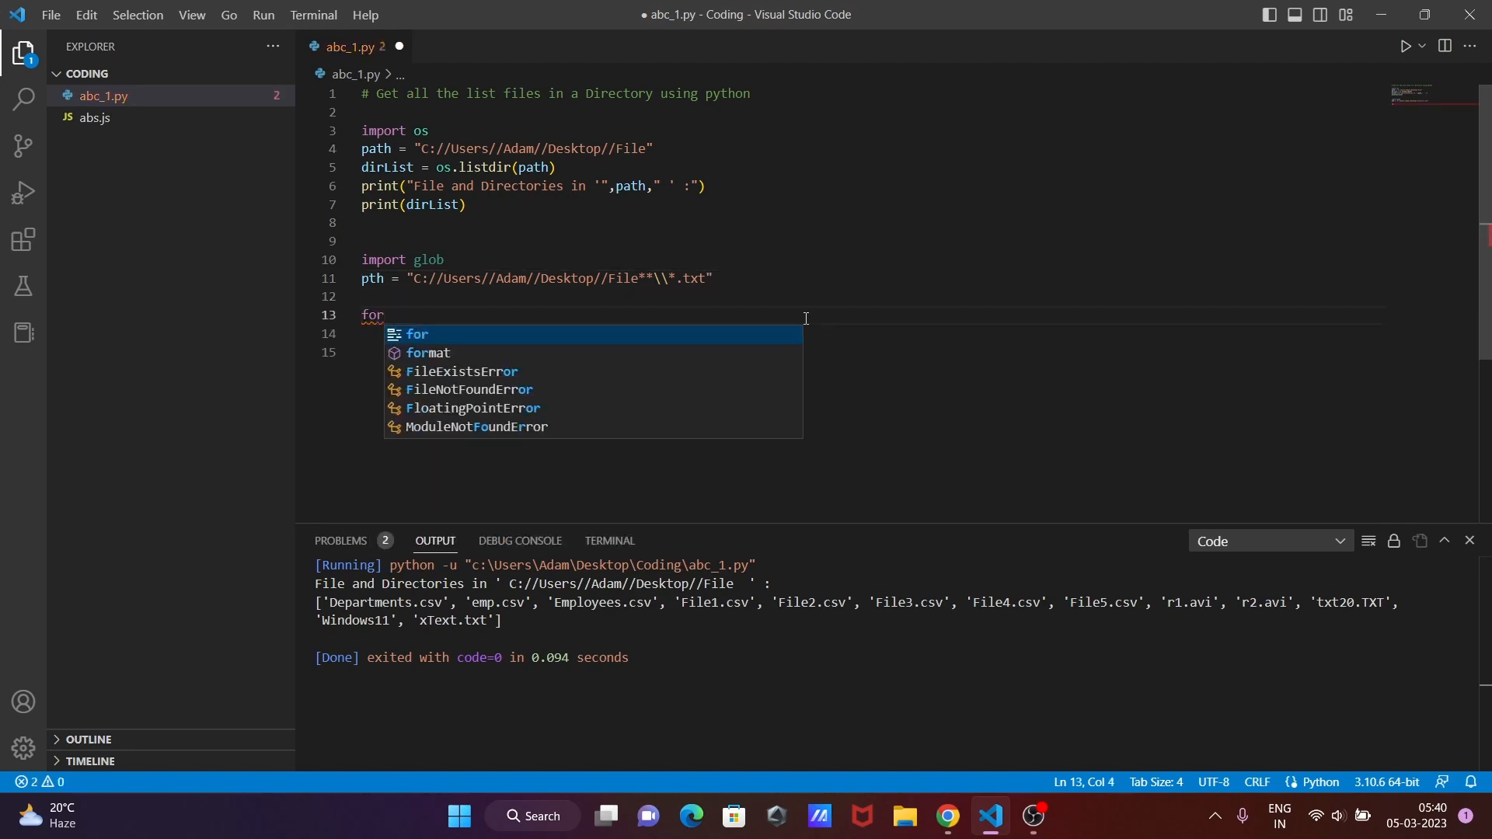
{"action": "type", "text": "File in glo"}
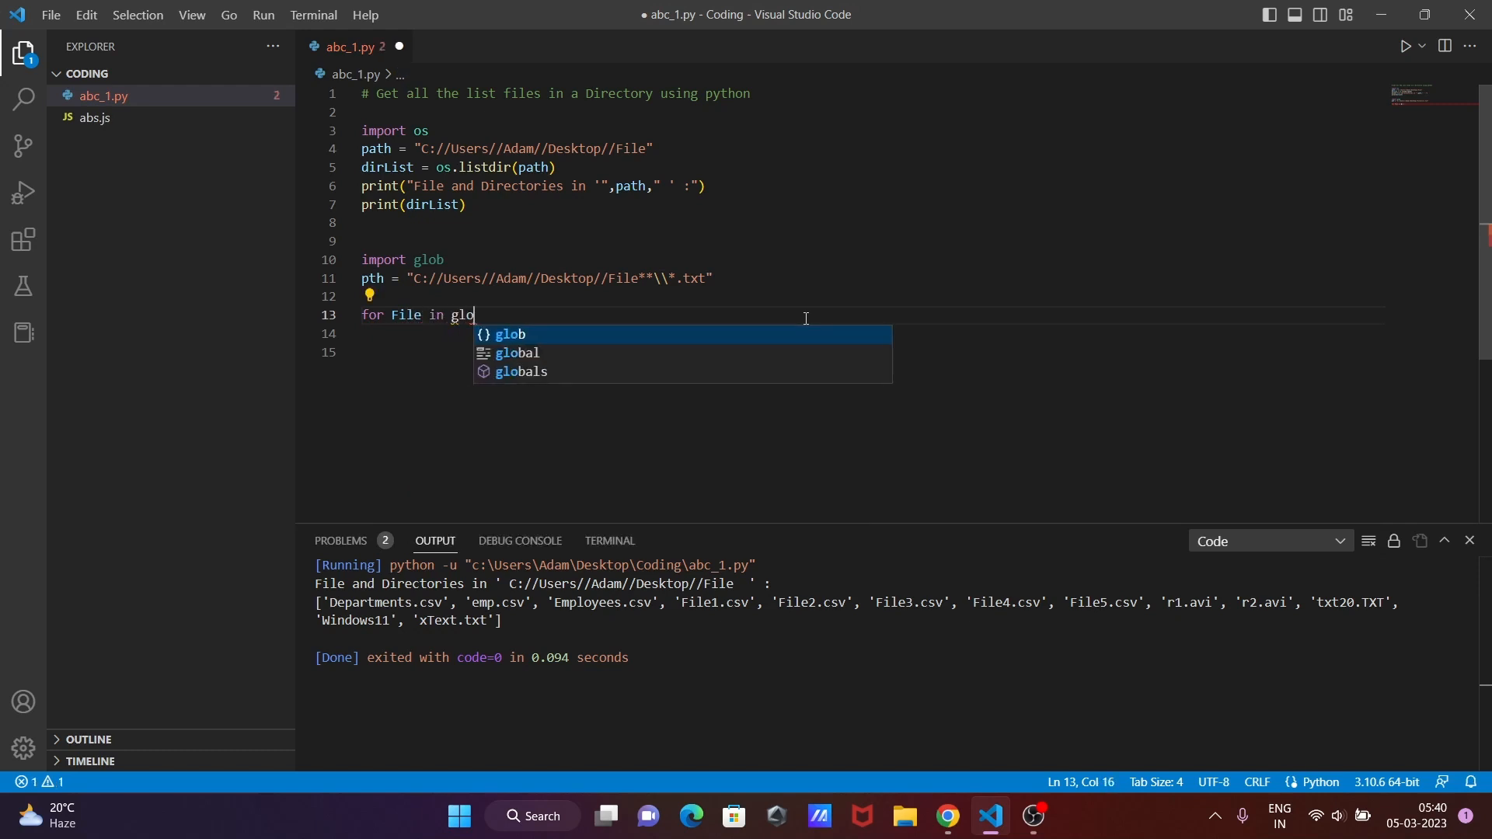
{"action": "type", "text": "b."}
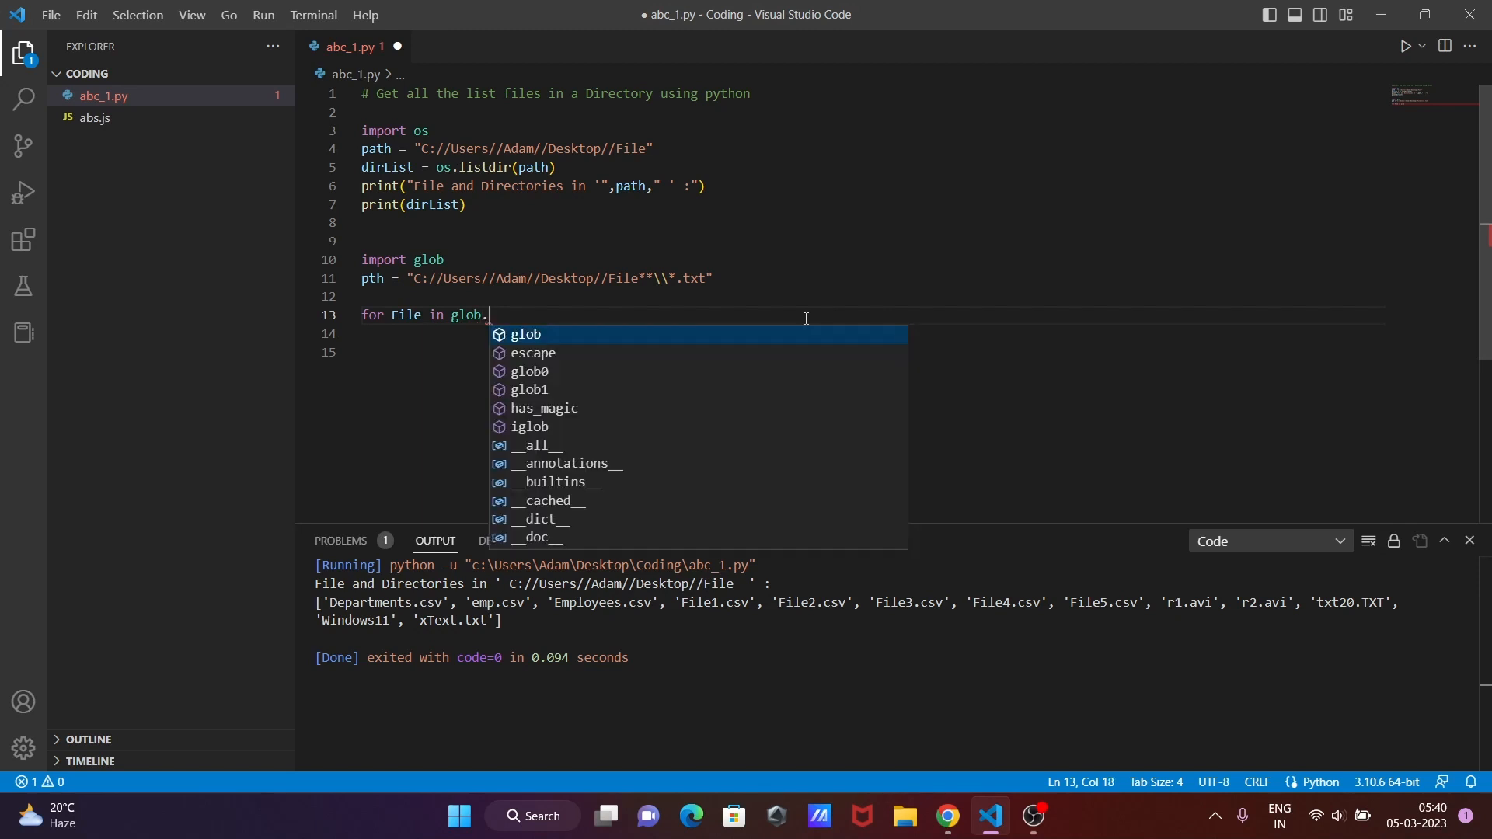
{"action": "type", "text": "i"}
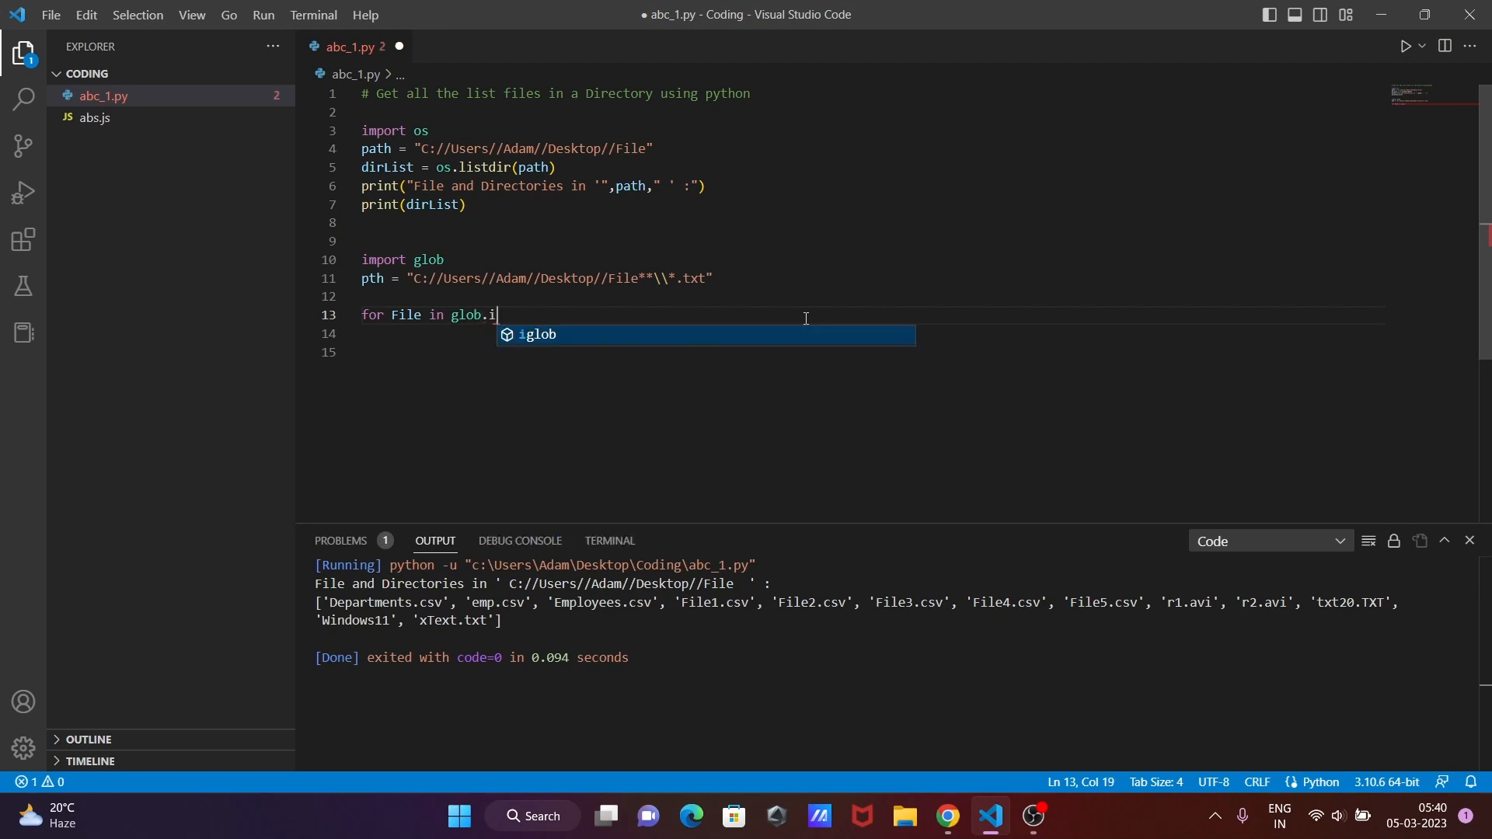
{"action": "key", "text": "Tab"}
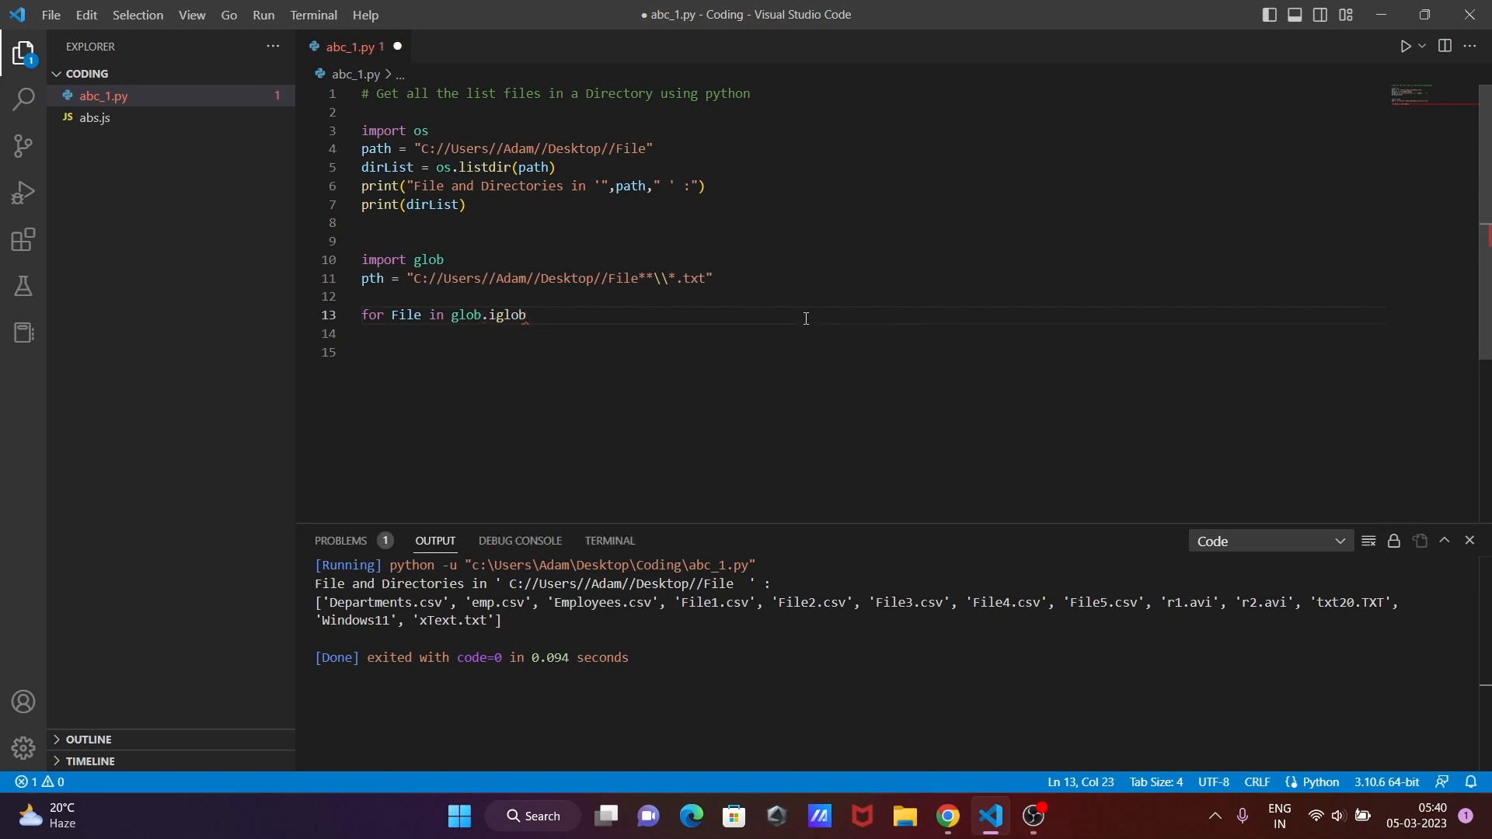
{"action": "type", "text": "()"}
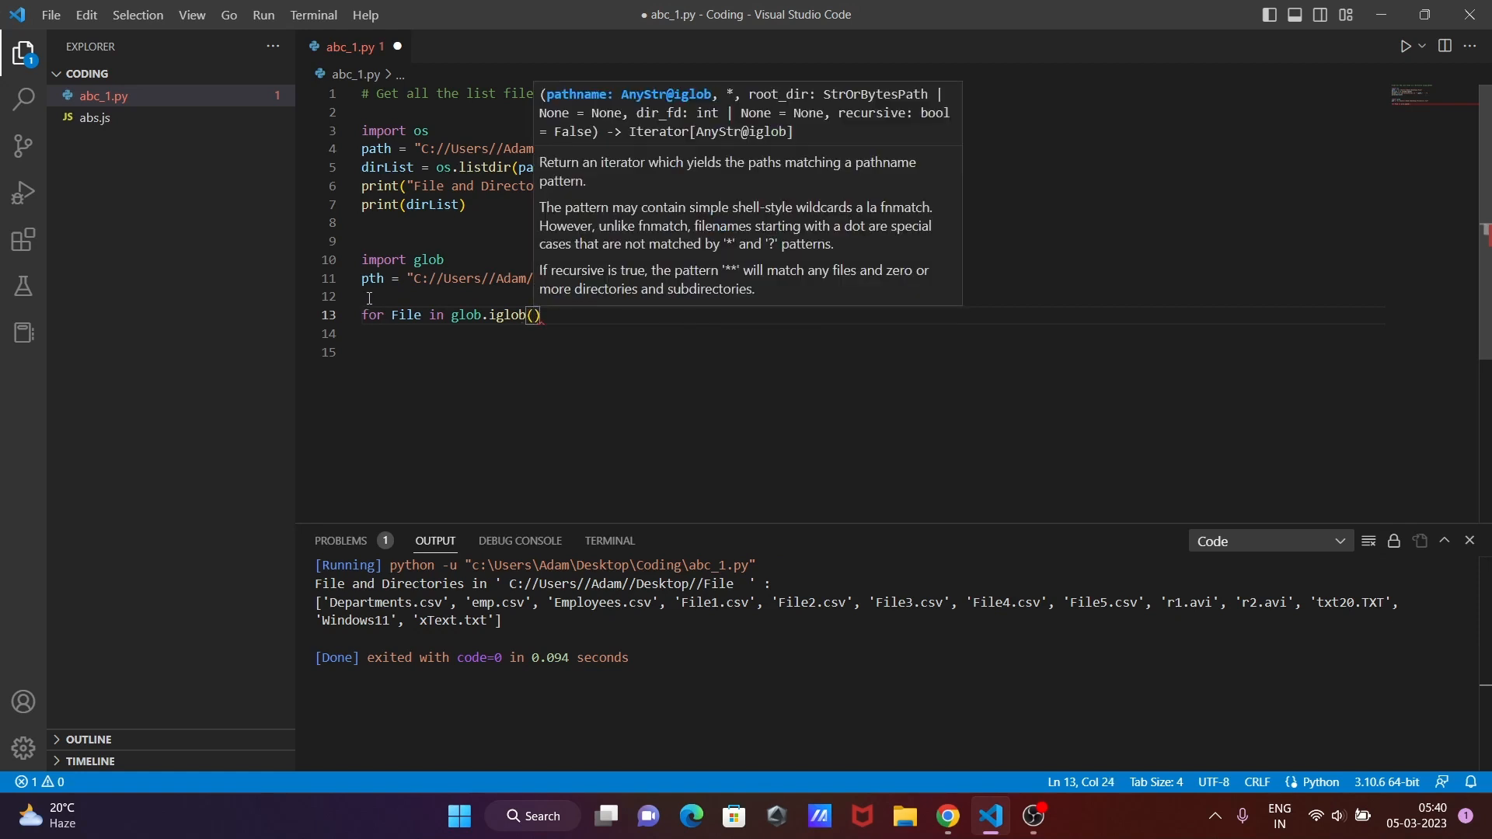
{"action": "type", "text": "pth"}
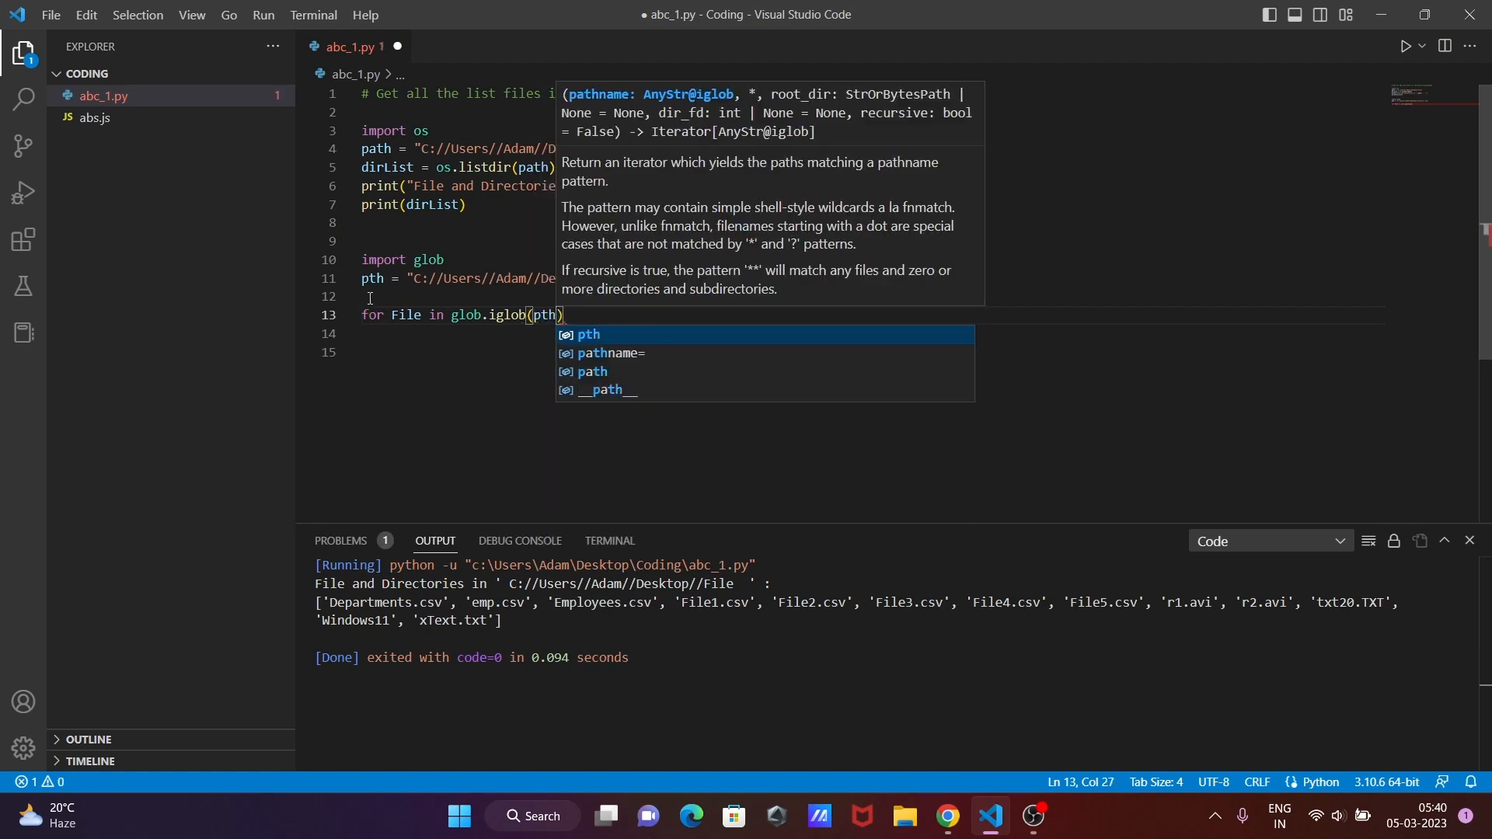
{"action": "type", "text": ","}
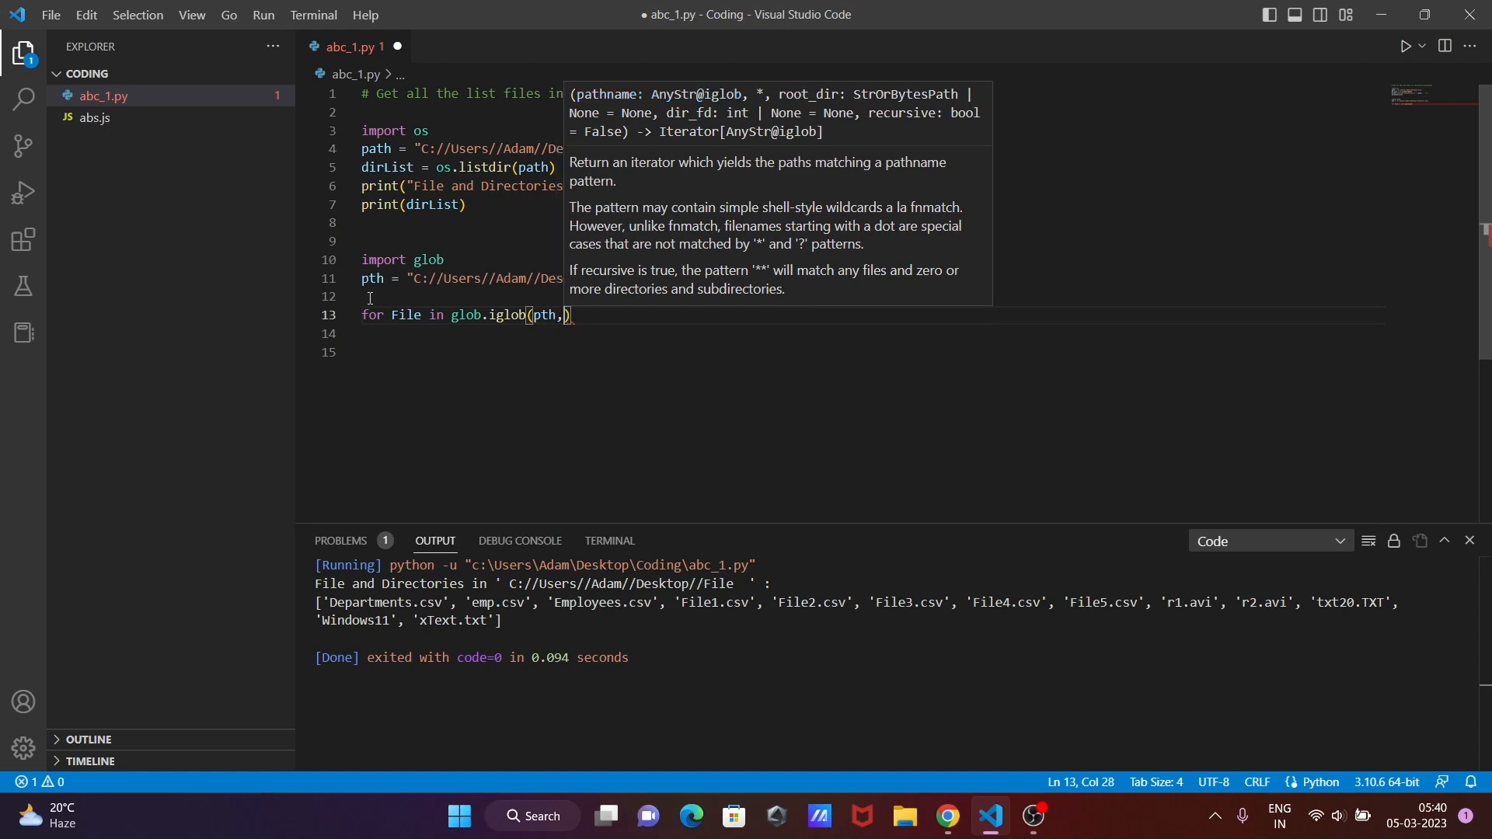
{"action": "type", "text": "recursive="}
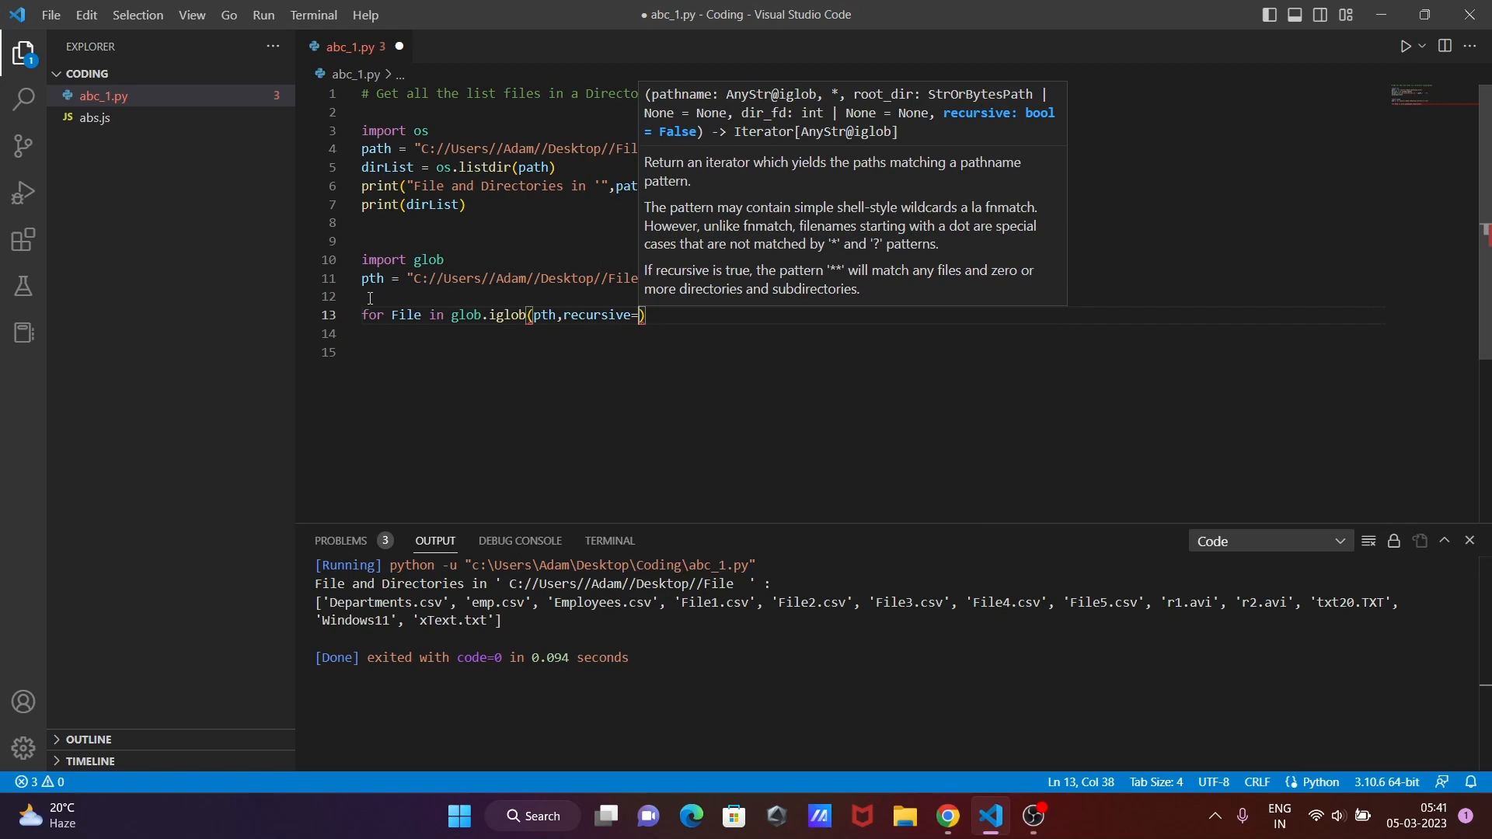
{"action": "type", "text": "True"}
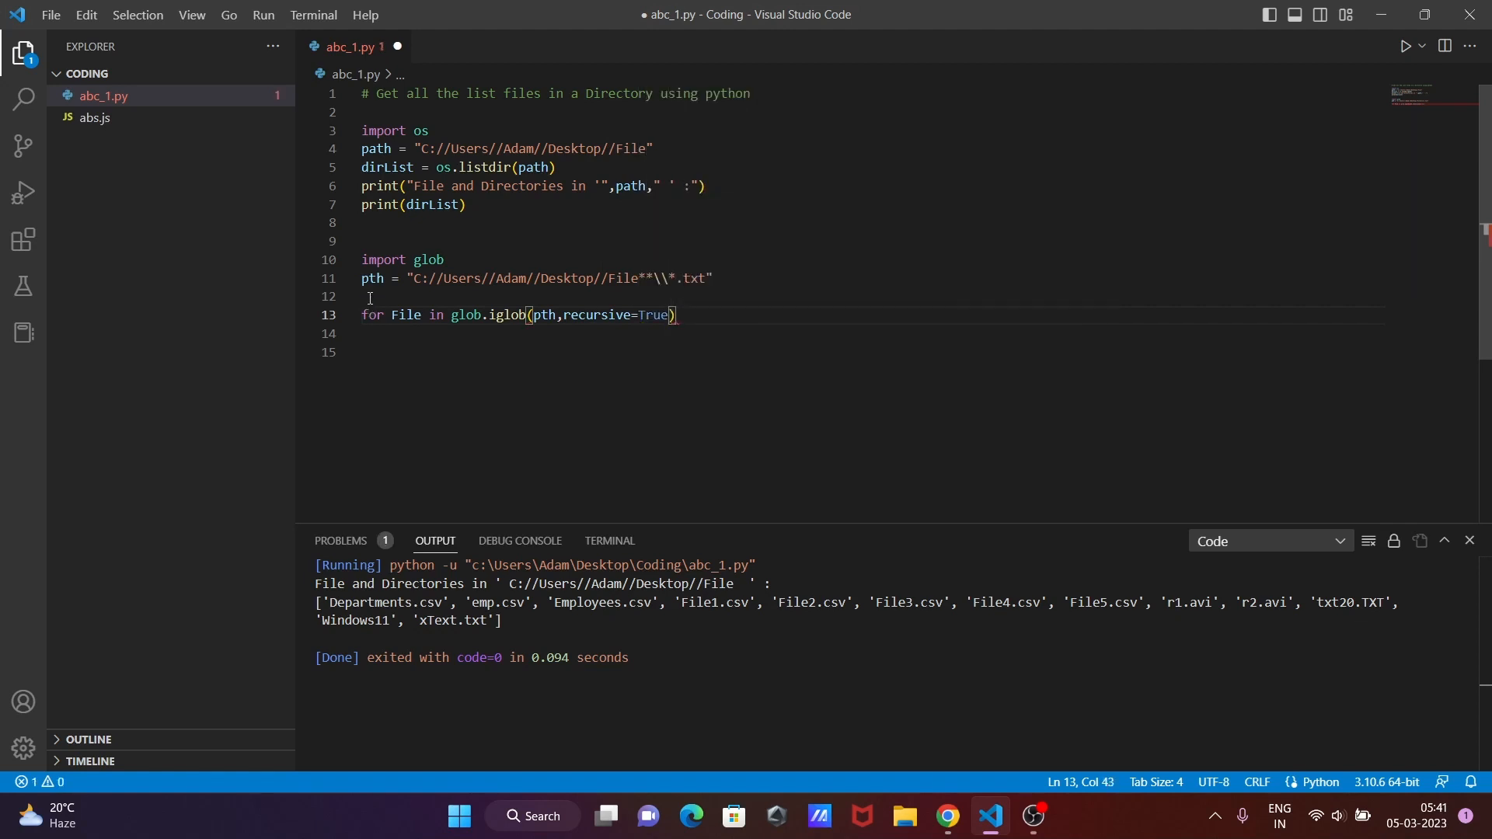
Add print(File) below the loop header and run the script to test it.
{"action": "type", "text": "p"}
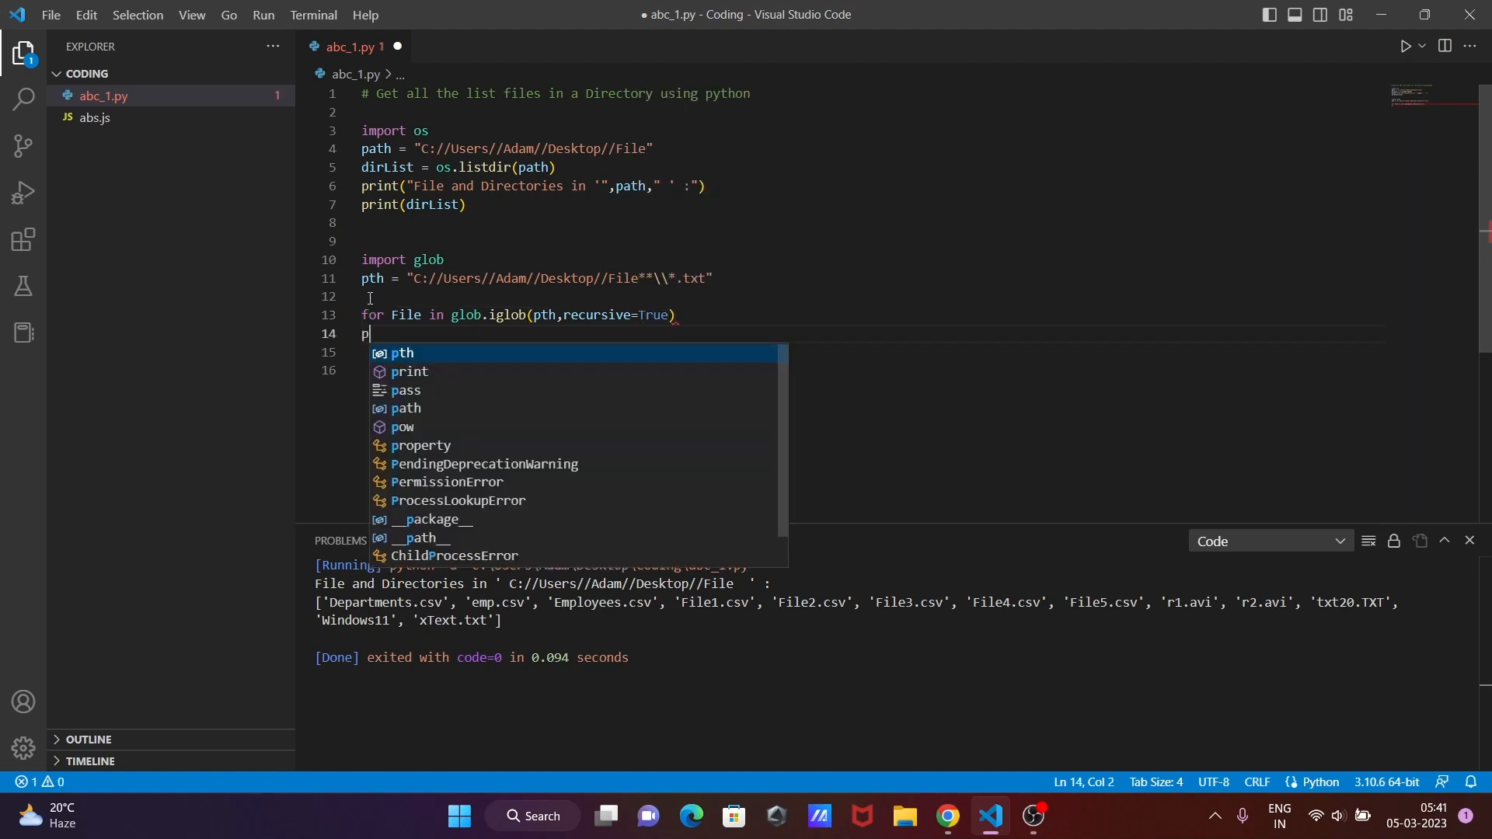
{"action": "type", "text": "rint"}
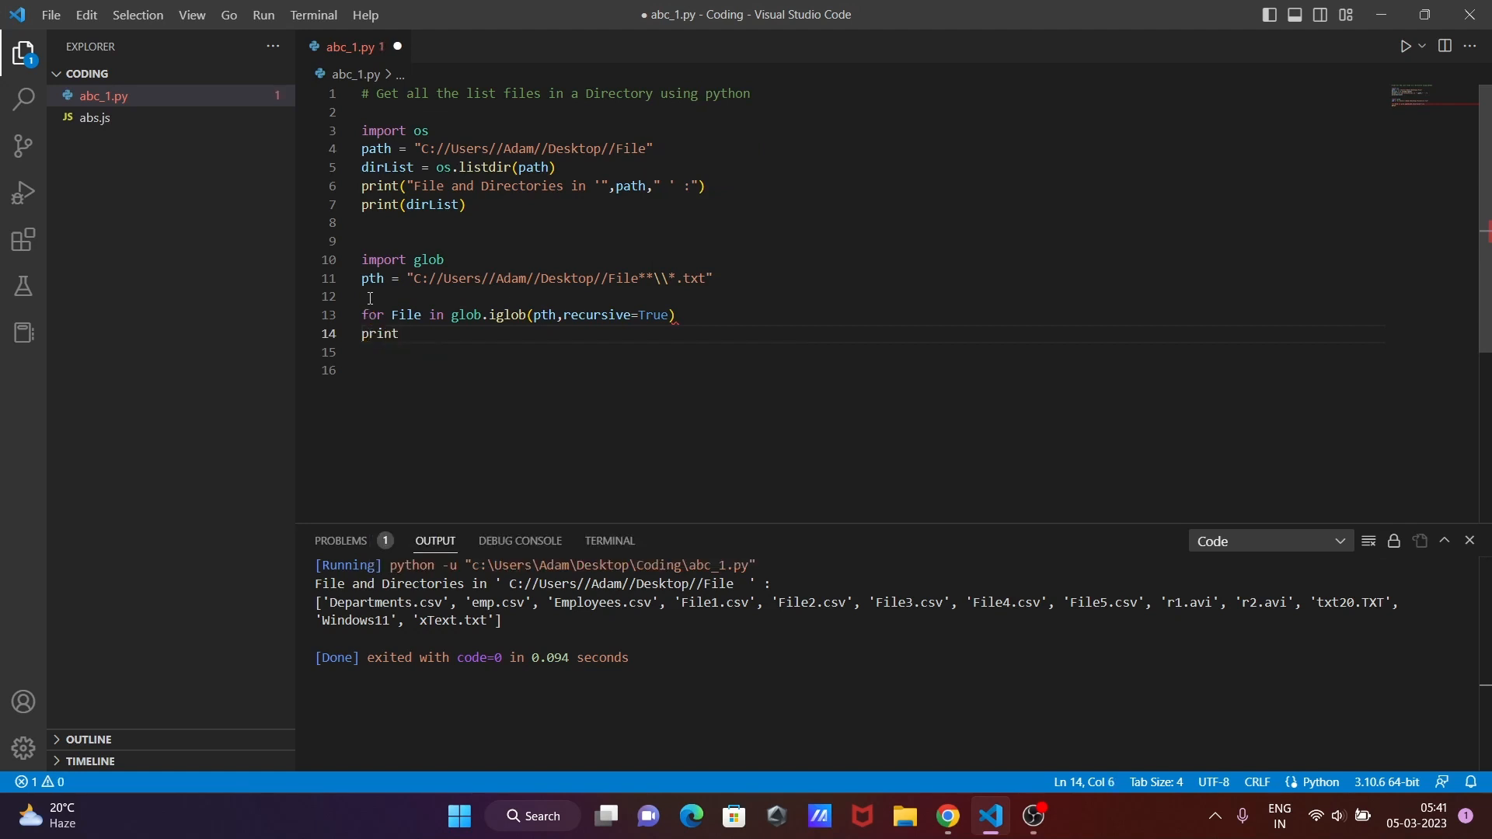
{"action": "type", "text": "(File"}
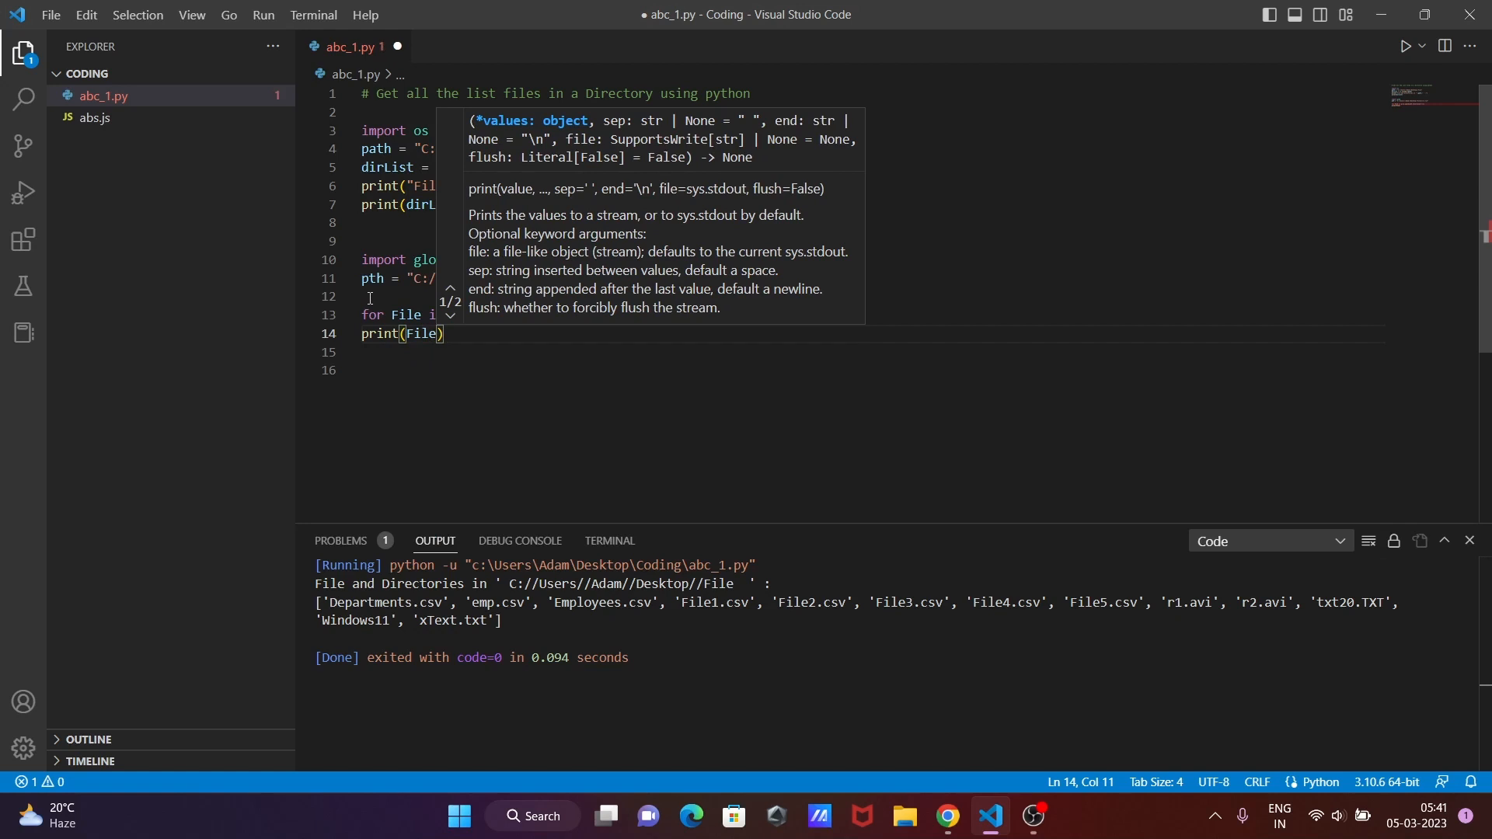
{"action": "key", "text": "ctrl+s"}
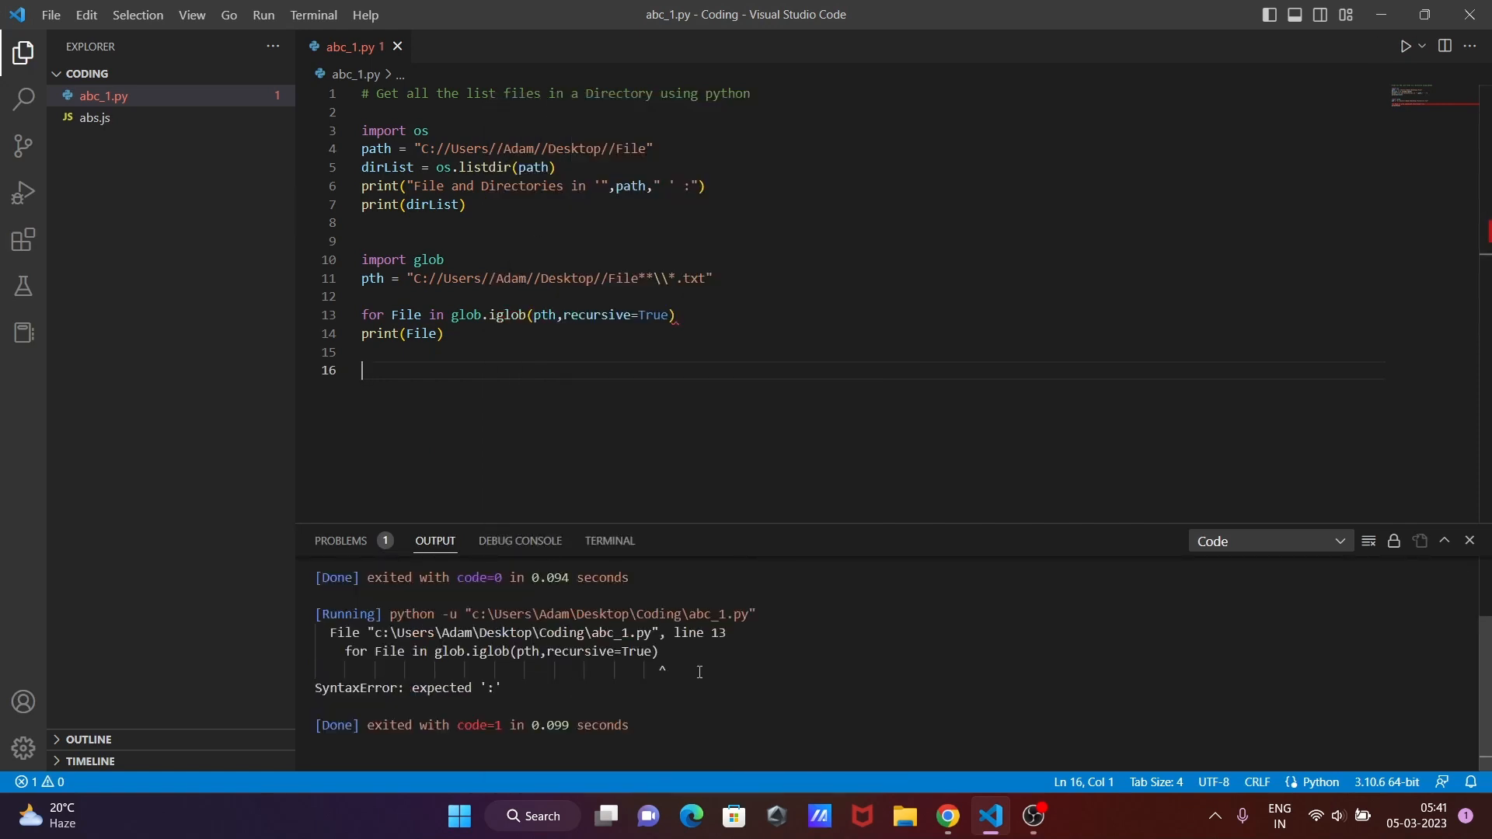
{"action": "mouse_move", "coordinate": [685, 314]}
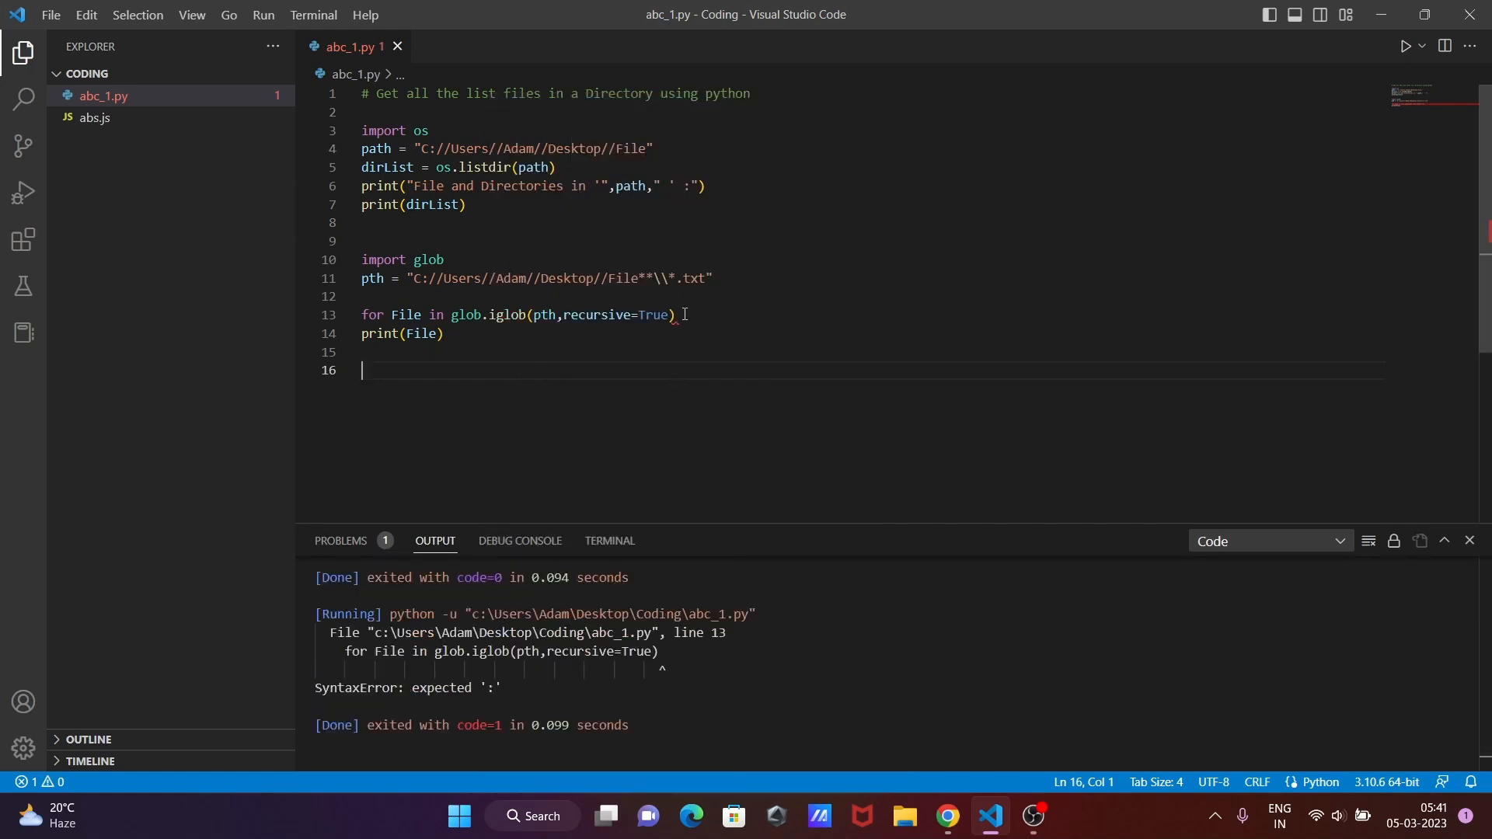
End the for header with a colon and indent print(File) inside the loop.
{"action": "type", "text": ":"}
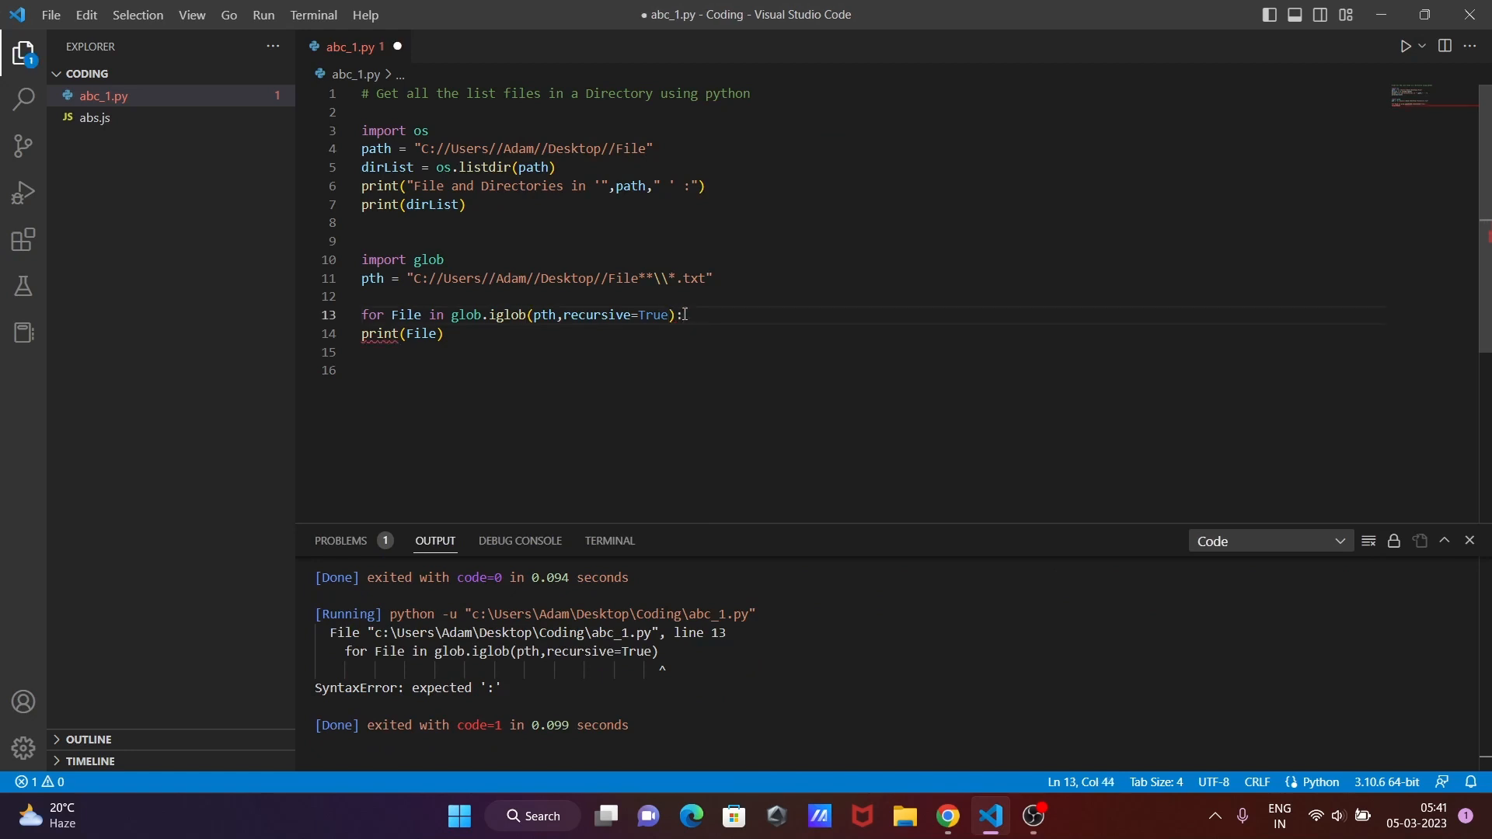
{"action": "left_click", "coordinate": [378, 333]}
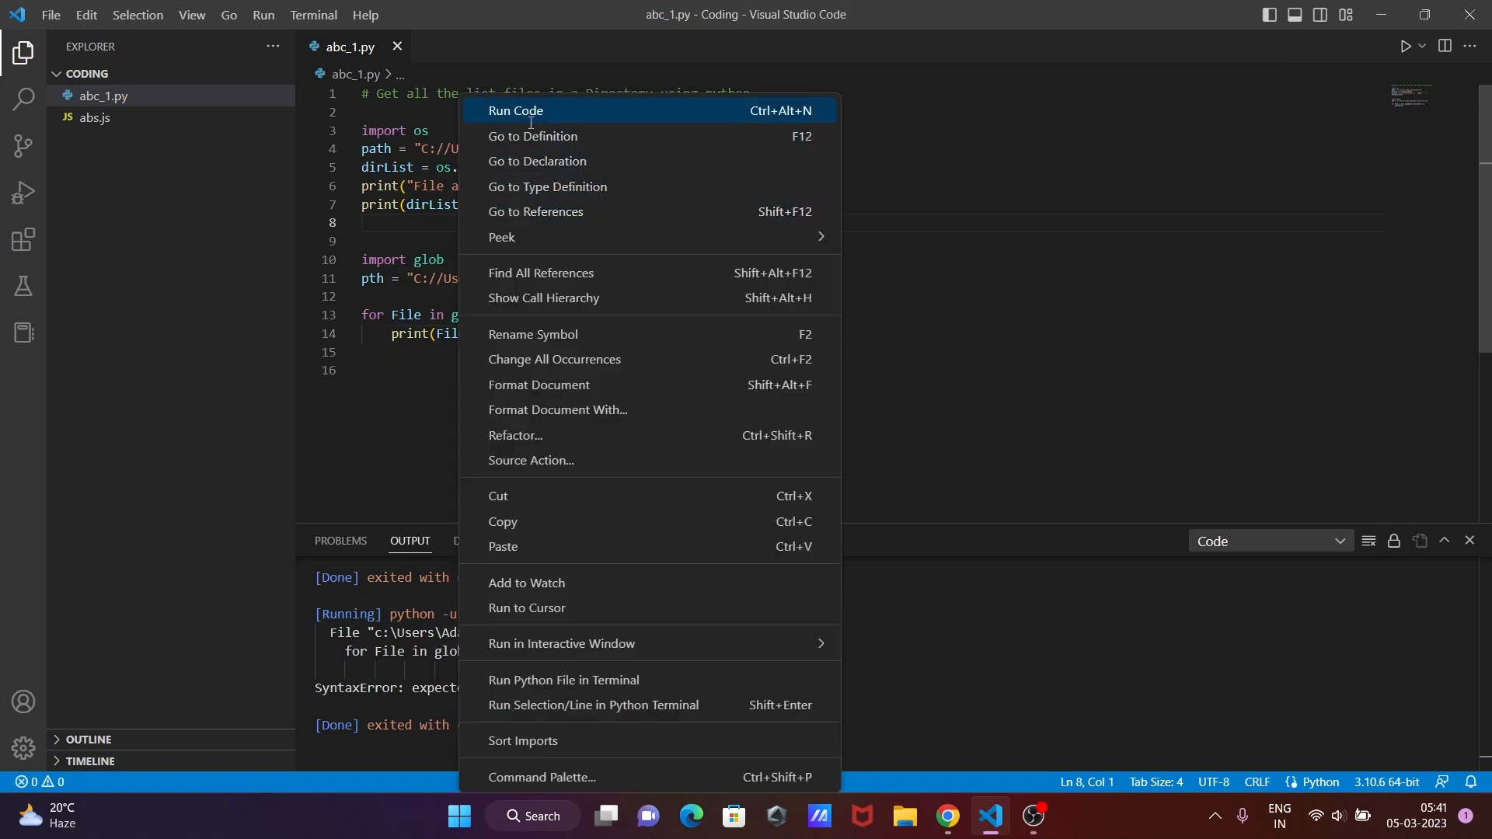
Rerun the corrected script so it prints the txt20.TXT and xText.txt paths.
{"action": "left_click", "coordinate": [514, 111]}
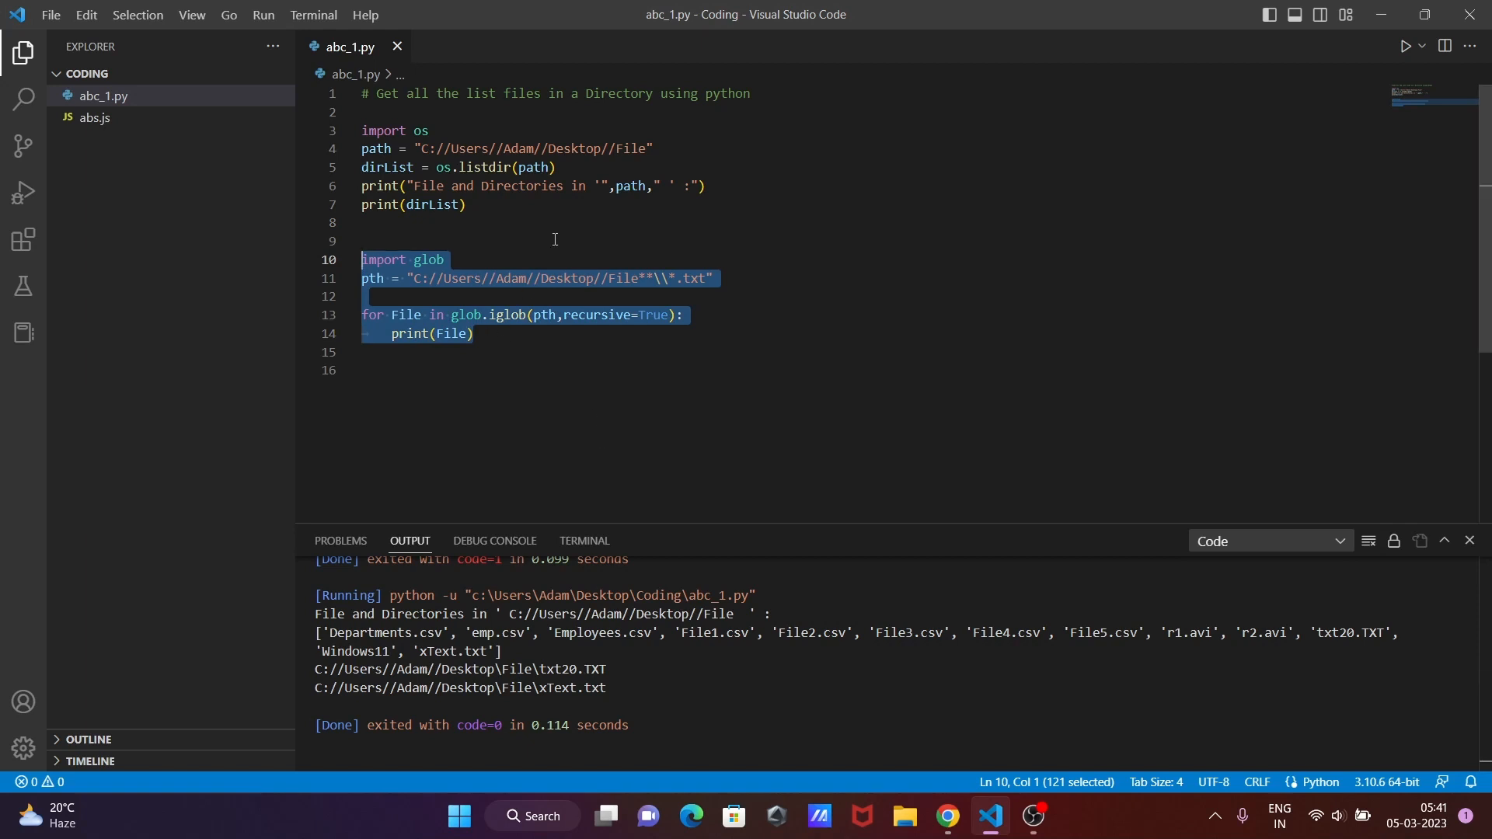
{"action": "mouse_move", "coordinate": [639, 230]}
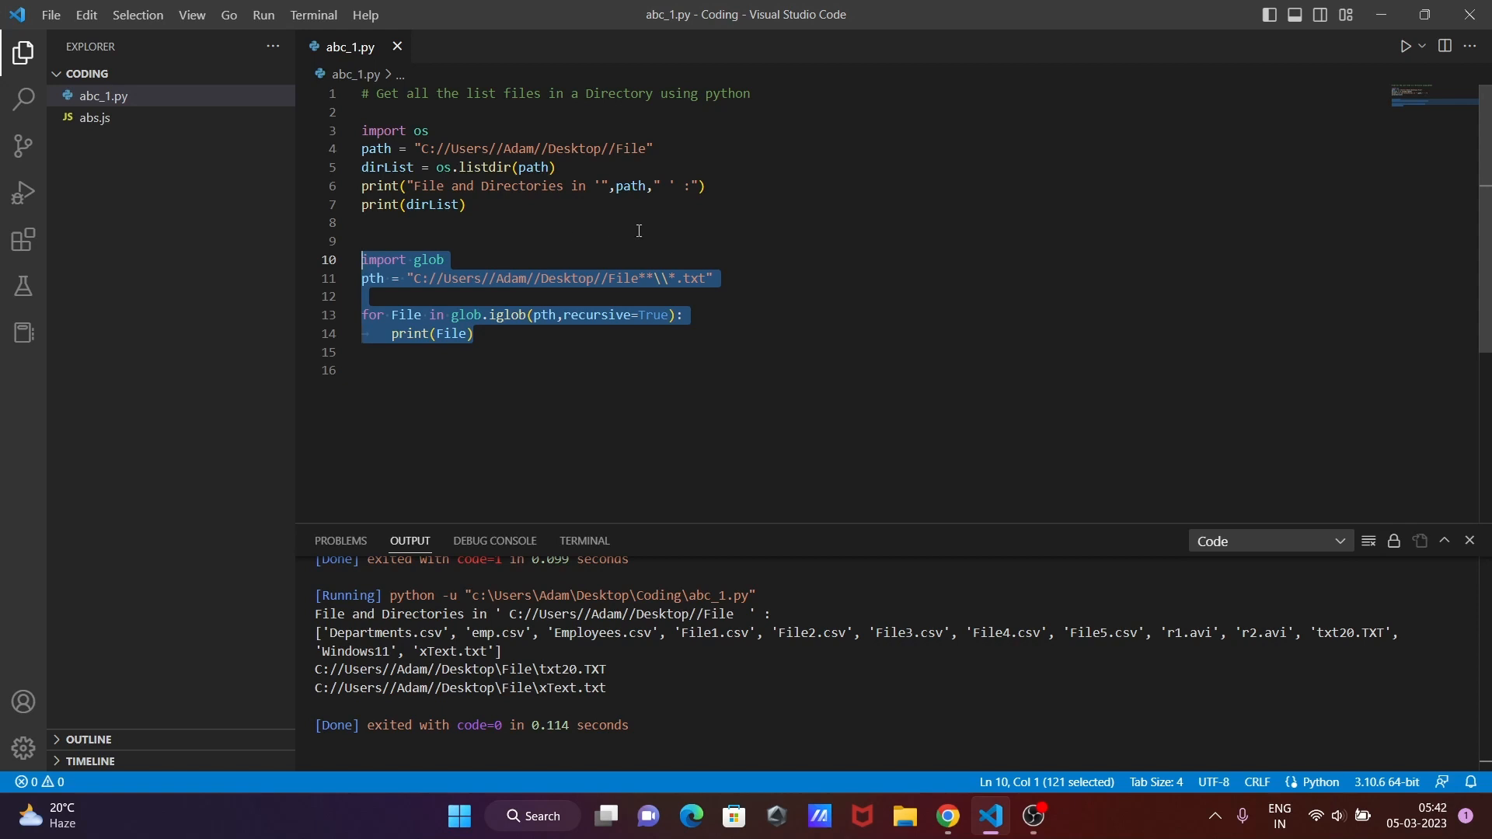
{"action": "mouse_move", "coordinate": [527, 342]}
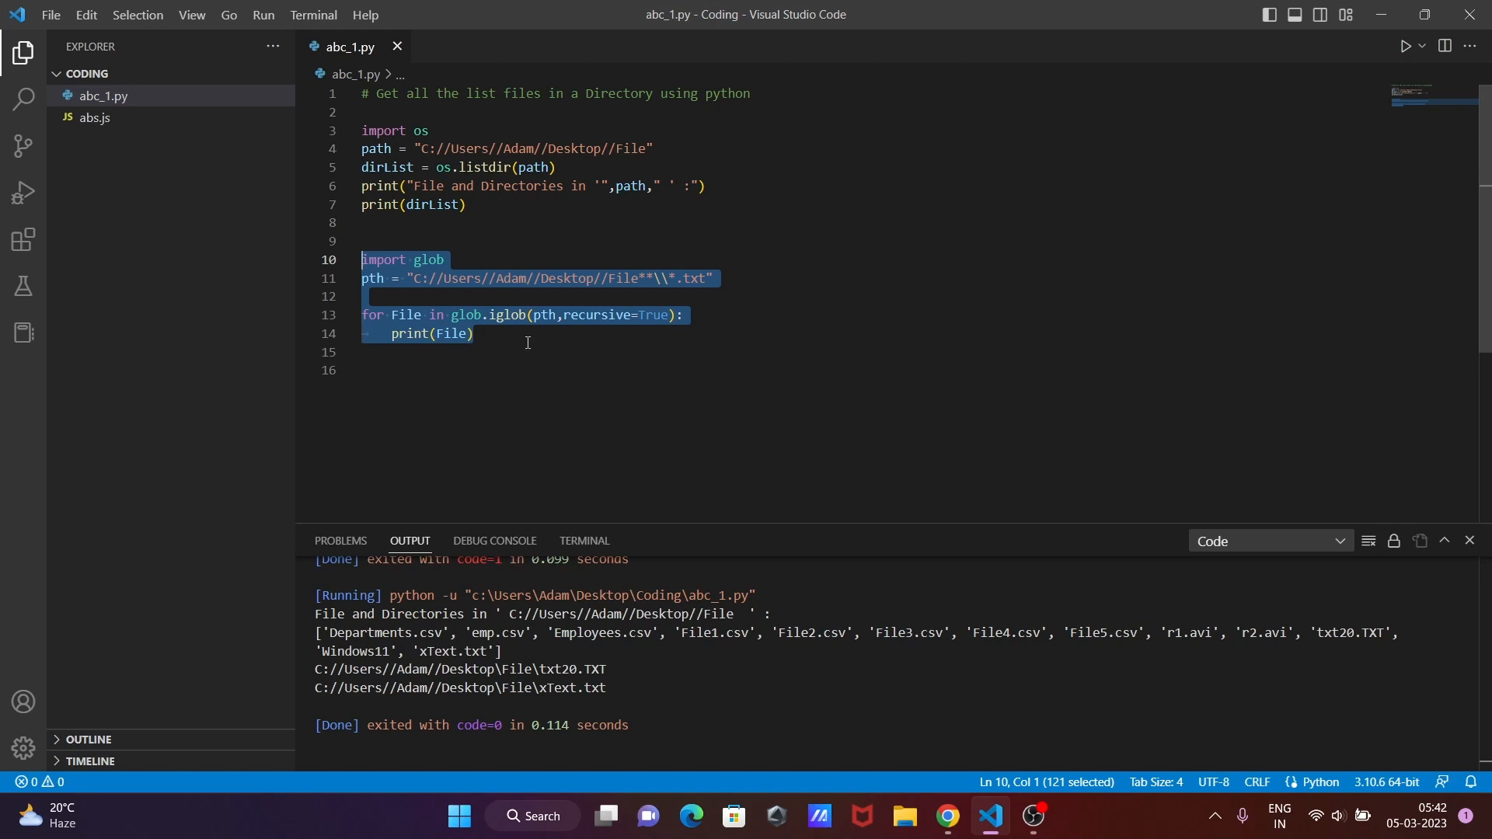